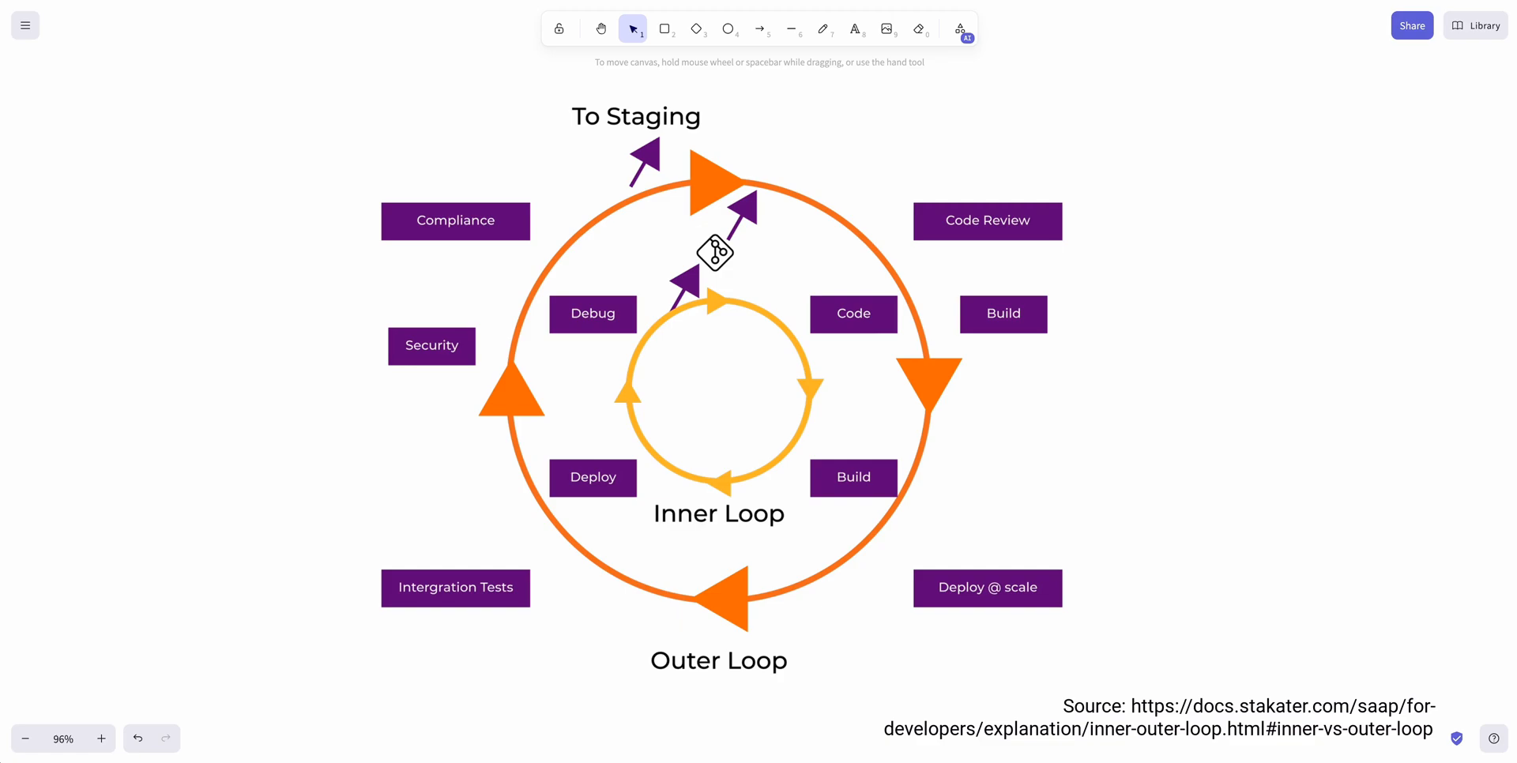
mouse_move(804, 545)
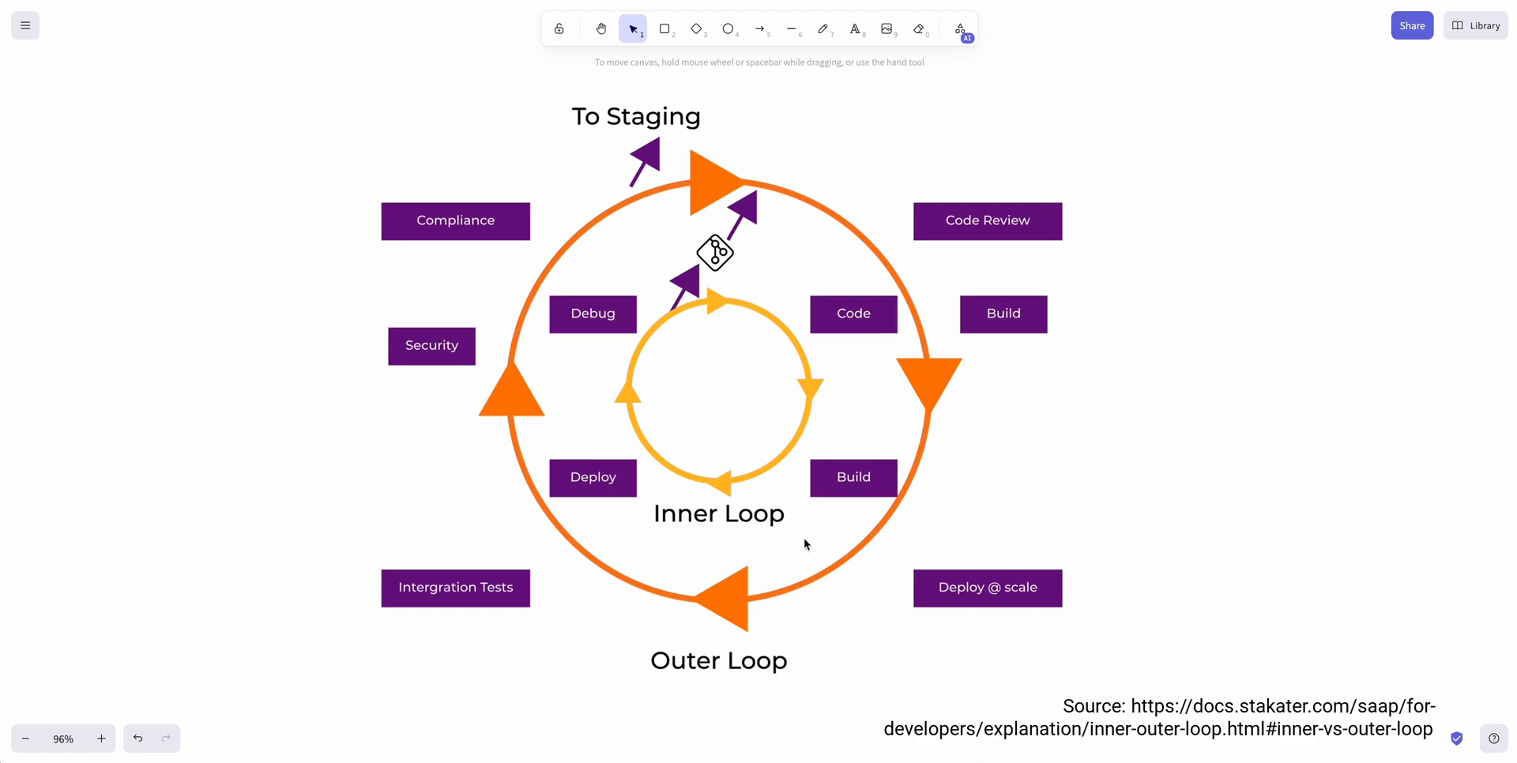
mouse_move(784, 545)
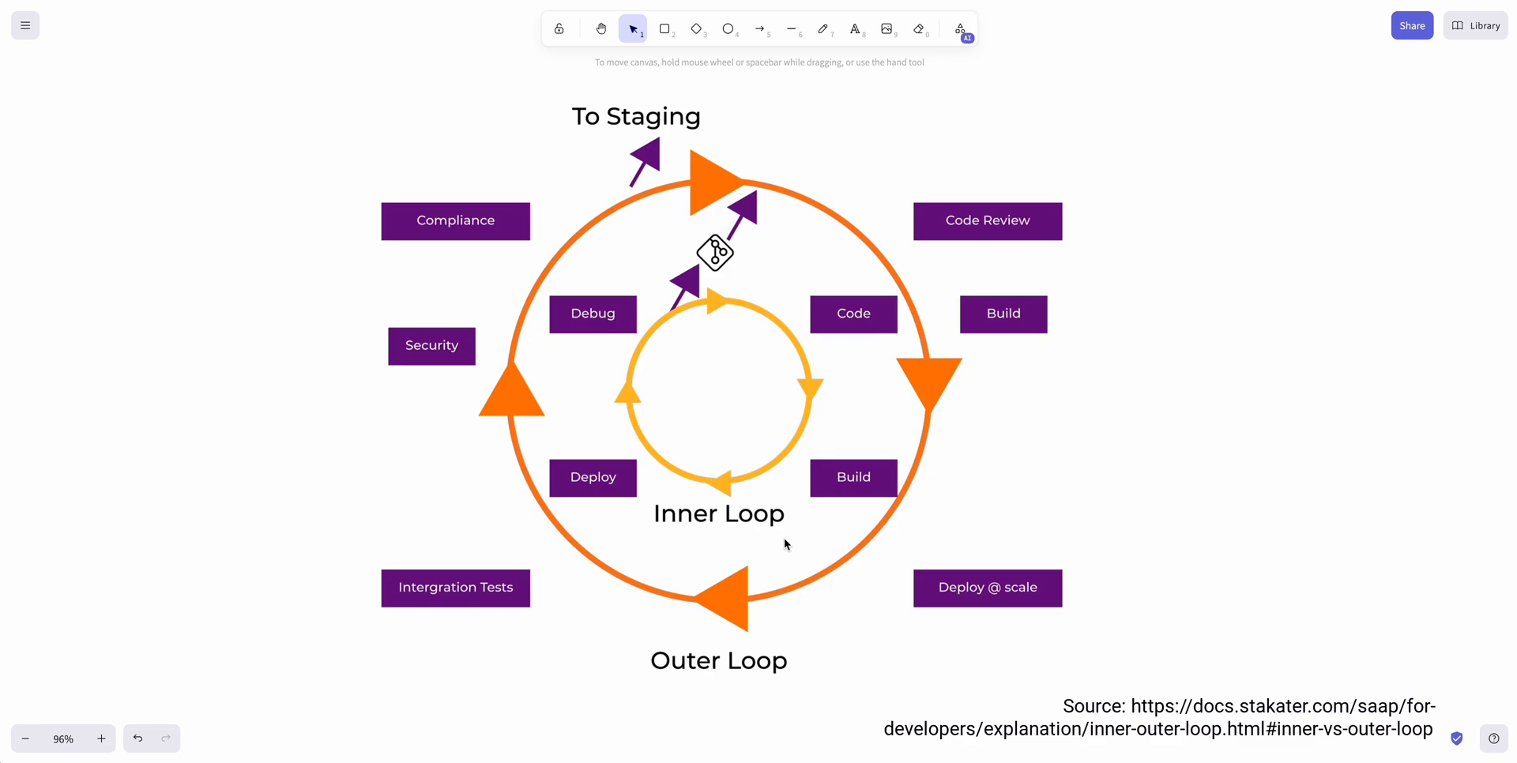
mouse_move(779, 566)
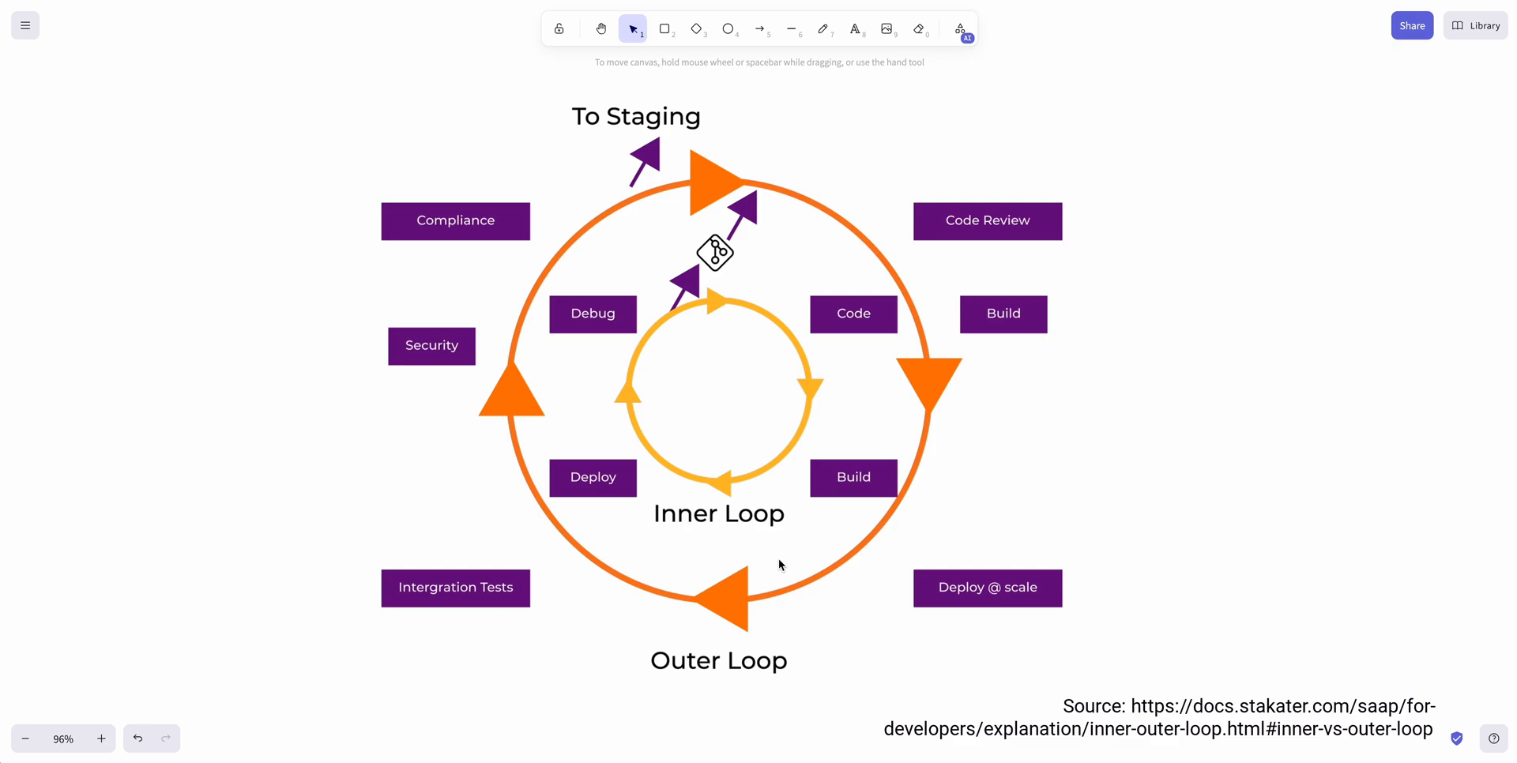
mouse_move(680, 450)
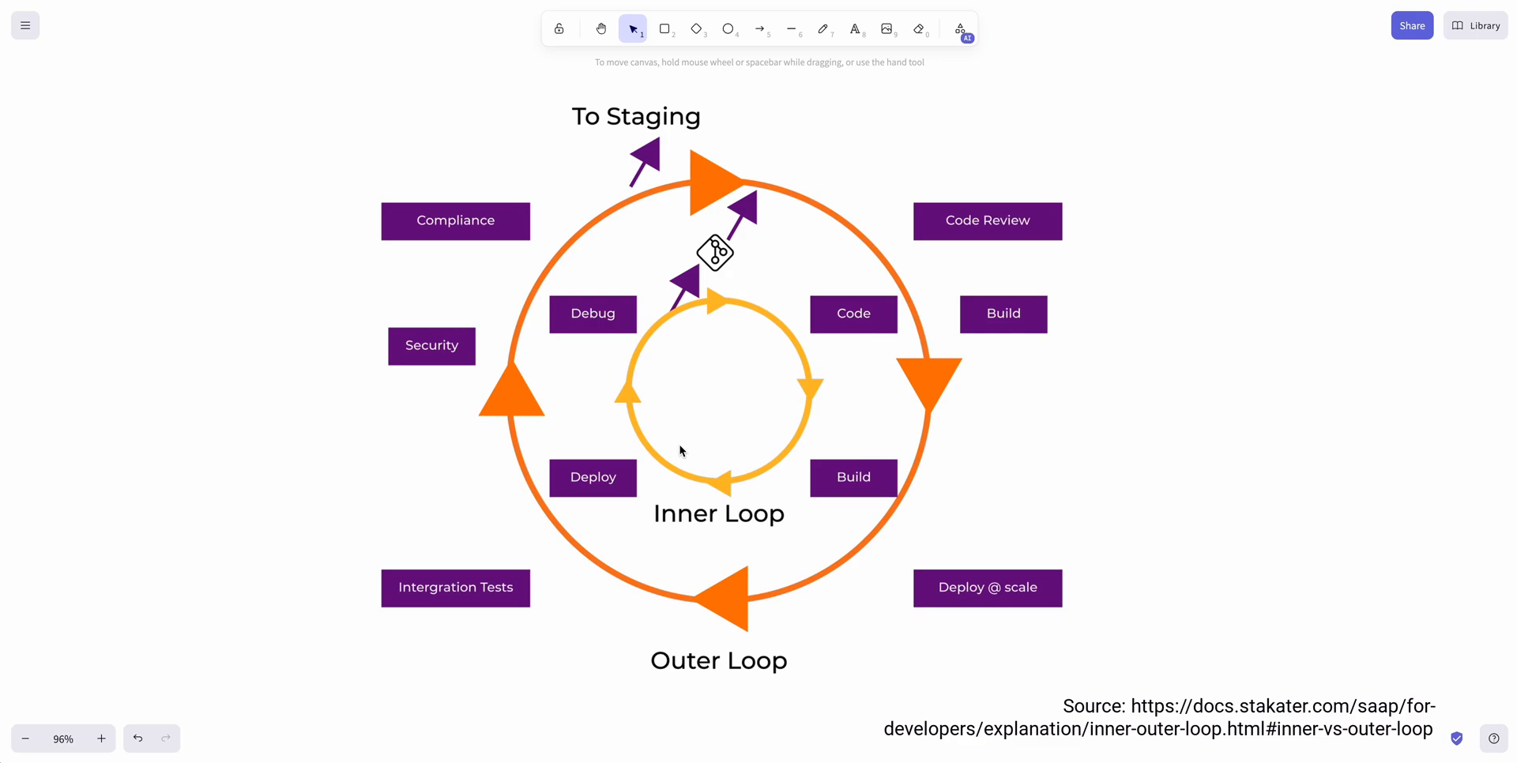
mouse_move(748, 478)
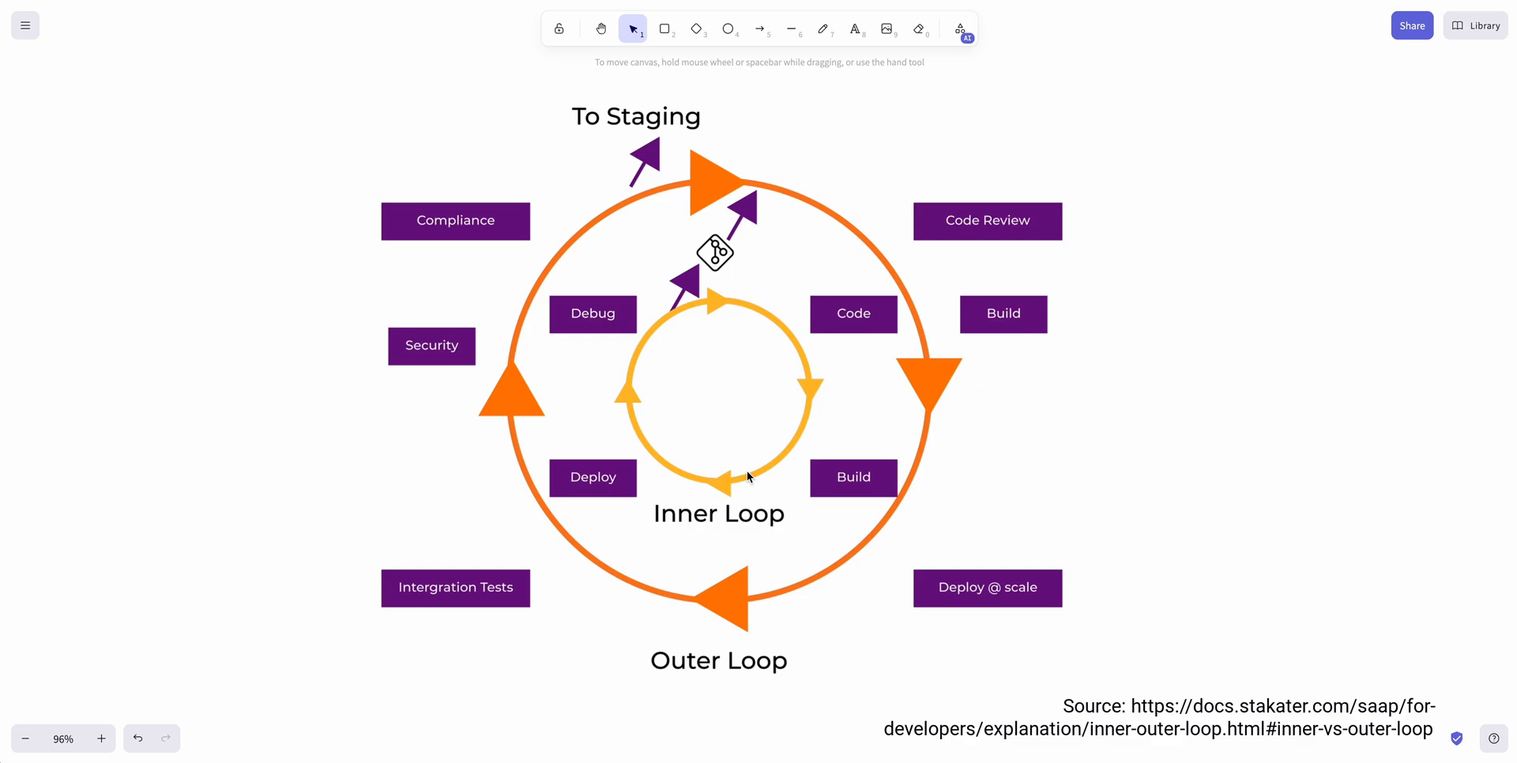
mouse_move(690, 410)
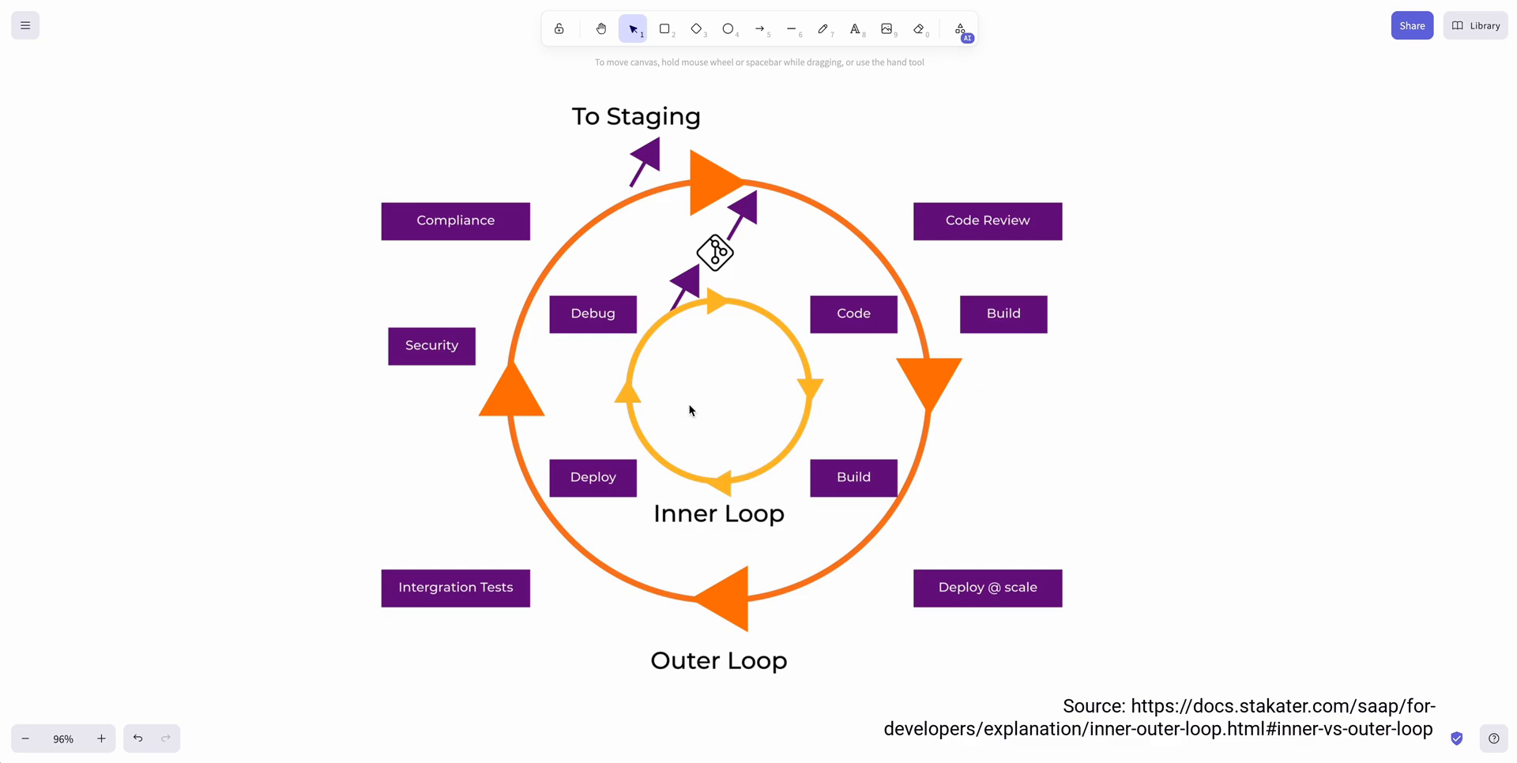
mouse_move(1029, 469)
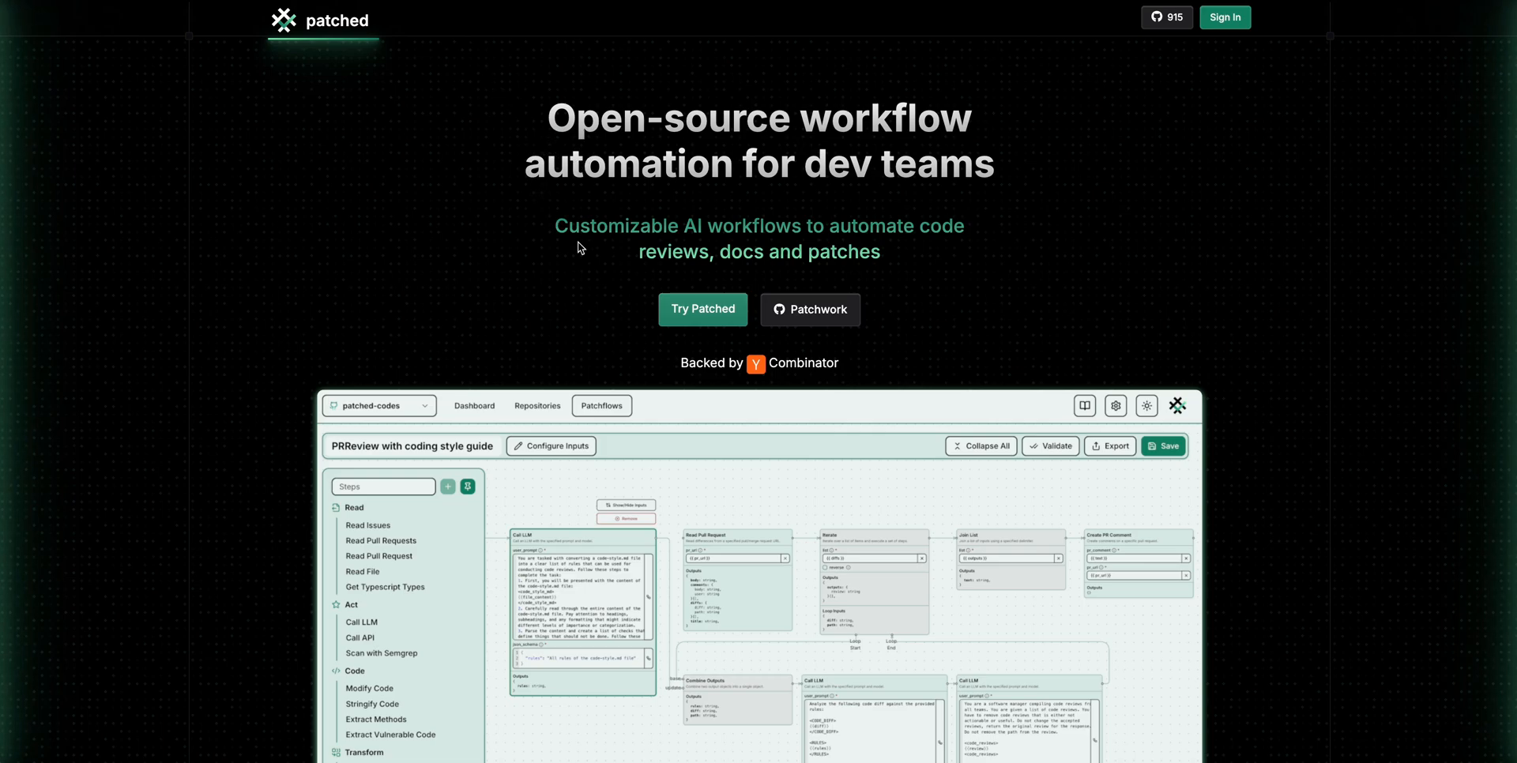
Browse the Patched dashboard and Repositories pages, visiting Manage repositories and returning
scroll(down, 3)
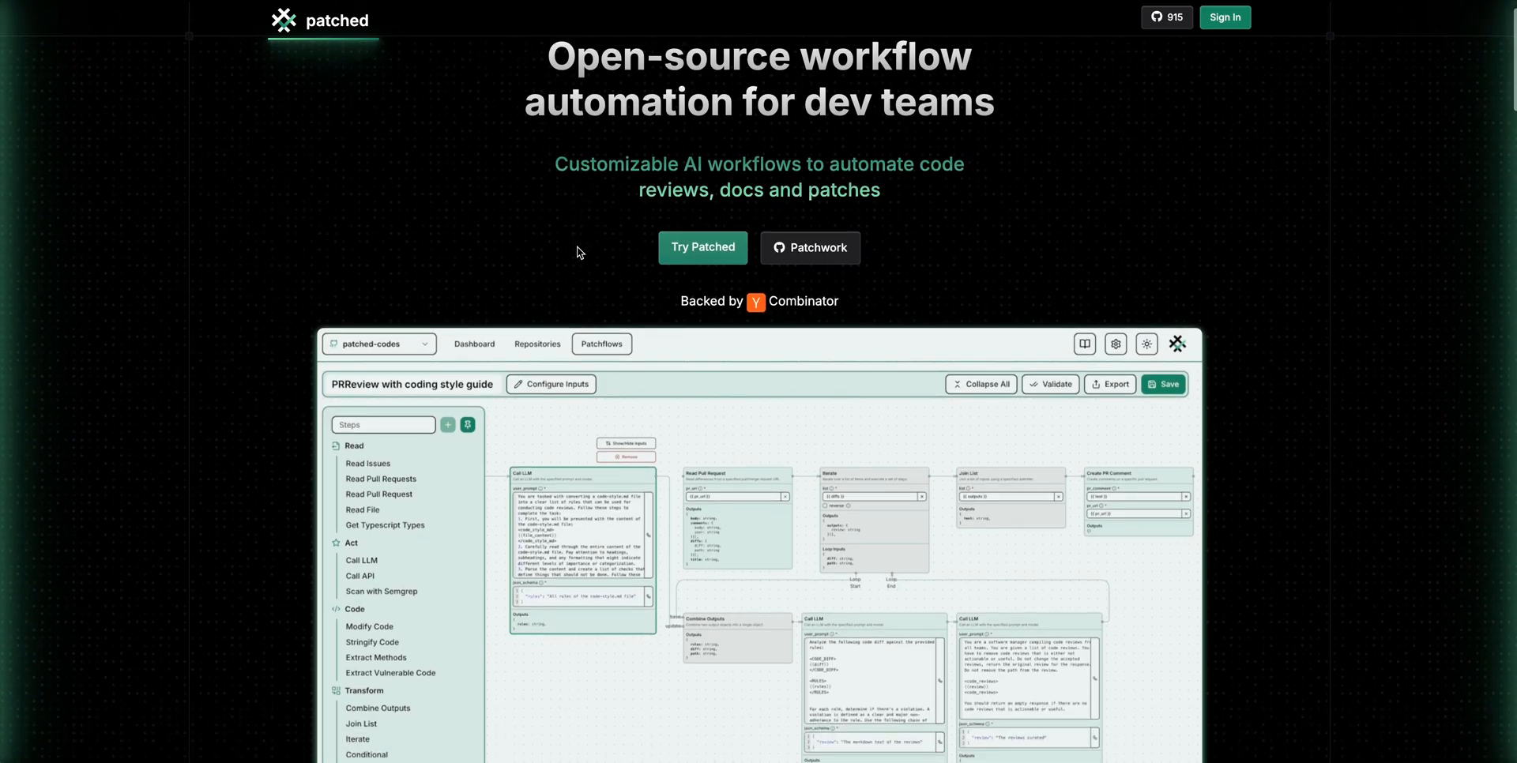
scroll(down, 3)
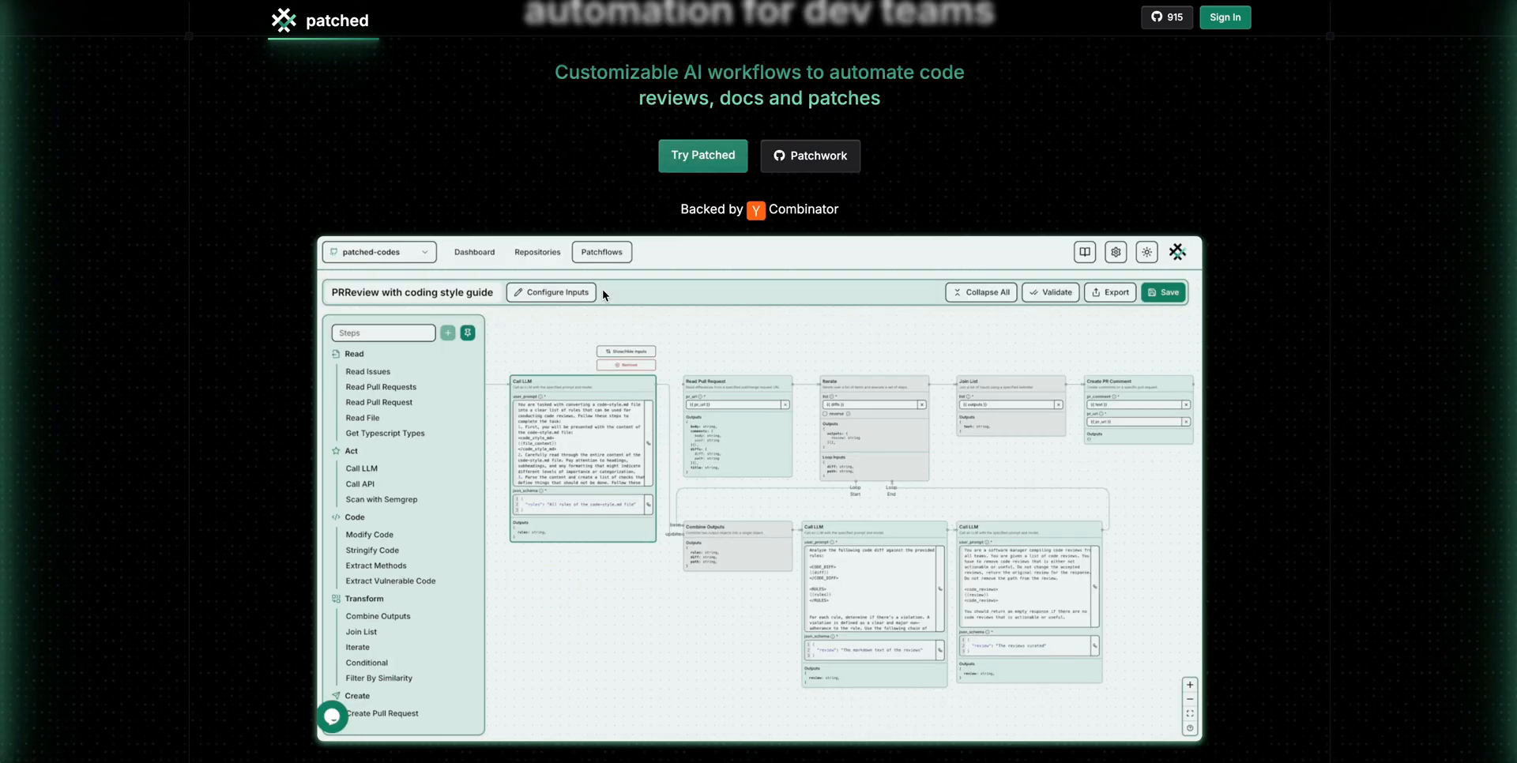
mouse_move(977, 76)
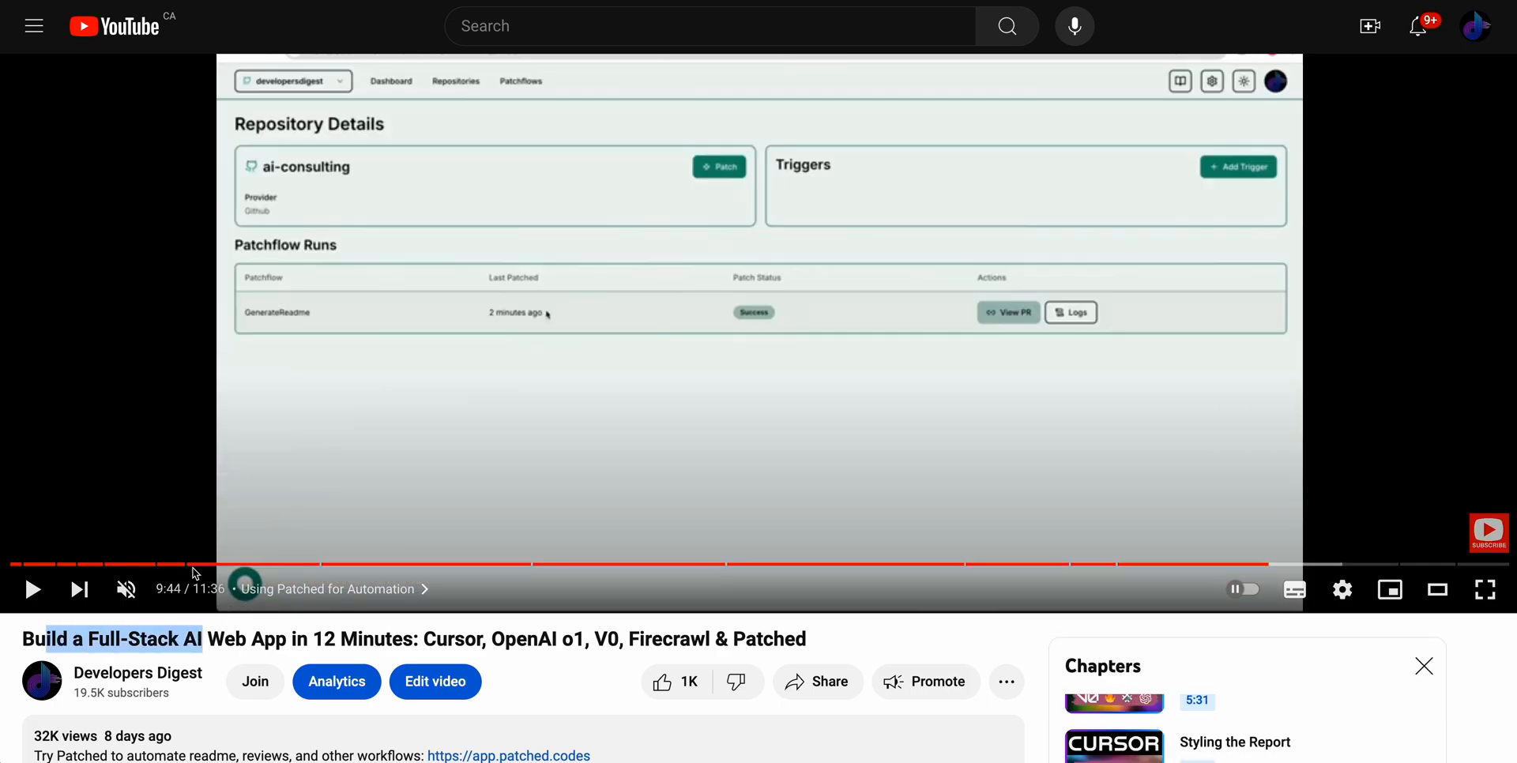
mouse_move(246, 588)
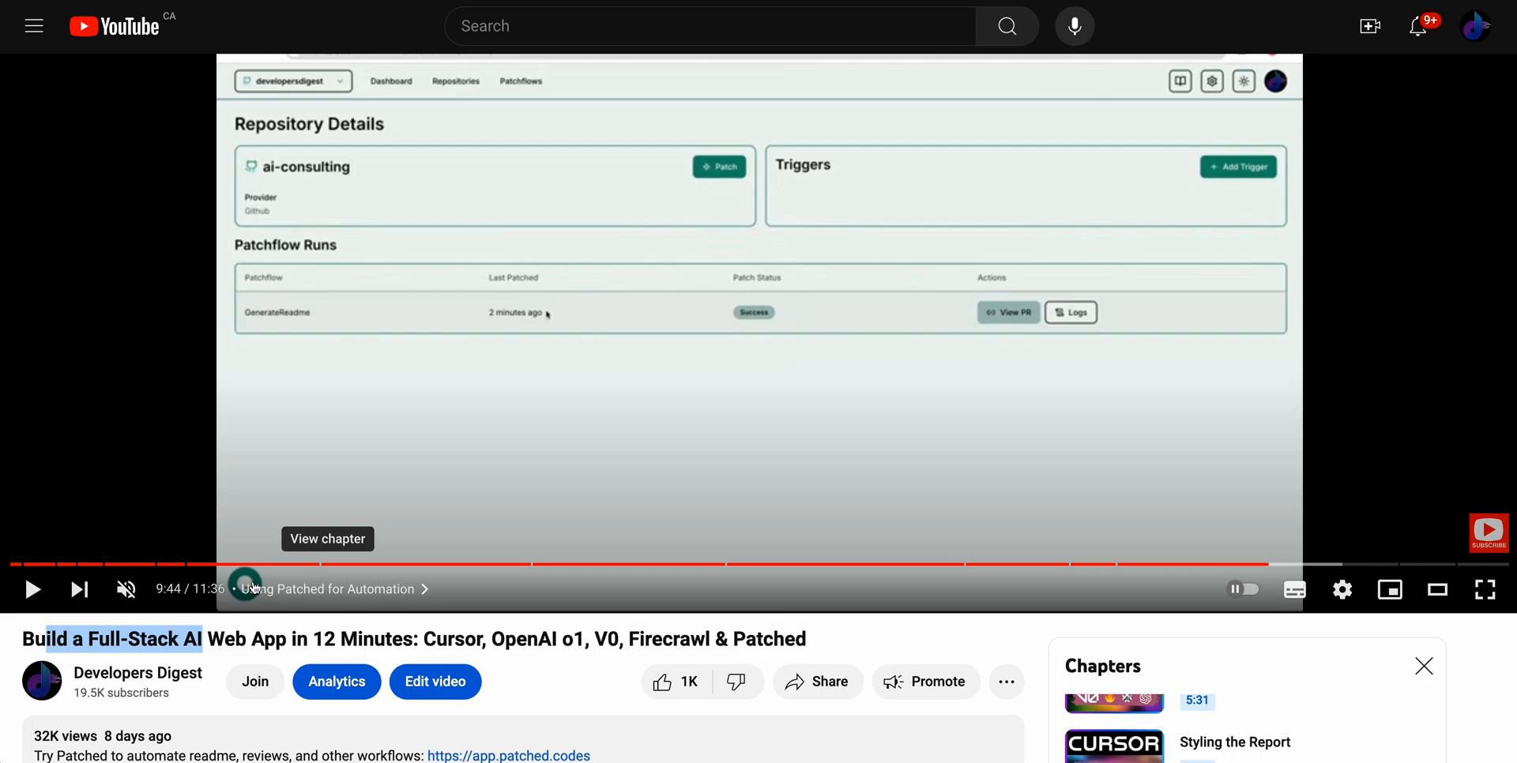
mouse_move(504, 642)
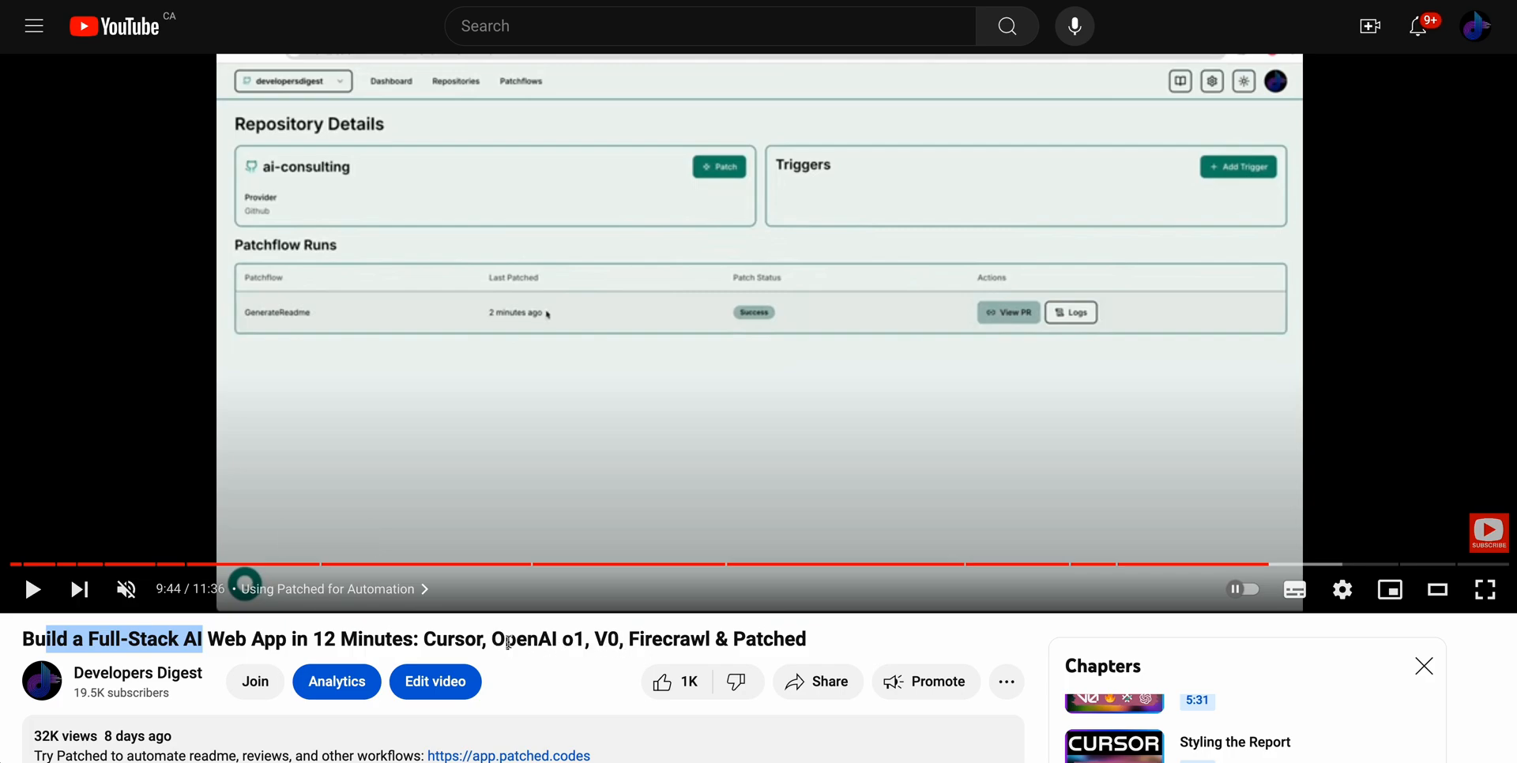
mouse_move(1266, 565)
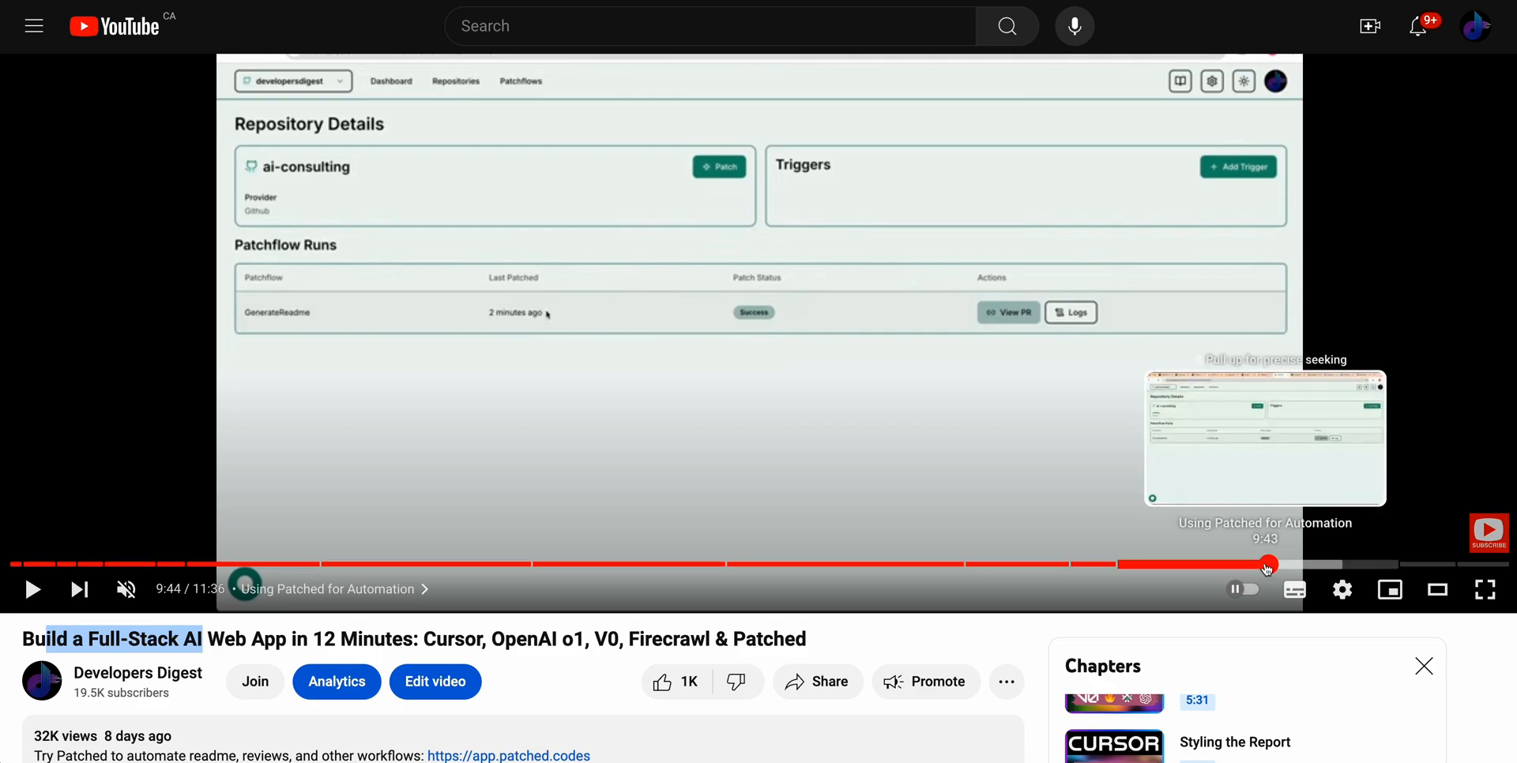
click(1485, 589)
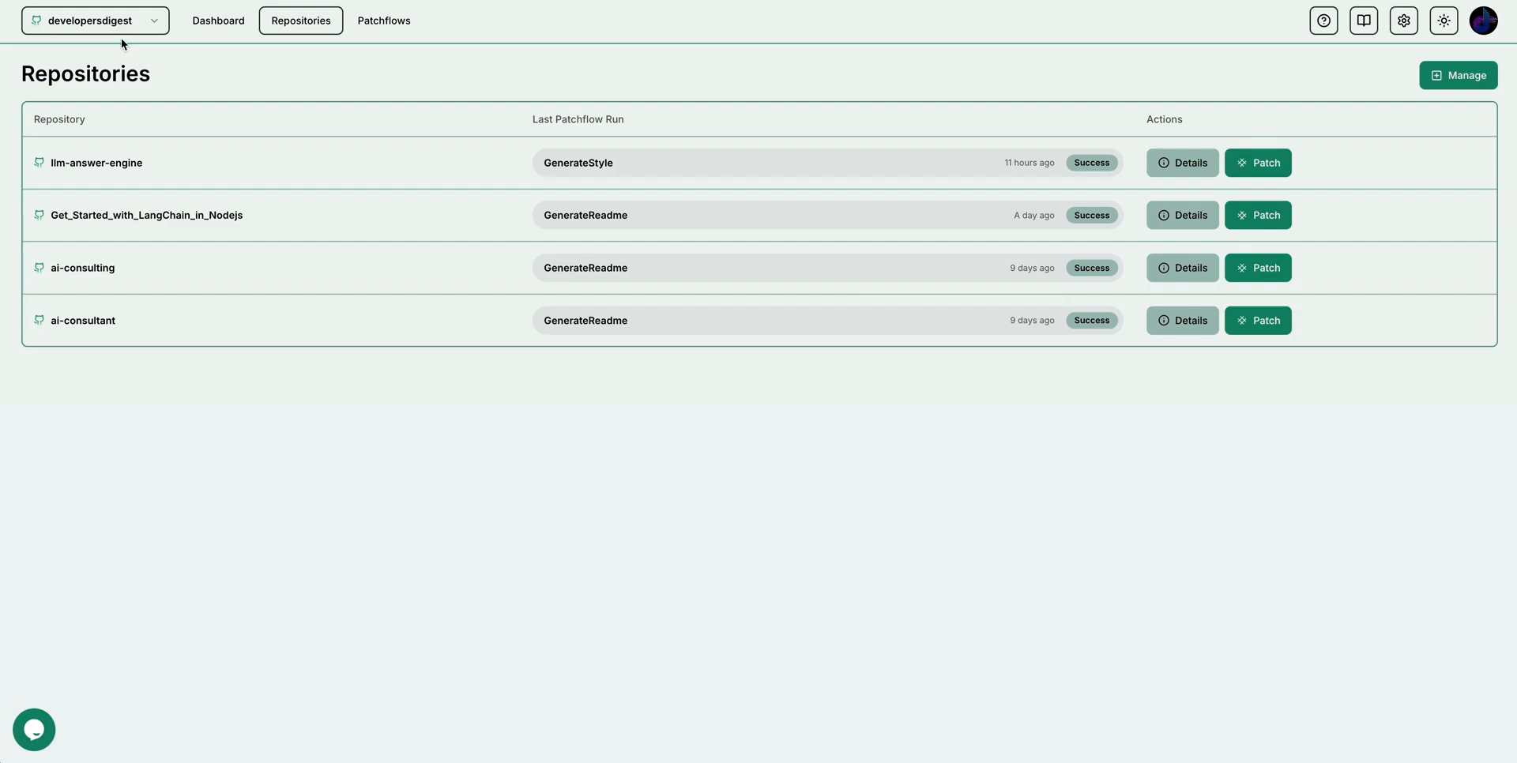
mouse_move(149, 32)
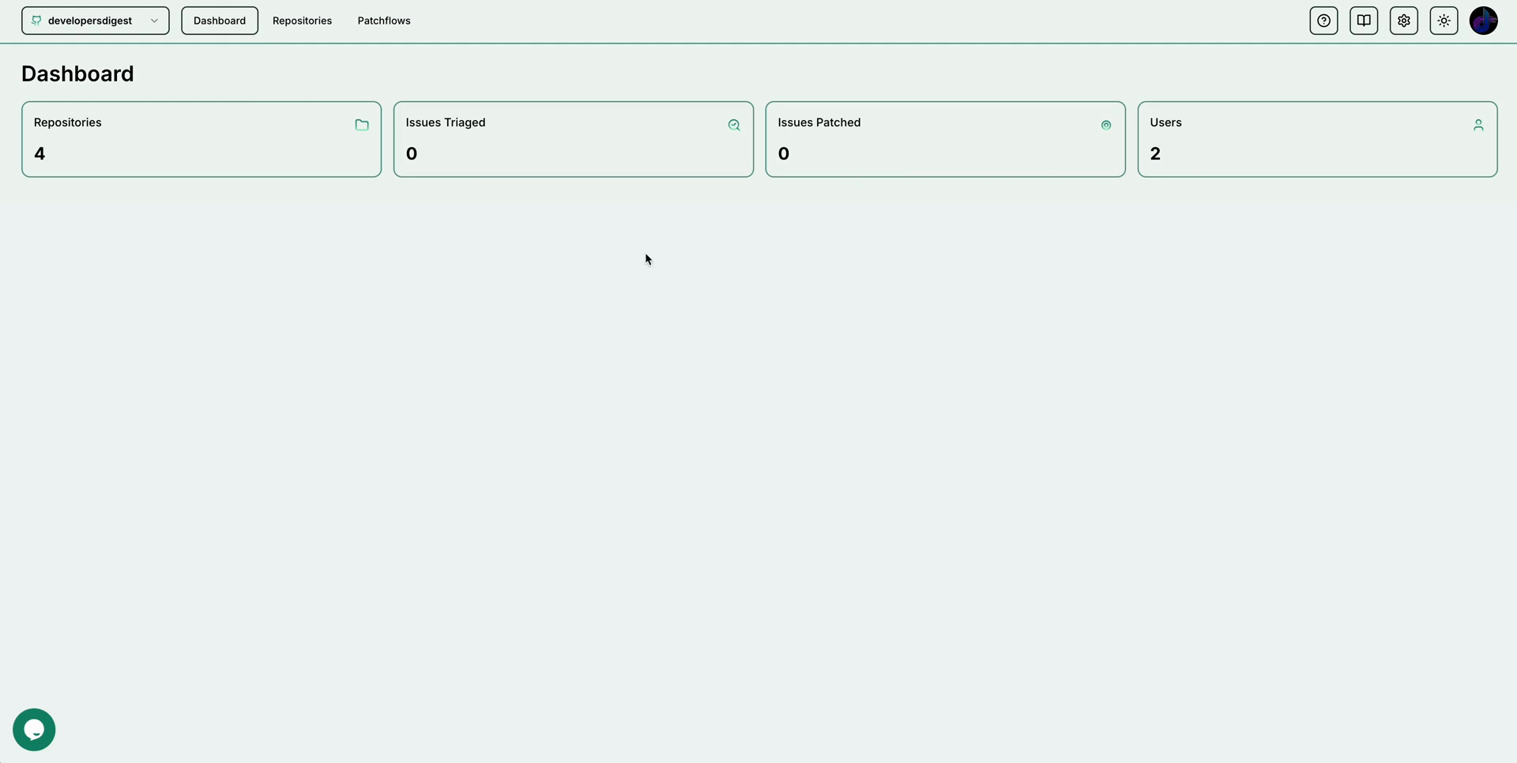
mouse_move(177, 269)
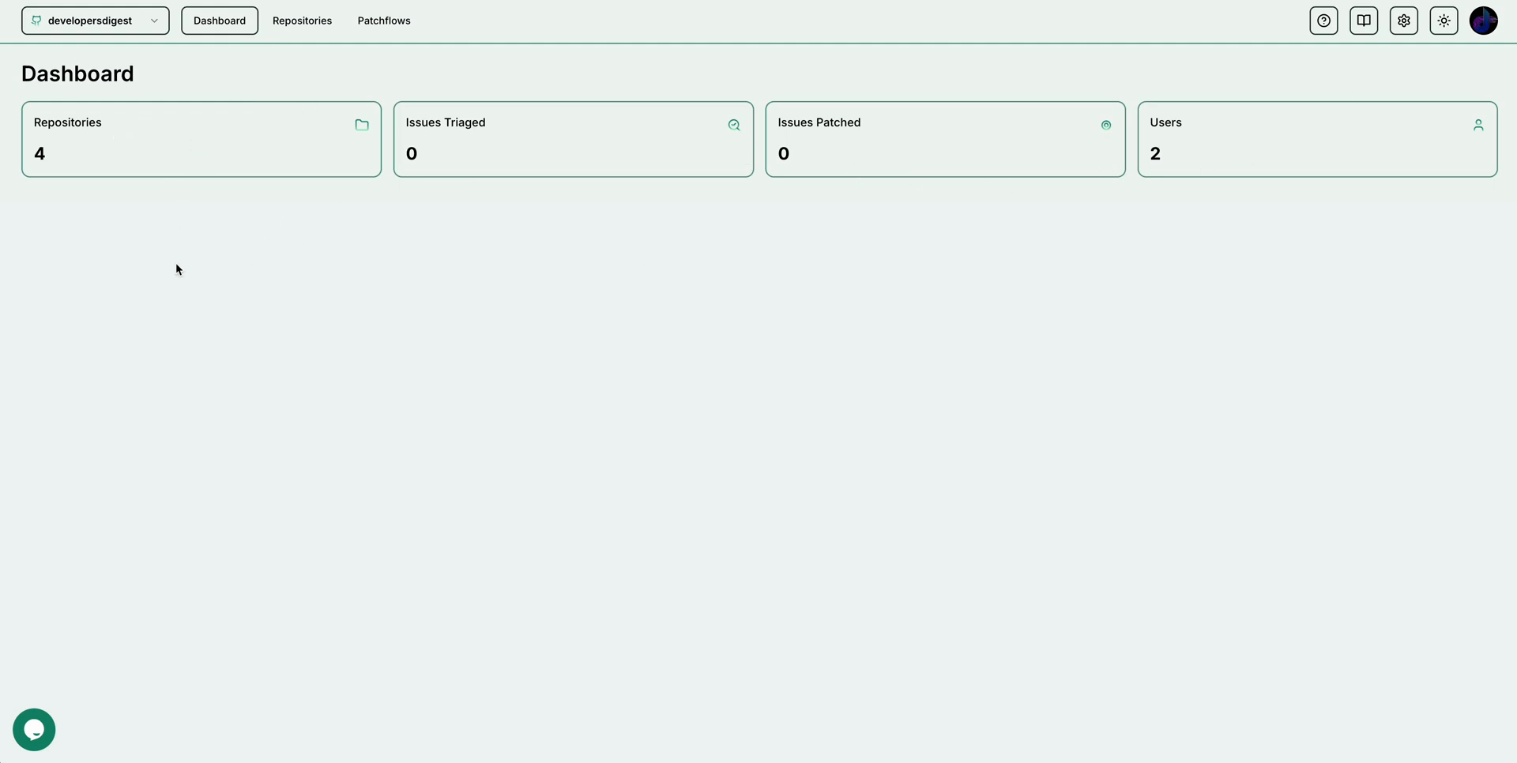
mouse_move(216, 115)
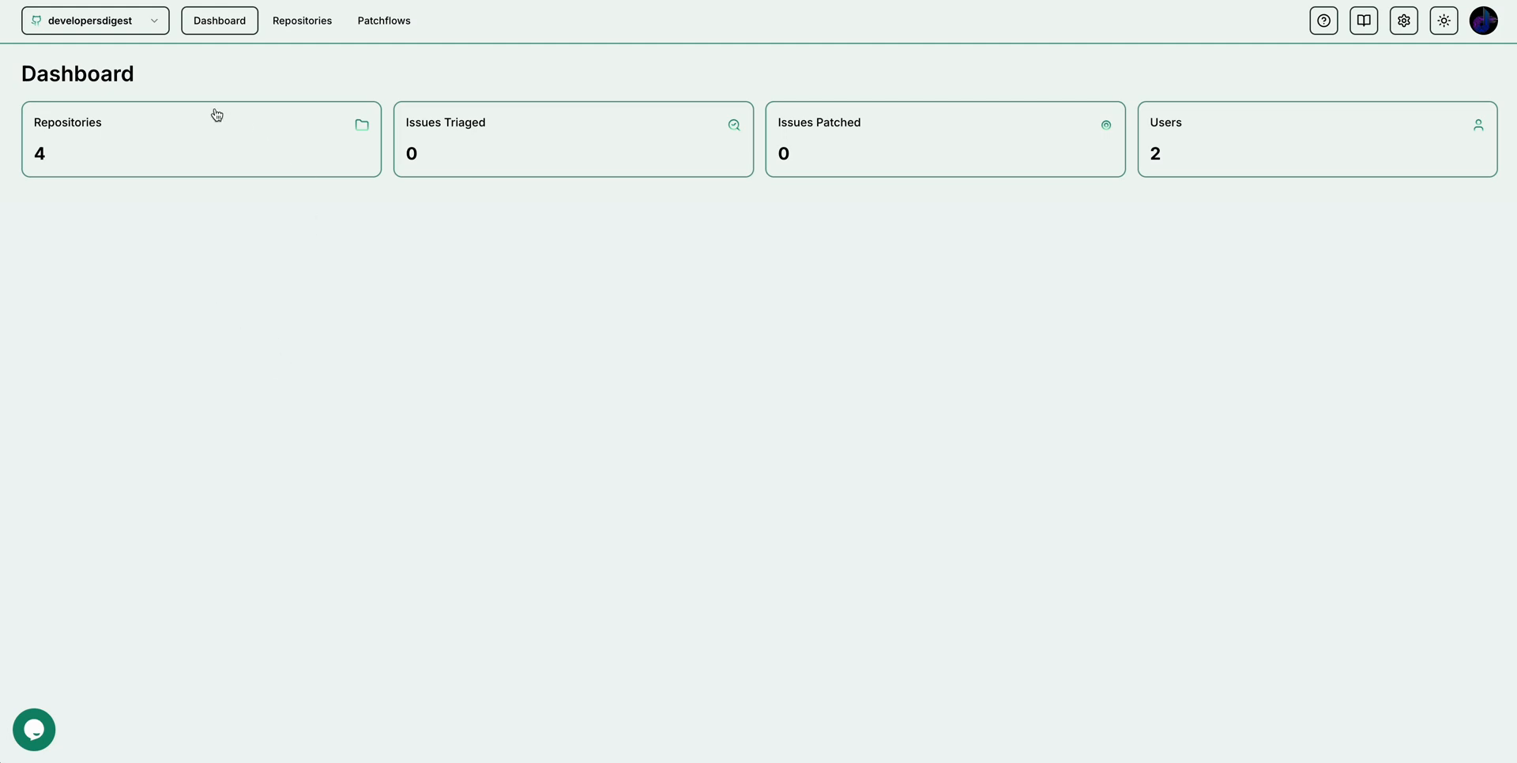
click(300, 20)
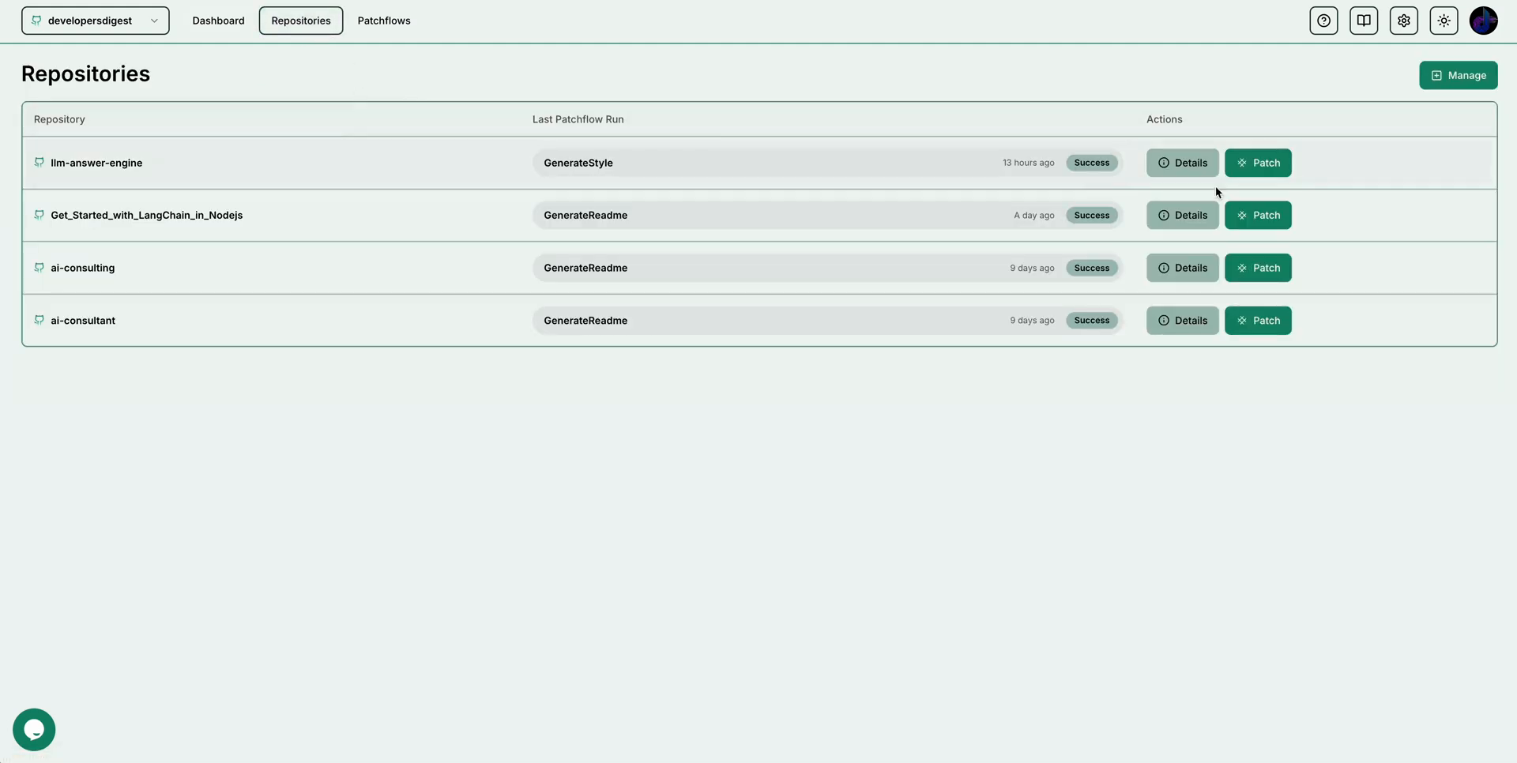
click(1459, 74)
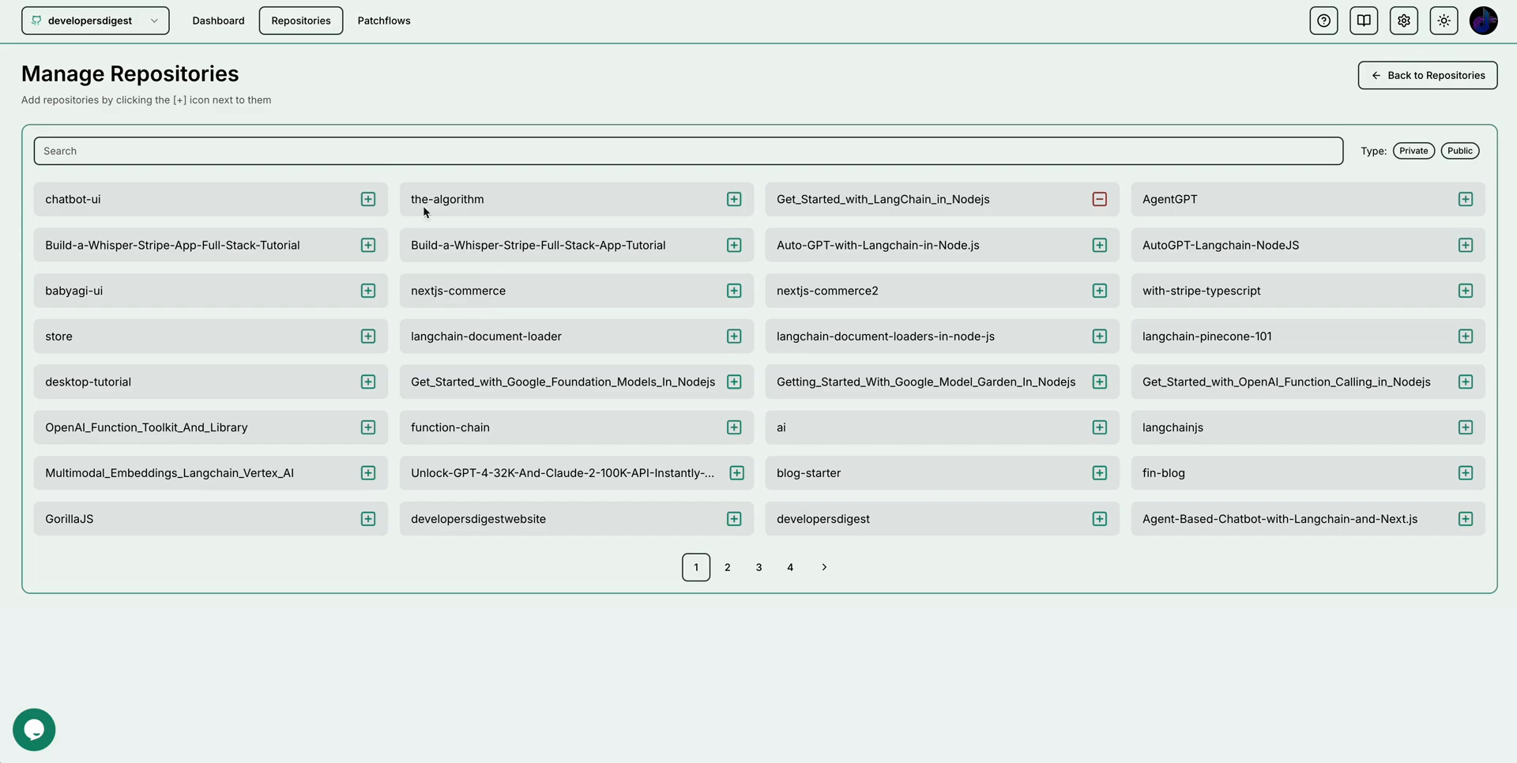
click(1425, 74)
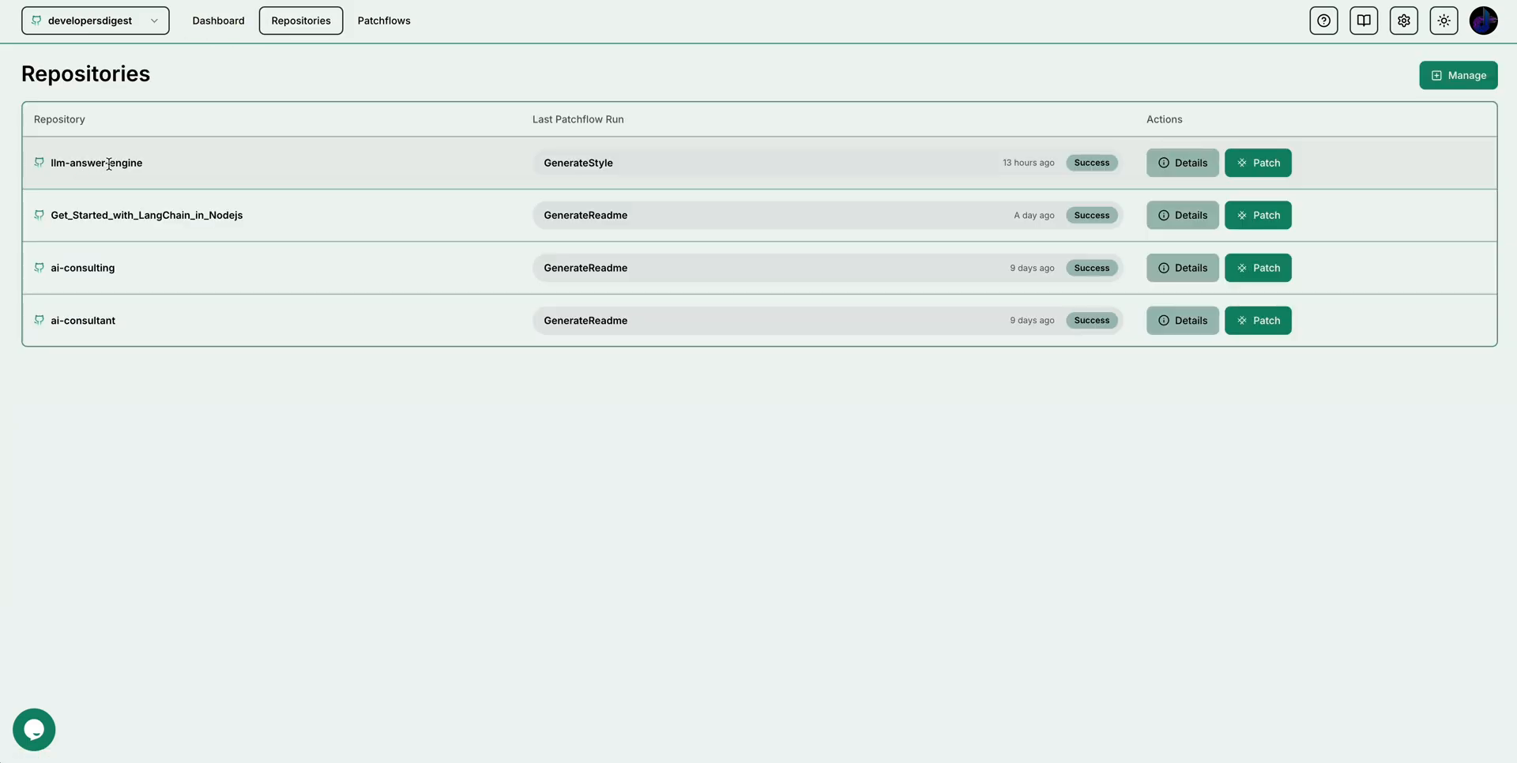
Show the Patchflows page listing built-in workflows like GenerateDocstring and PrReview
click(383, 21)
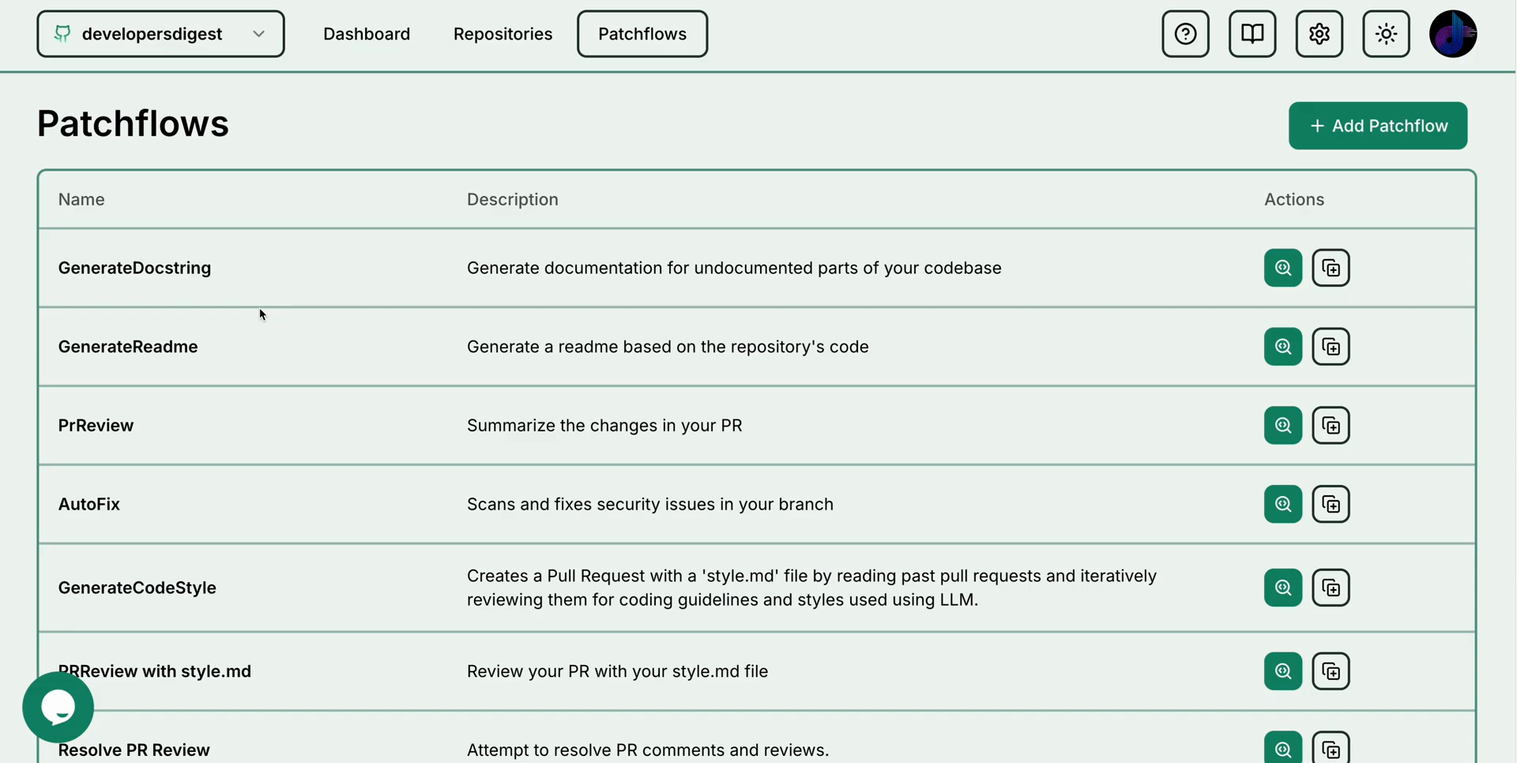
mouse_move(136, 705)
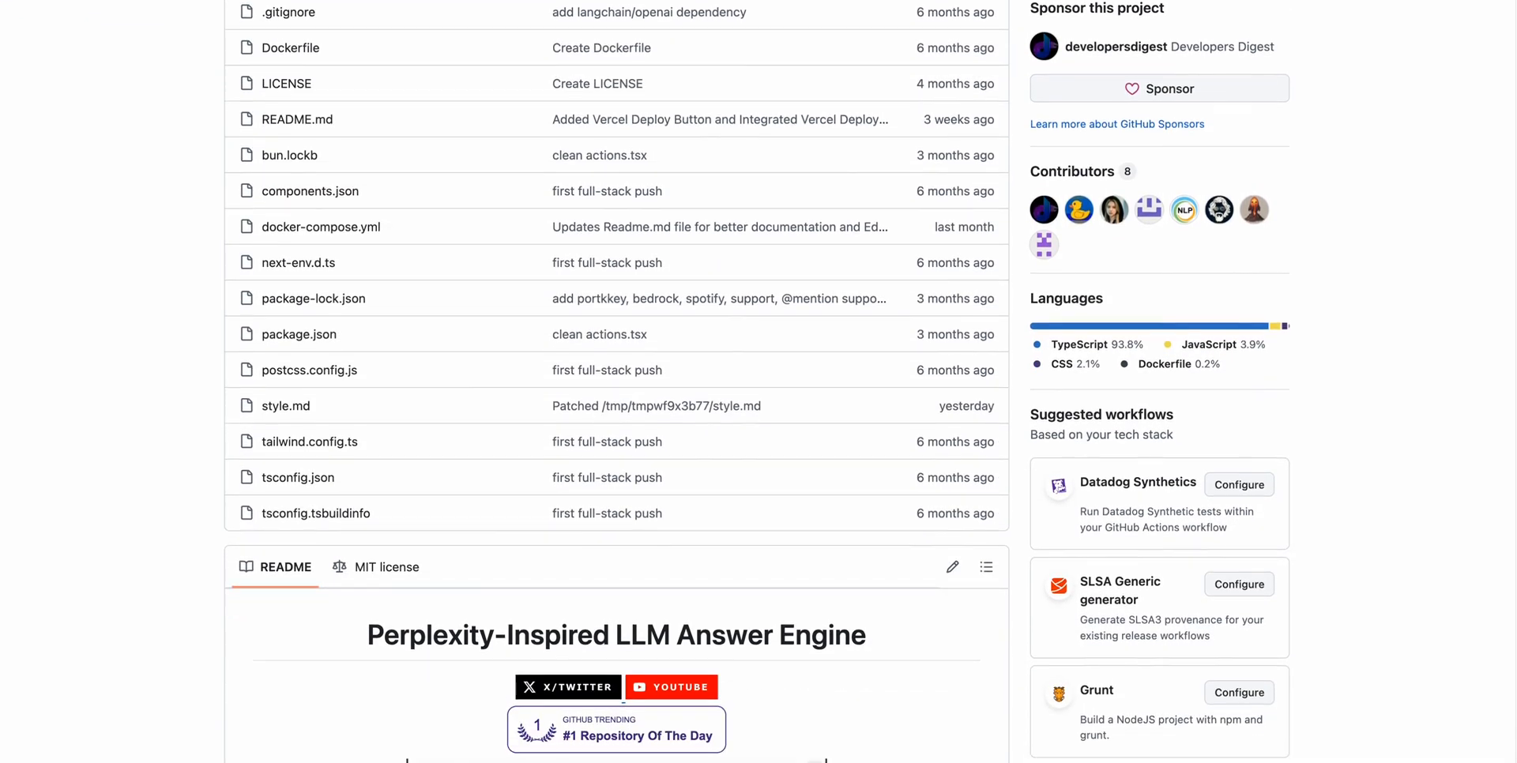
Preview style.md code style guidelines in the llm-answer-engine repository
click(286, 404)
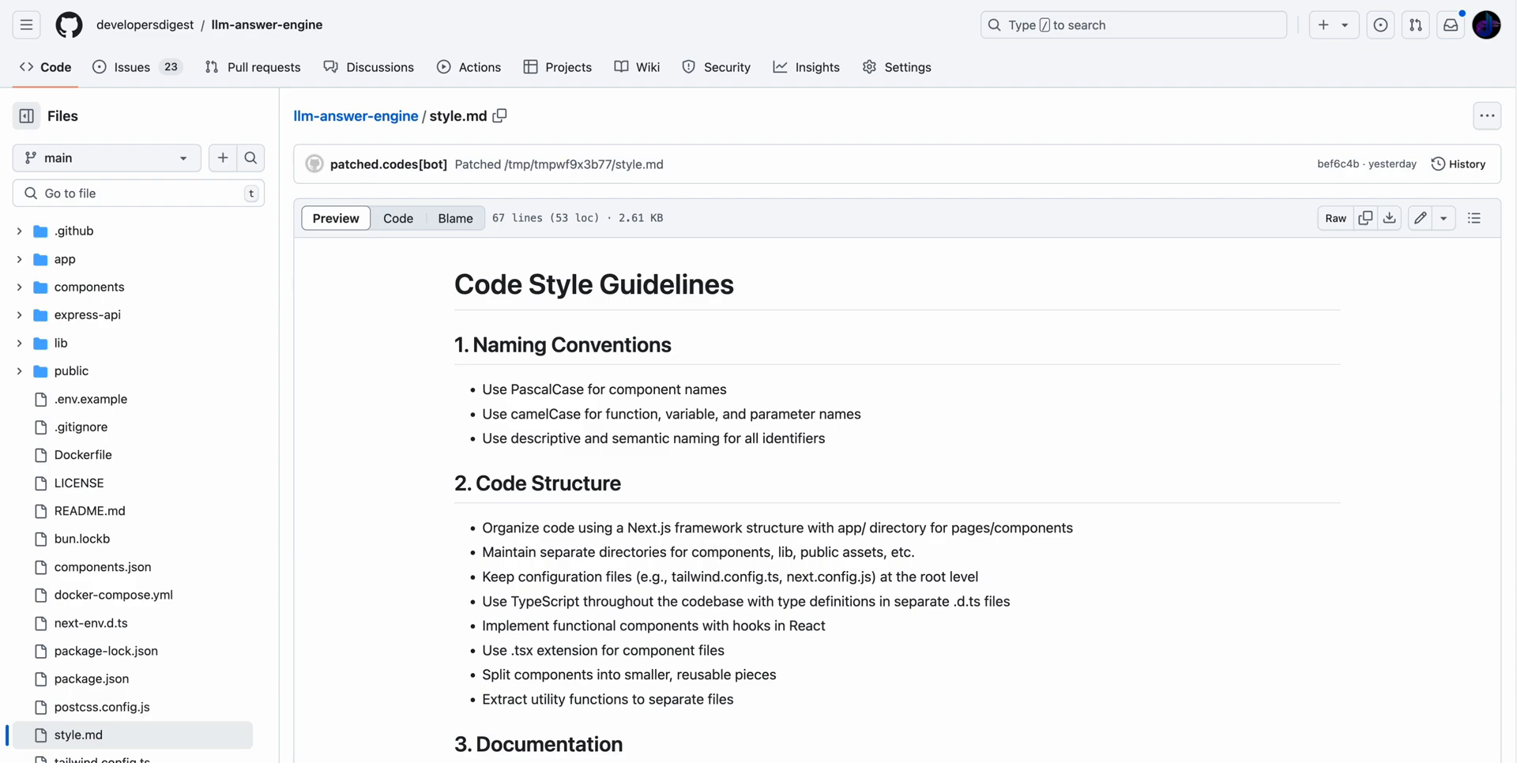
click(122, 67)
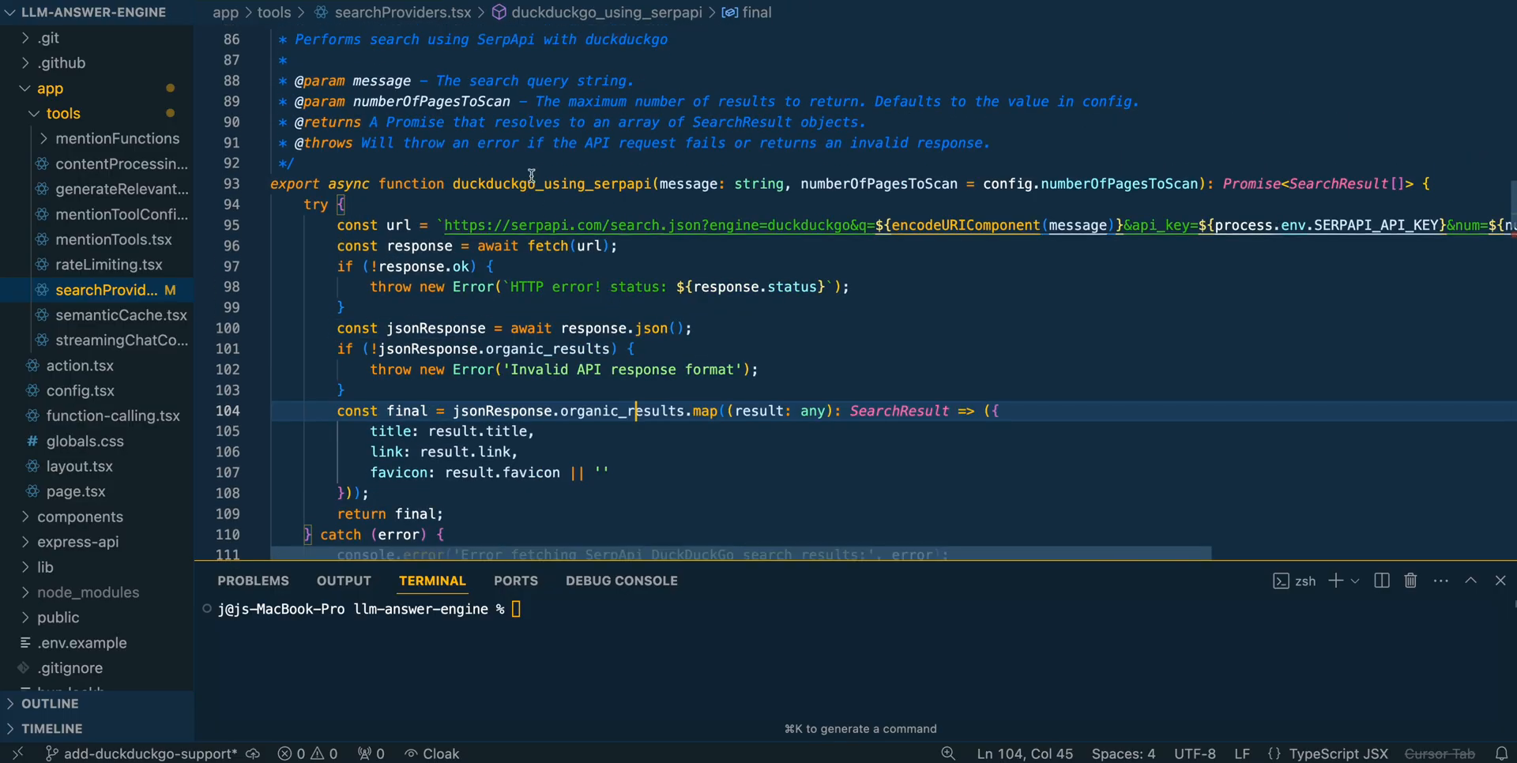
Stage app/tools/searchProviders.tsx with git and commit it with a DuckDuckGo support message
scroll(up, 3)
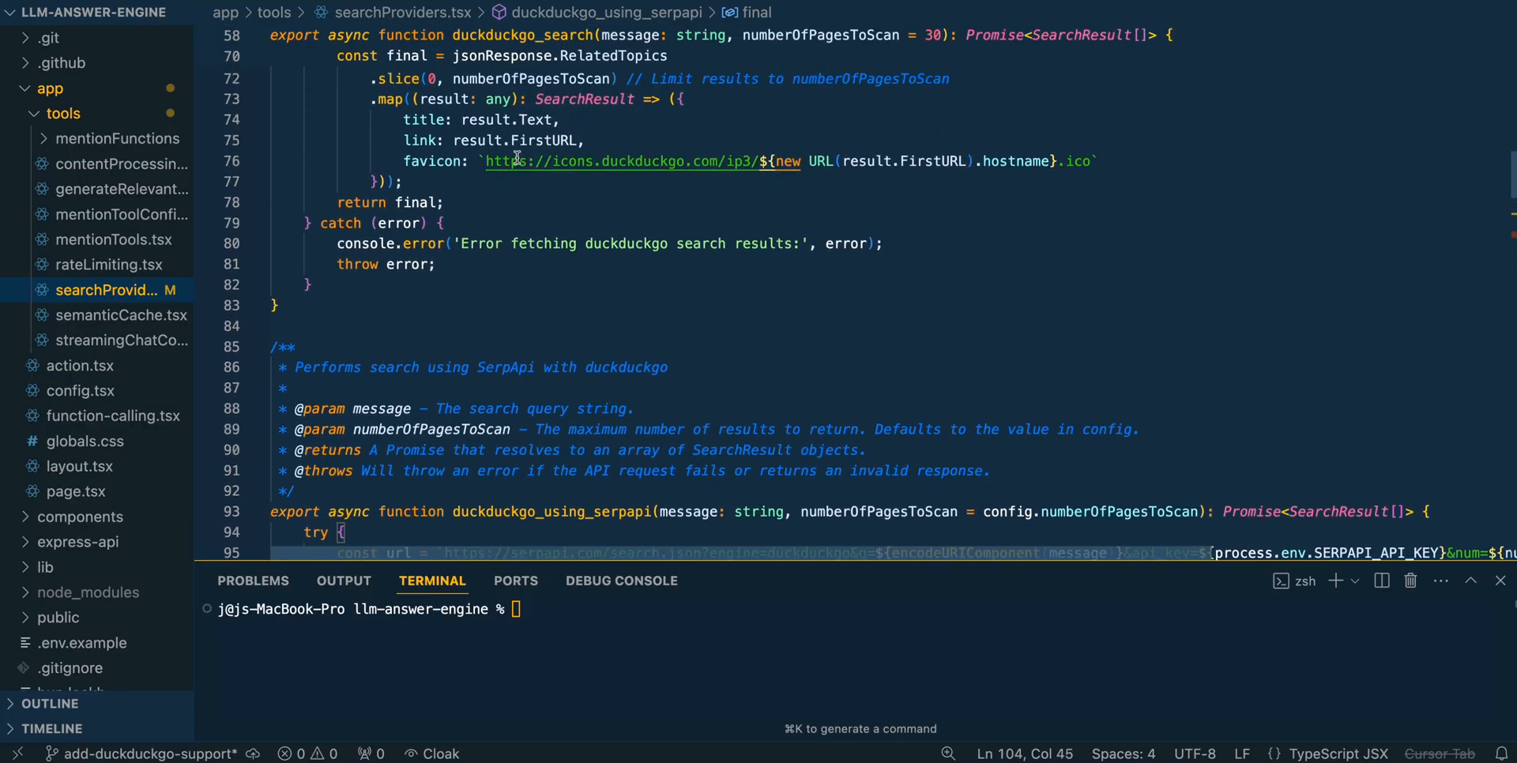
scroll(down, 3)
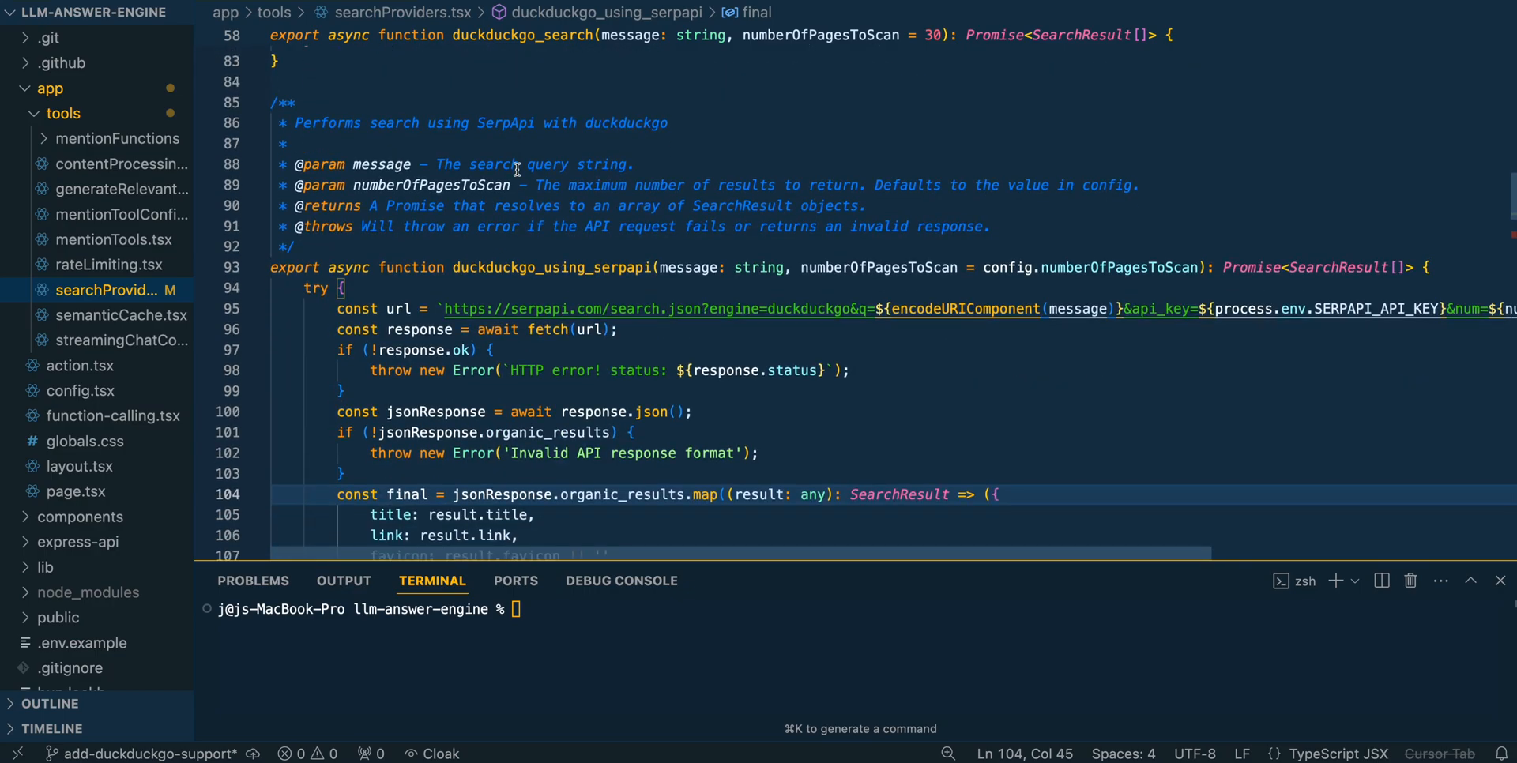
scroll(down, 3)
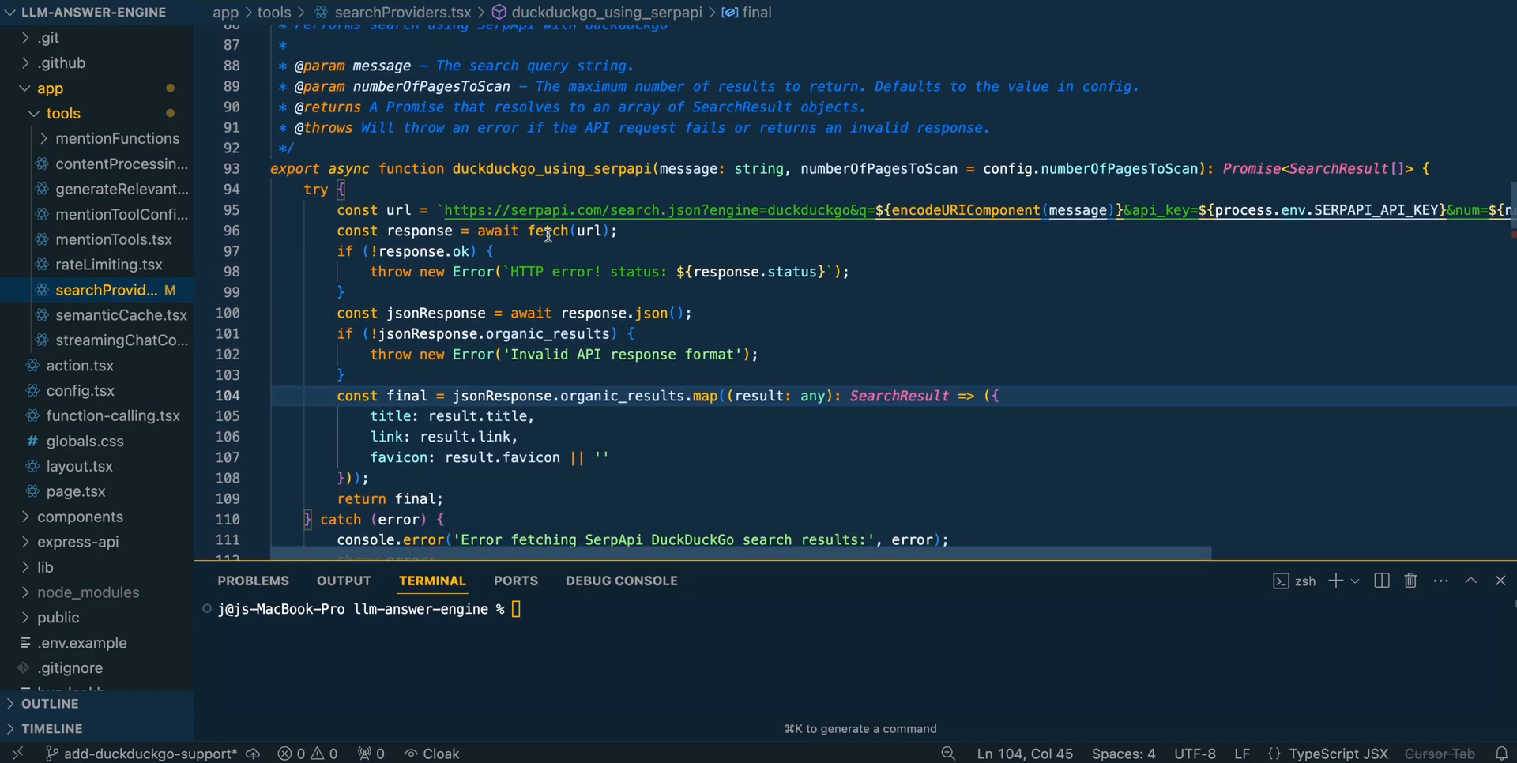
scroll(up, 3)
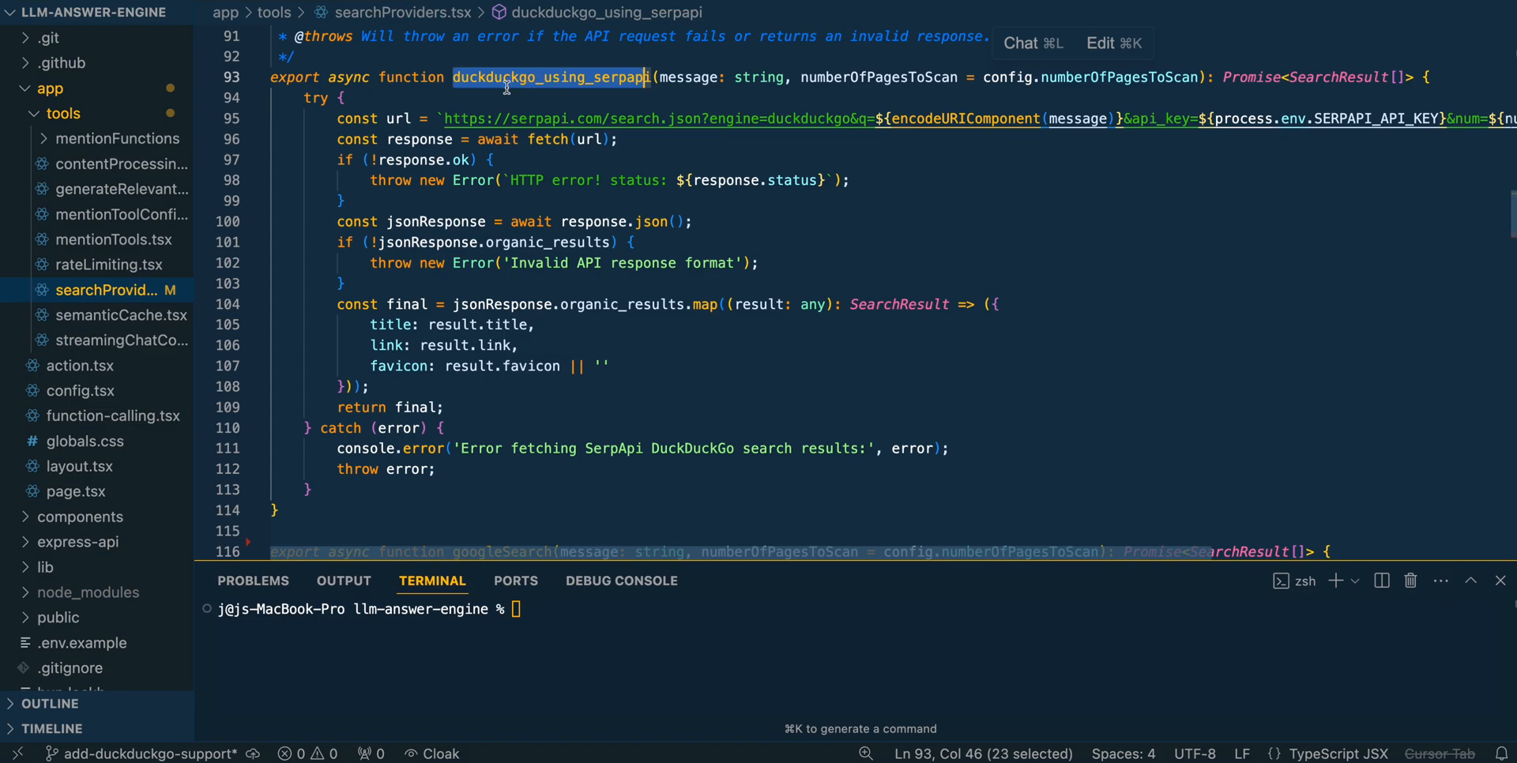
mouse_move(550, 78)
text(git)
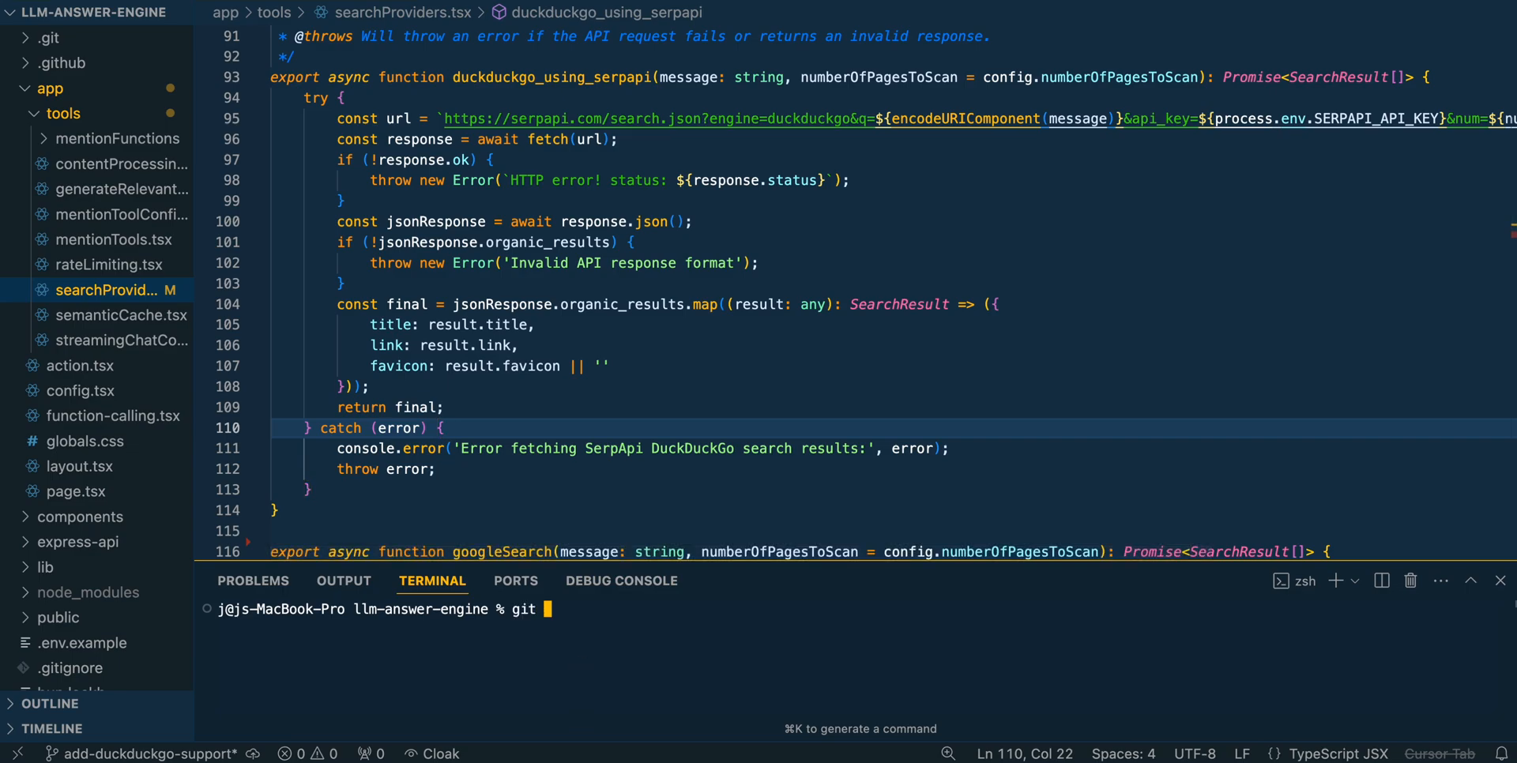
text(add app/tools/searchProviders.tsx)
text(g)
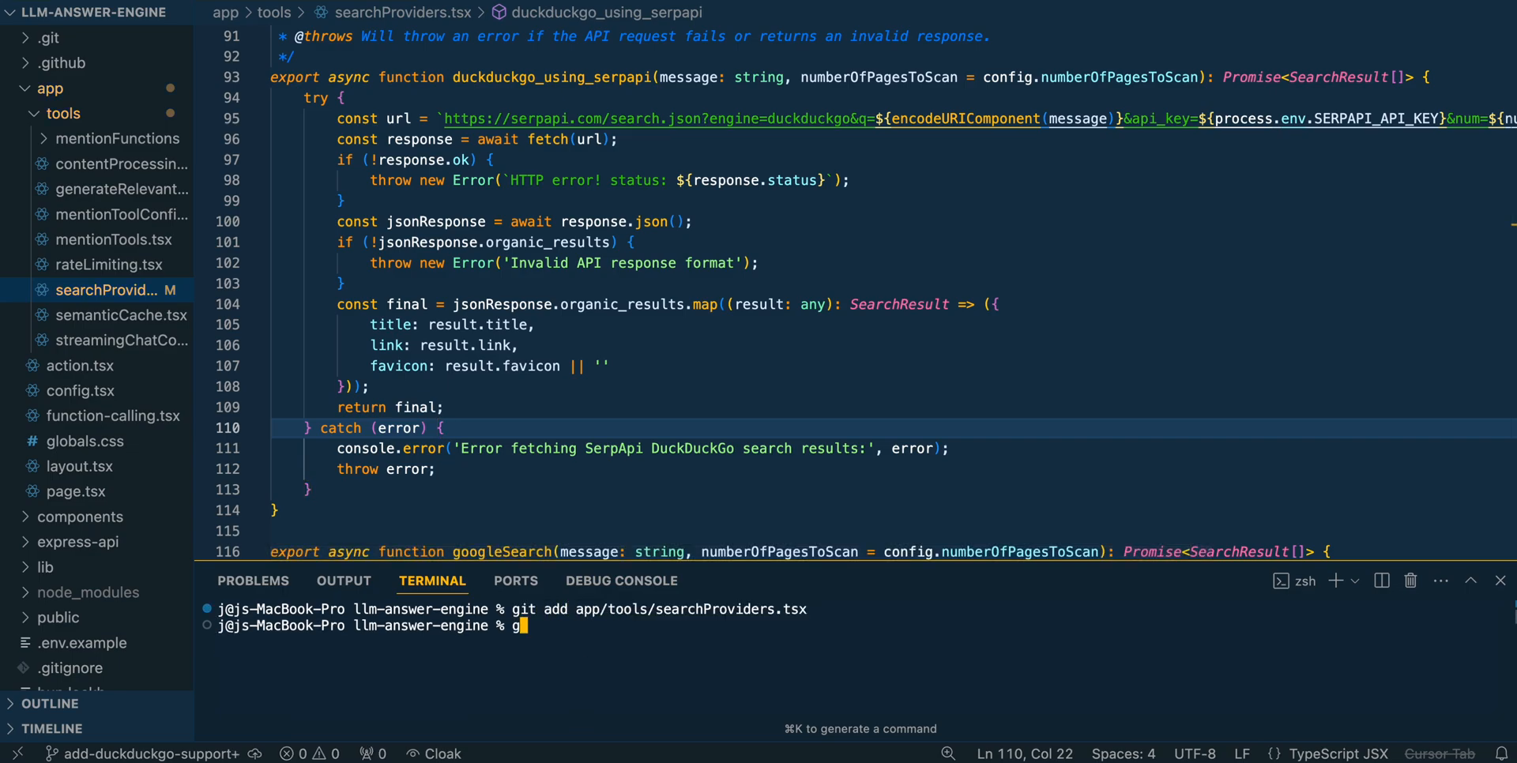
text(it commit -m ')
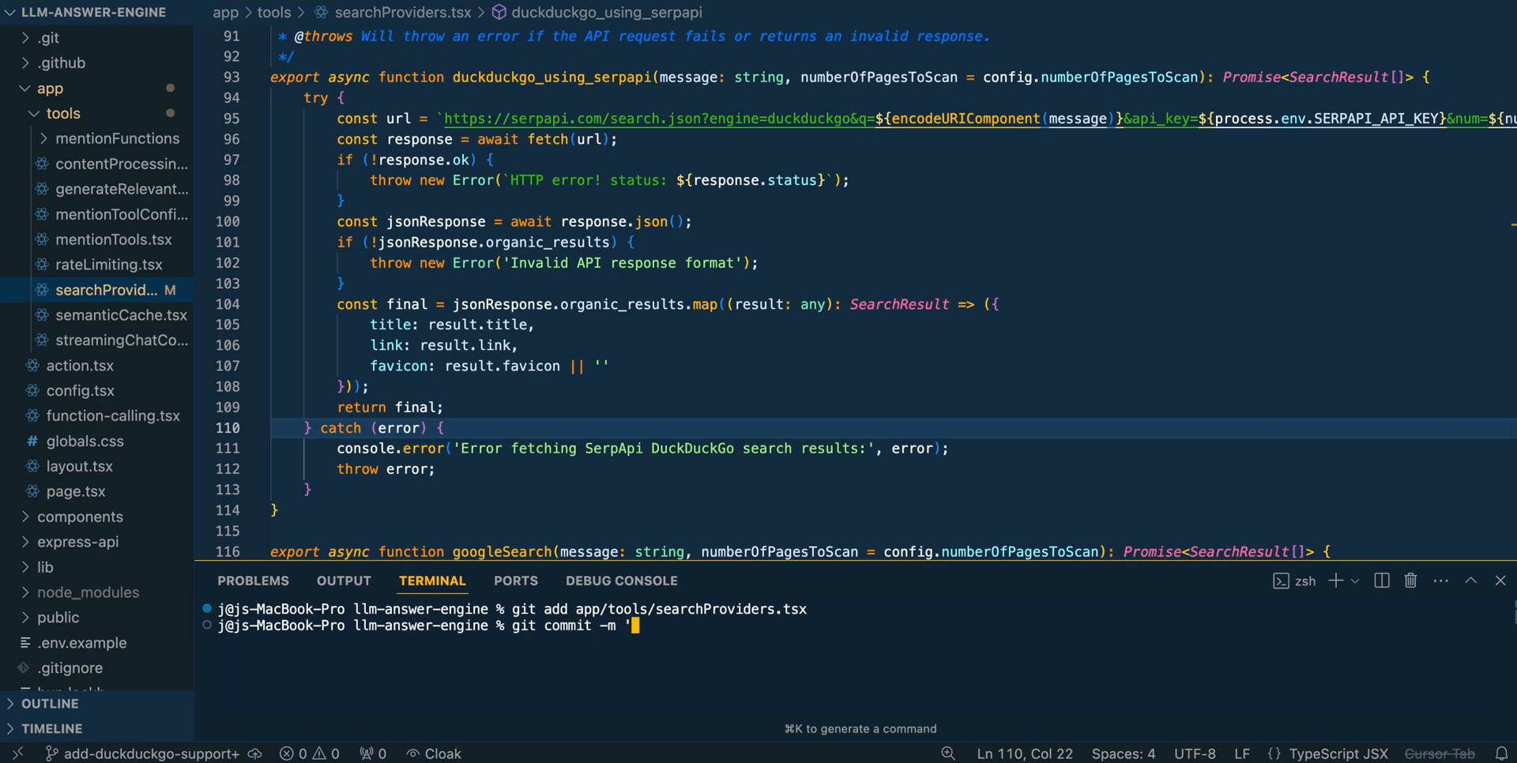
text(add support fo)
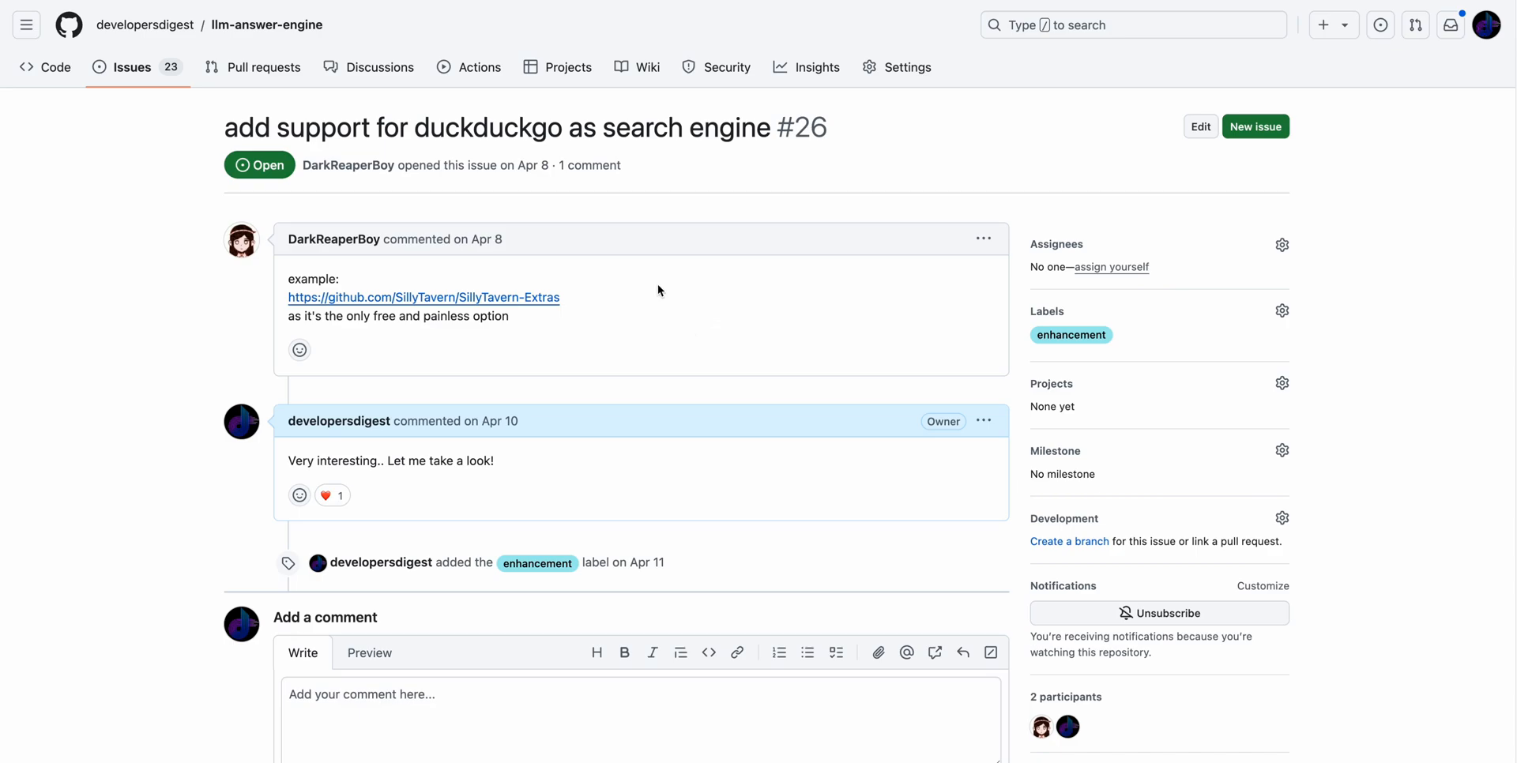
mouse_move(263, 106)
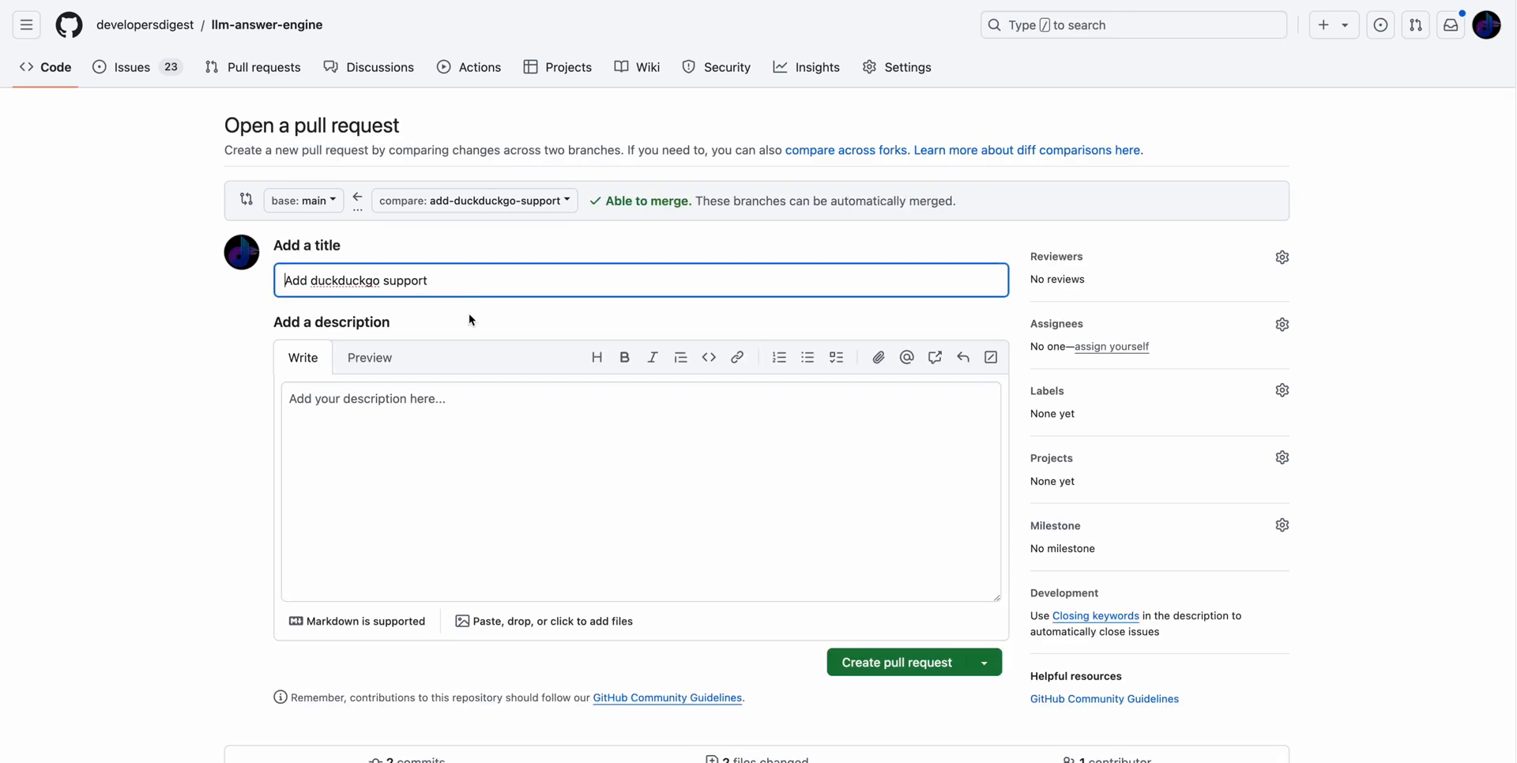
mouse_move(471, 430)
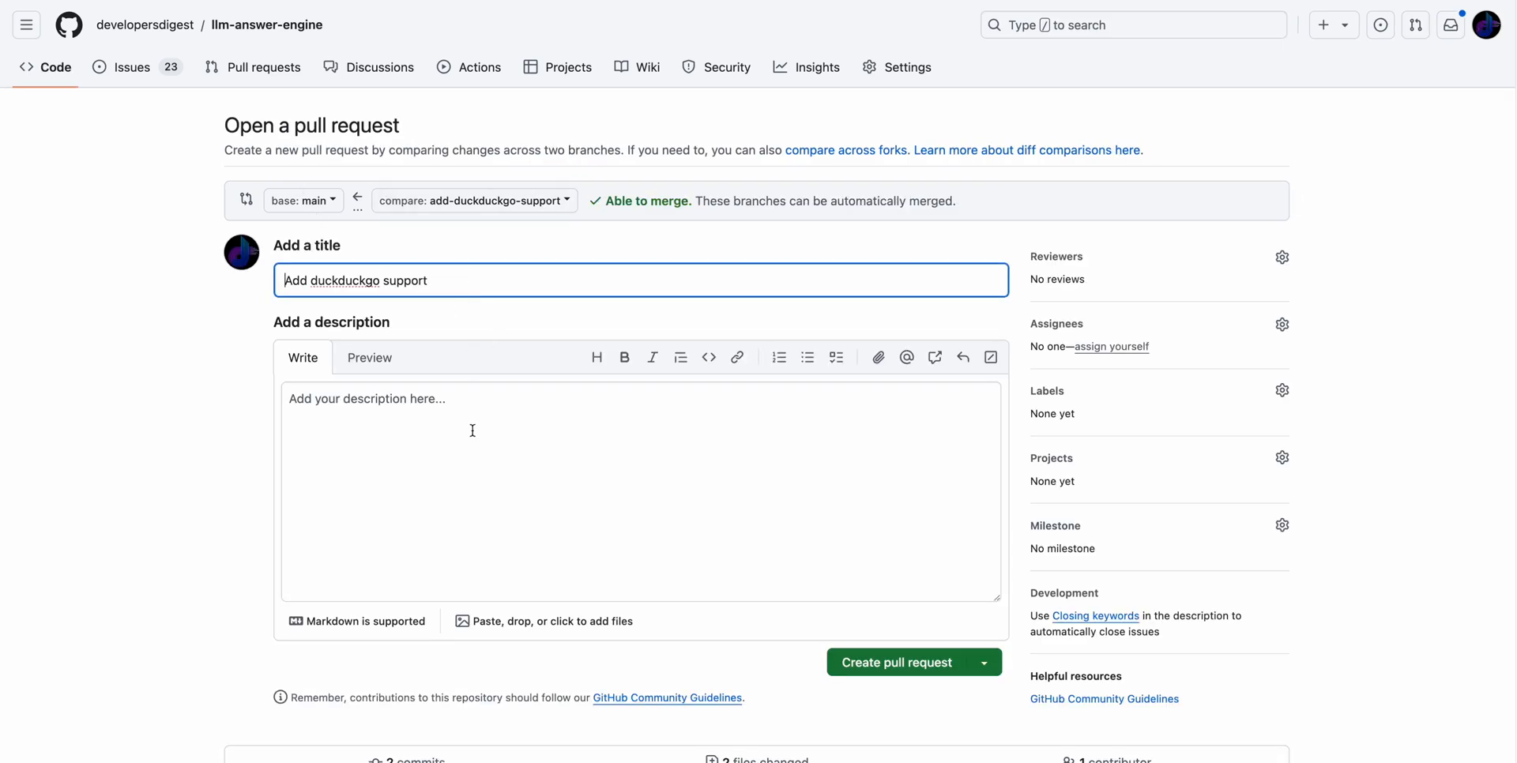
Create the pull request 'Add duckduckgo support' from add-duckduckgo-support into main
text(Add duckduckgo support)
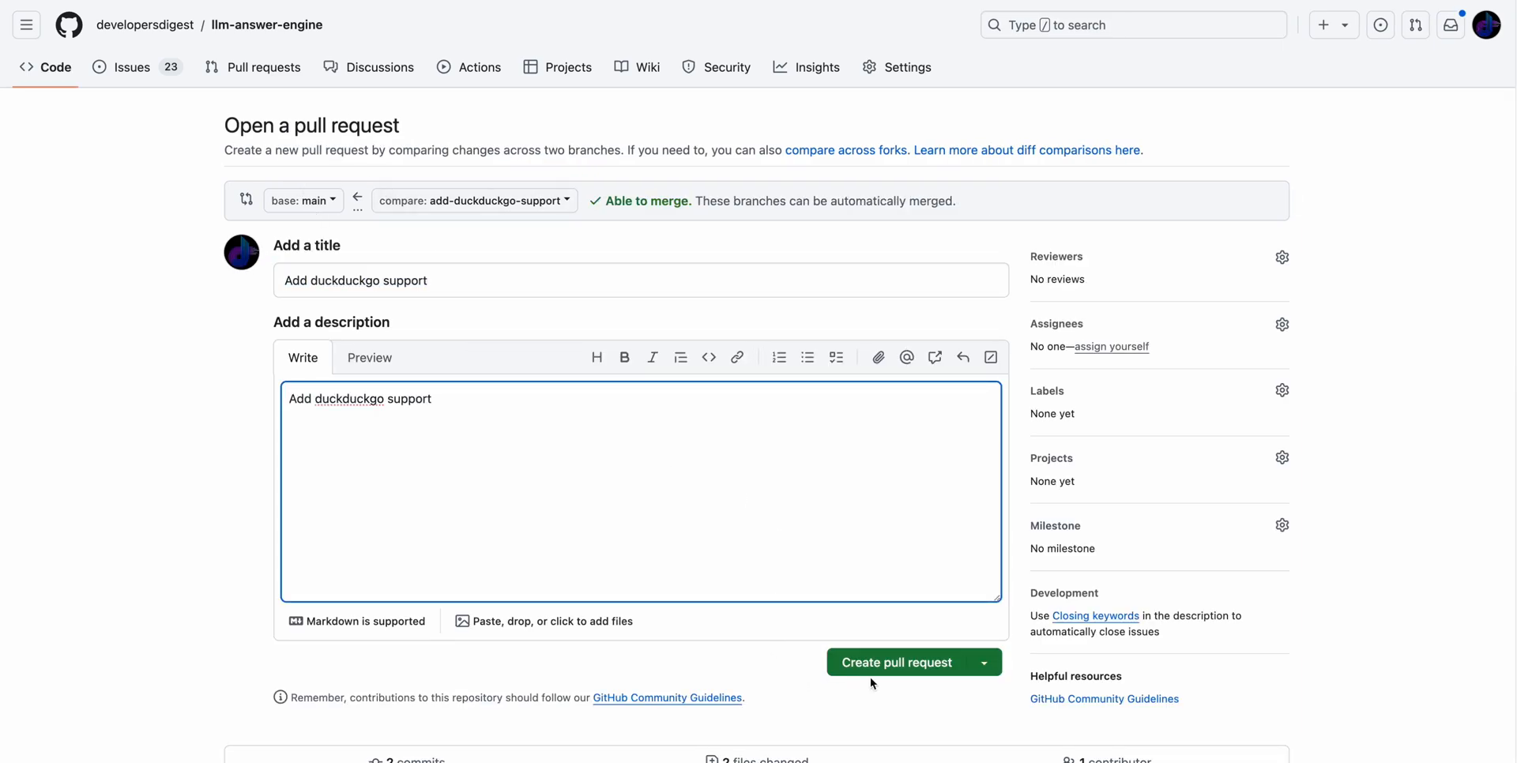
click(895, 662)
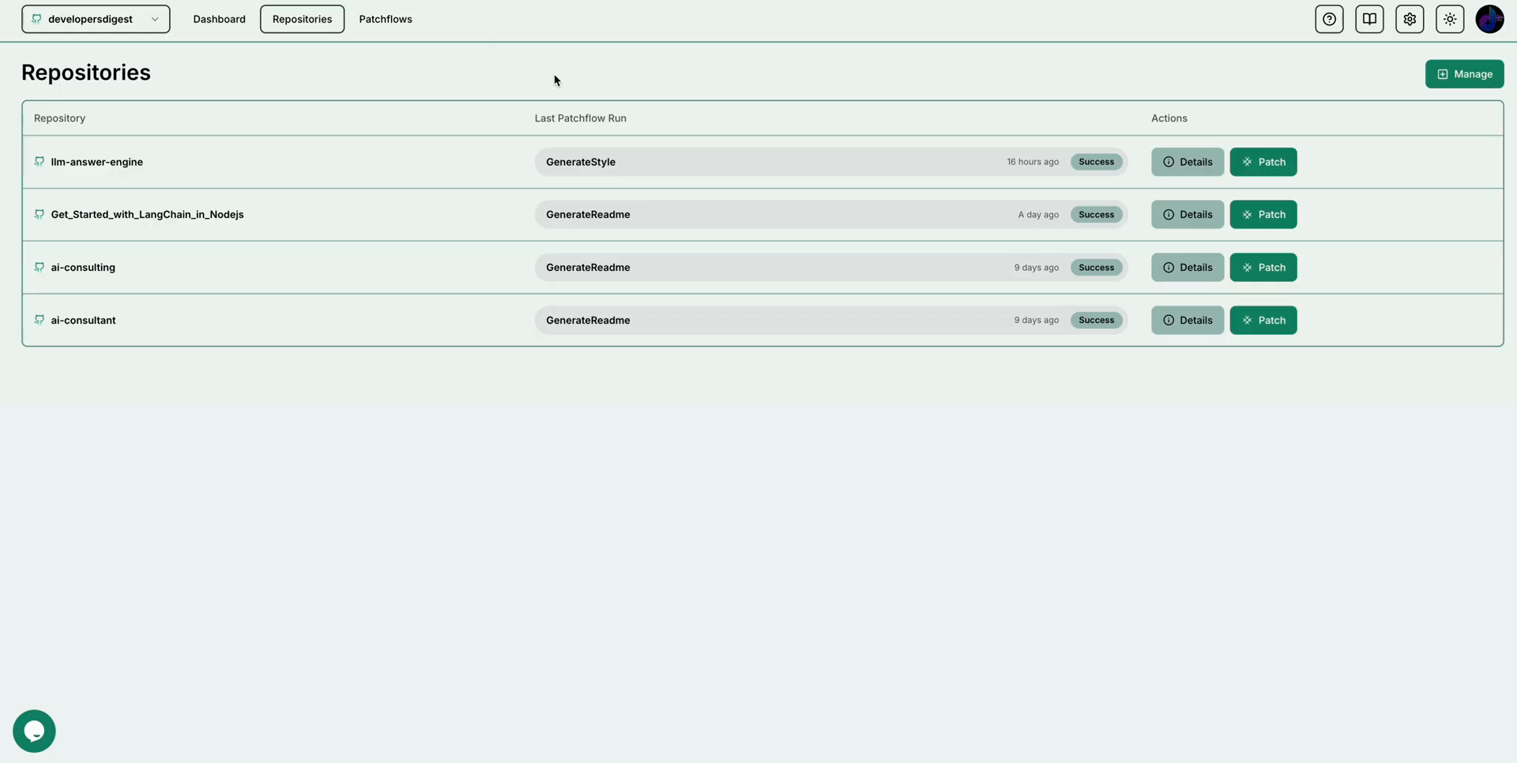
mouse_move(708, 174)
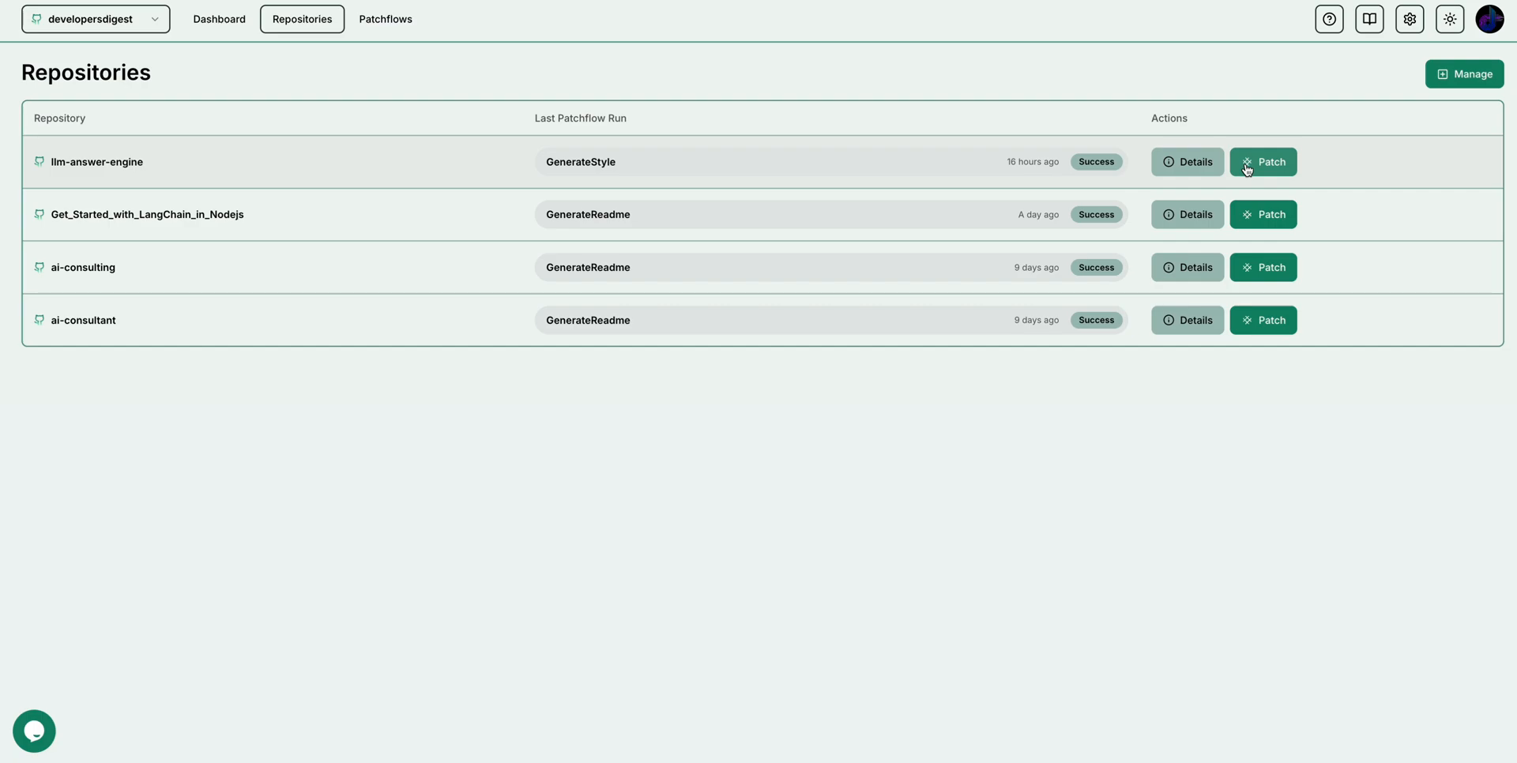
Patch llm-answer-engine with PRReview with style.md on the Add duckduckgo support pull request
click(1263, 161)
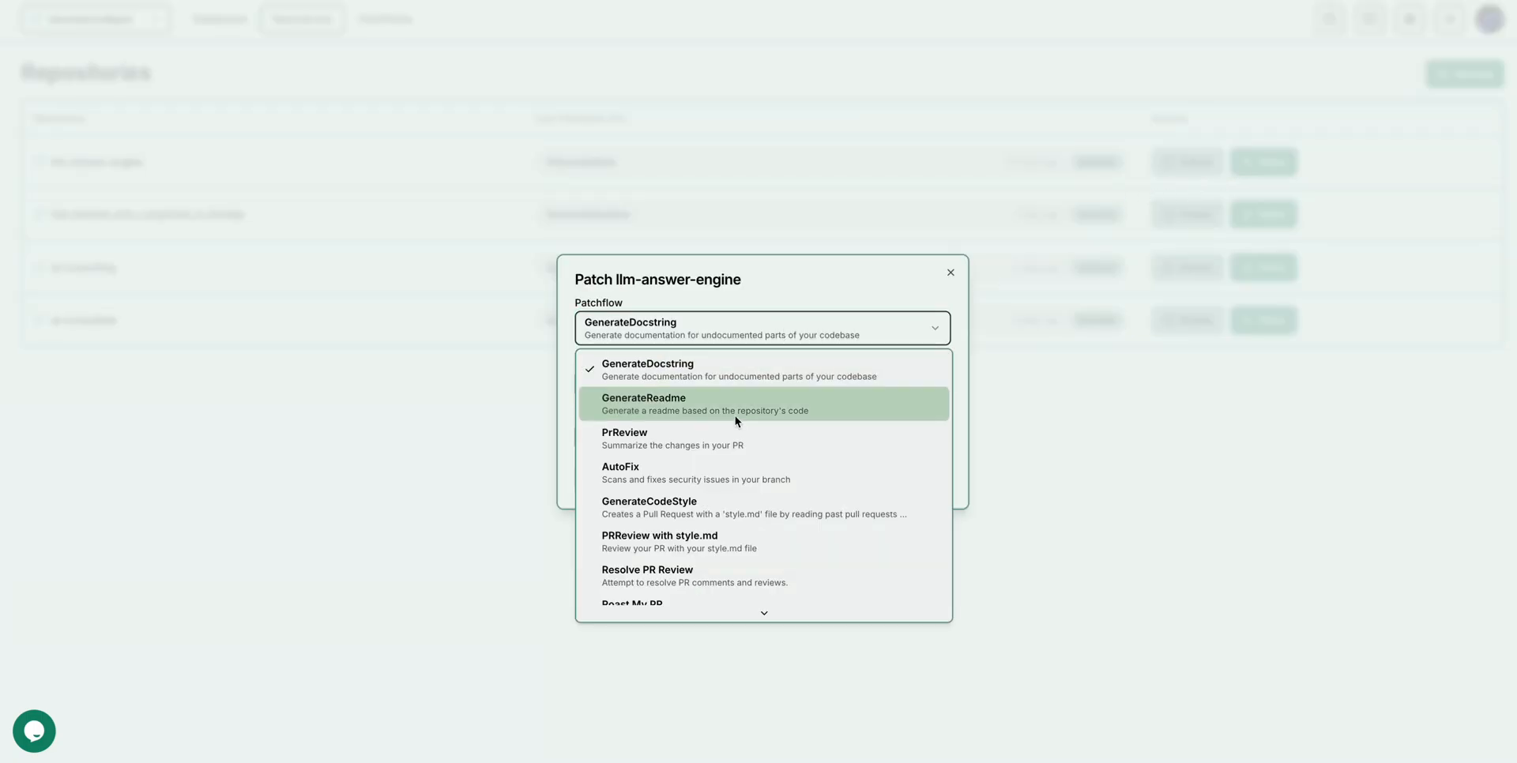
click(659, 542)
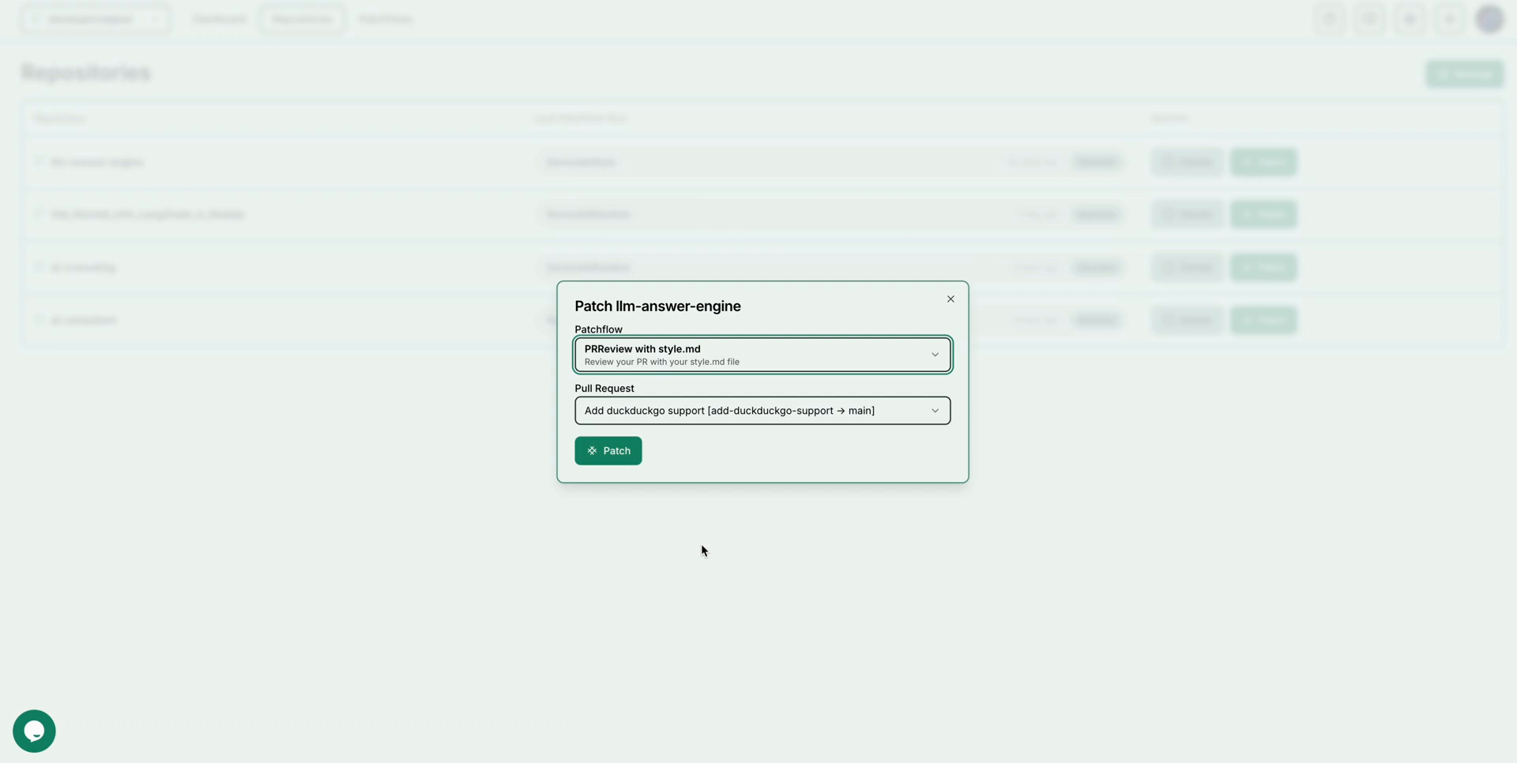
click(760, 411)
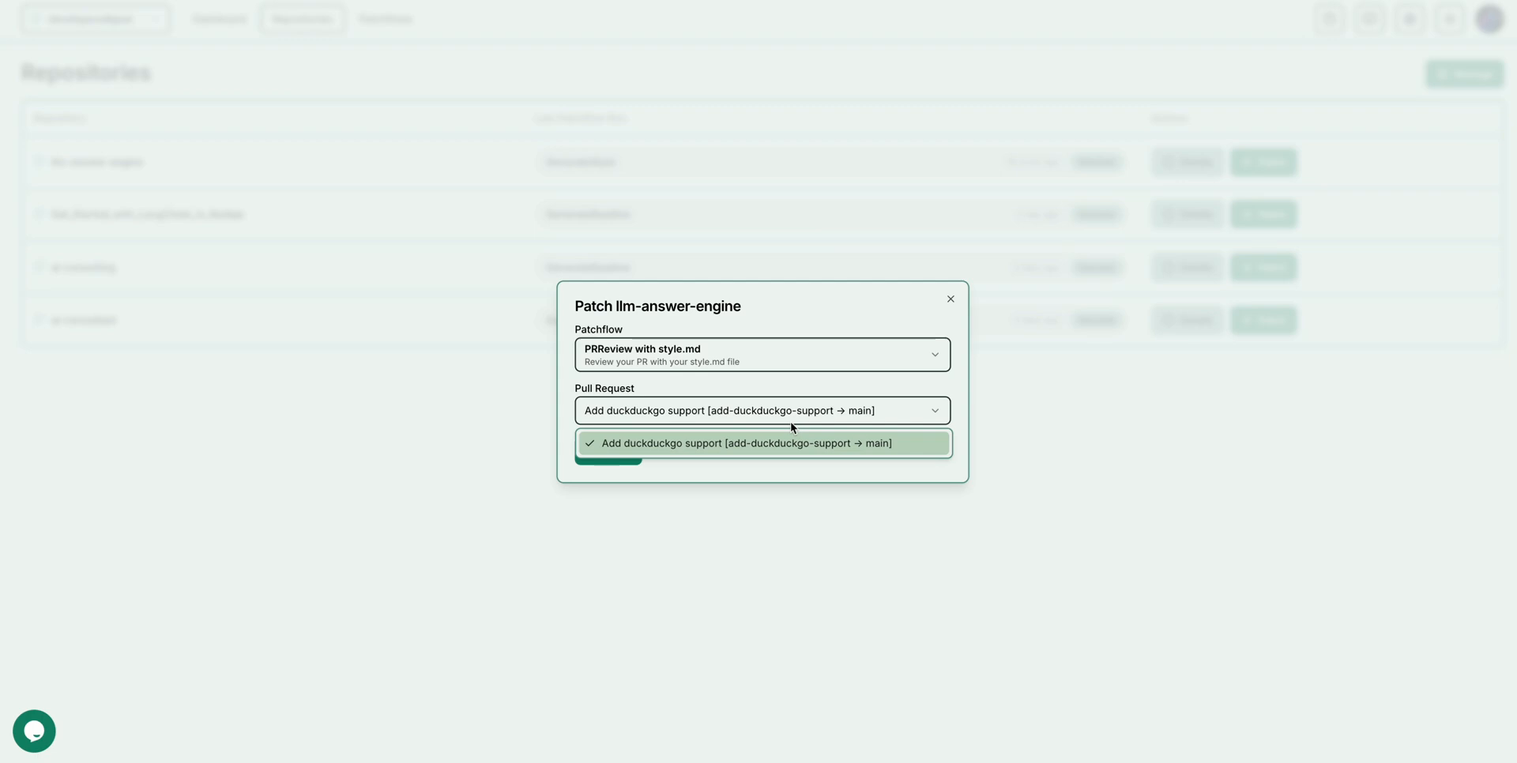
mouse_move(762, 430)
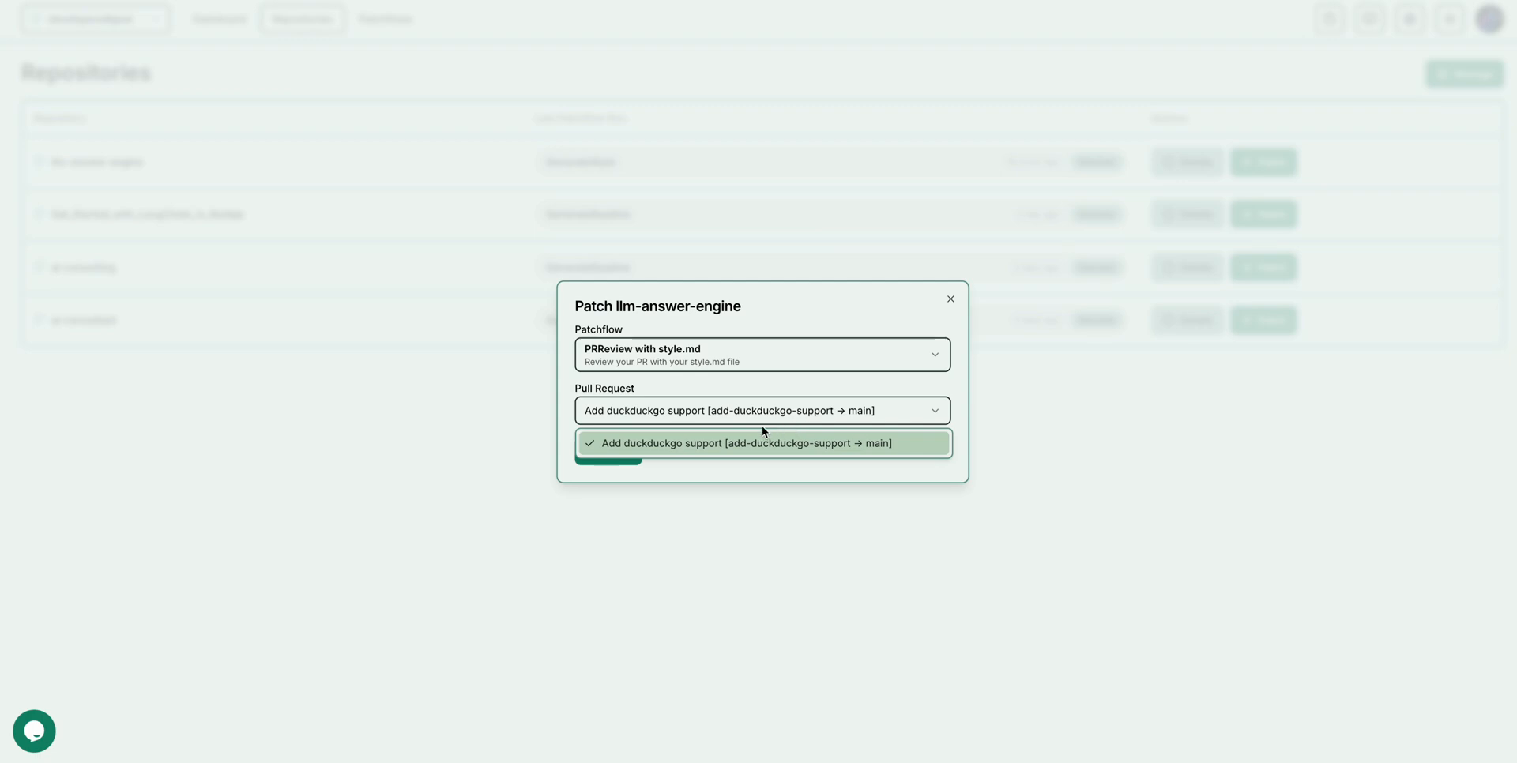
click(762, 442)
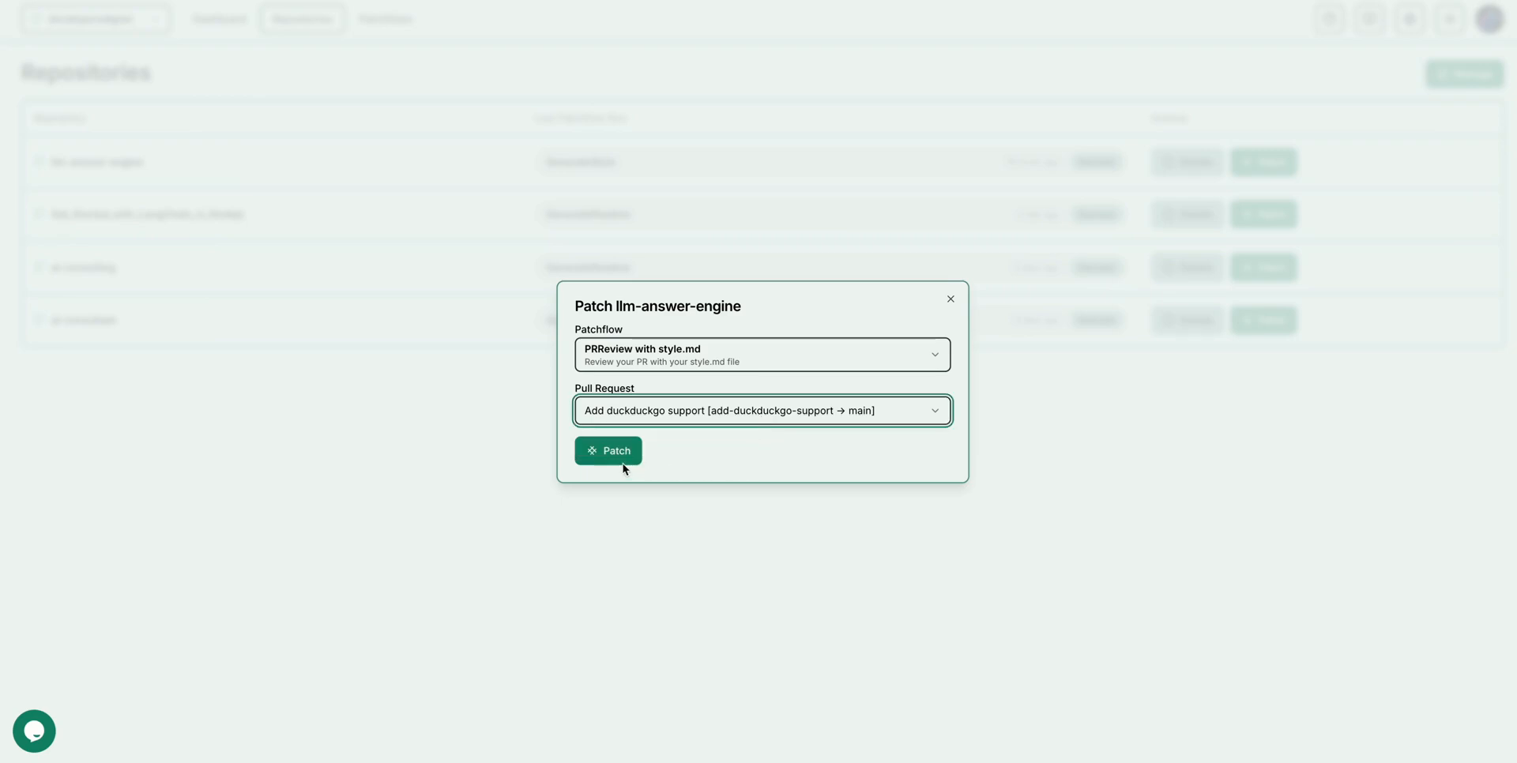
click(606, 451)
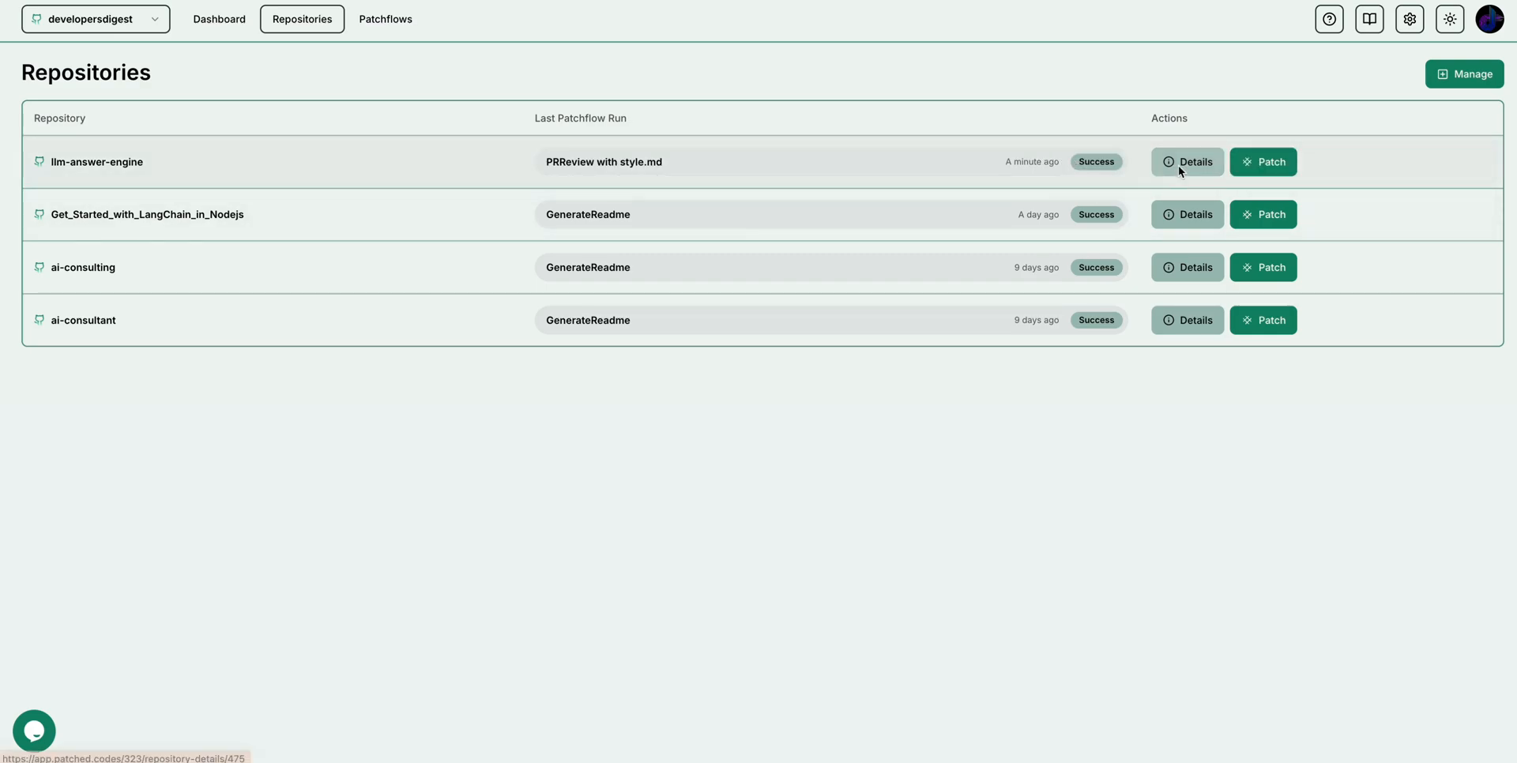
Show llm-answer-engine's repository details with its patchflow run history
click(1187, 162)
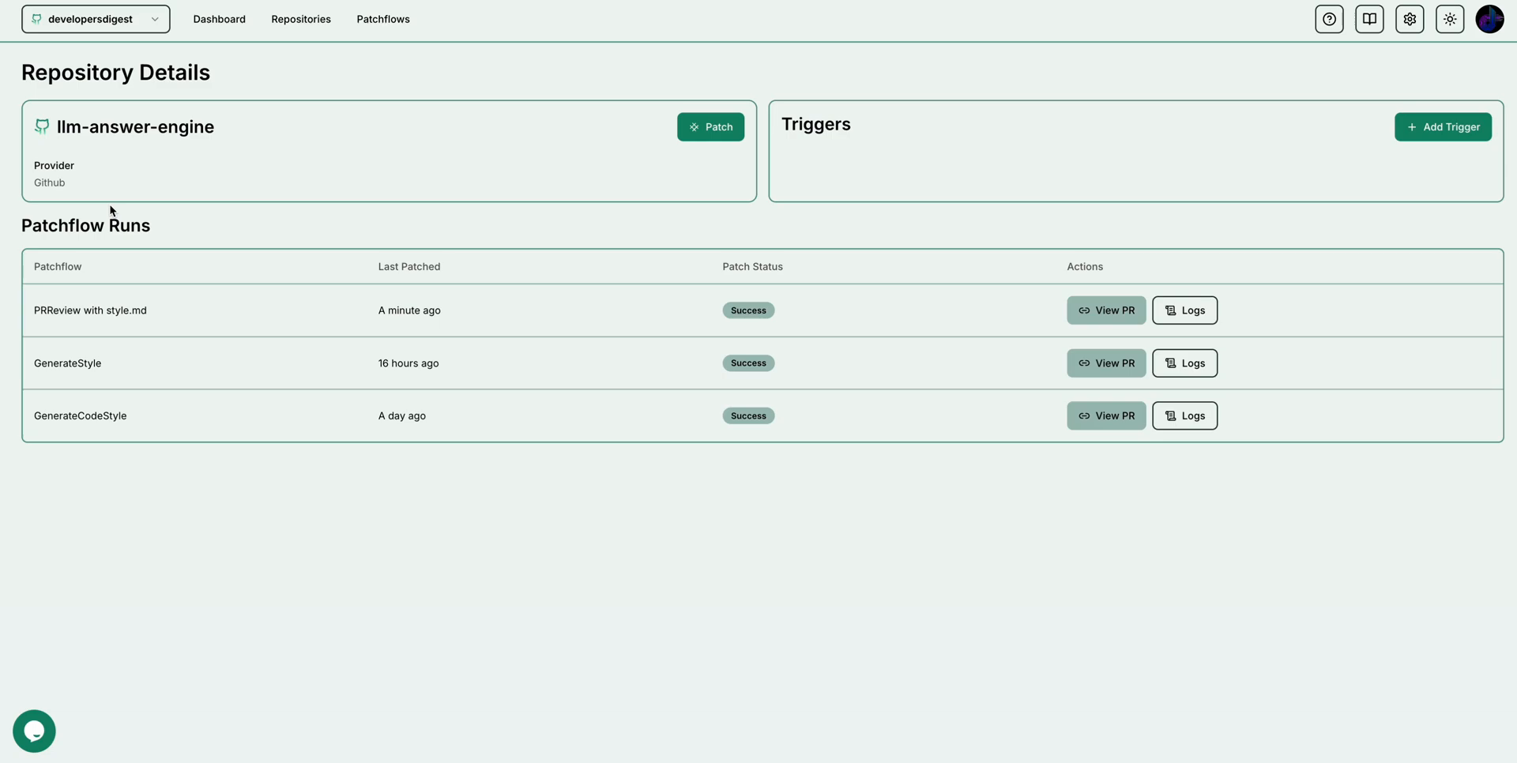
mouse_move(66, 325)
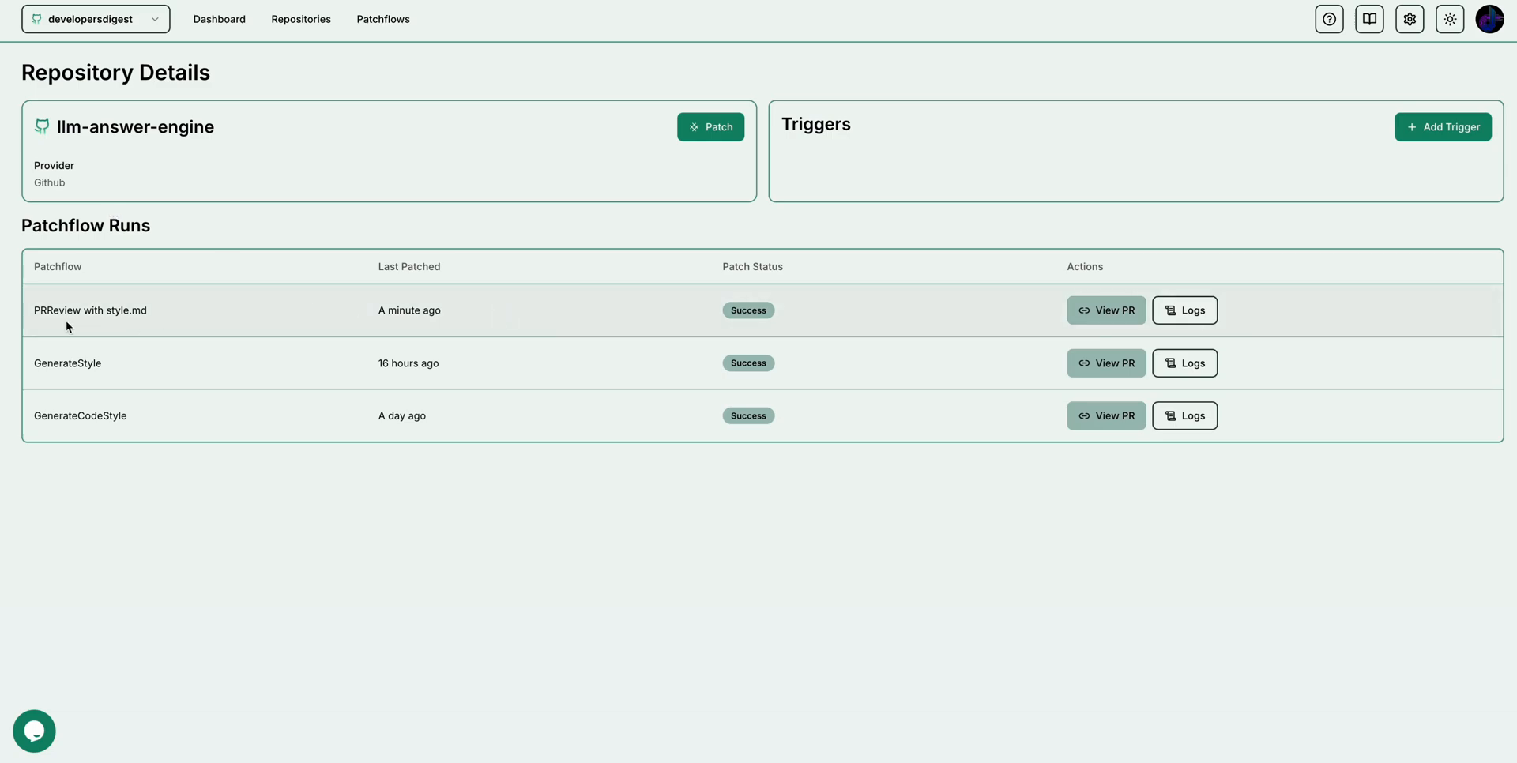
mouse_move(1106, 312)
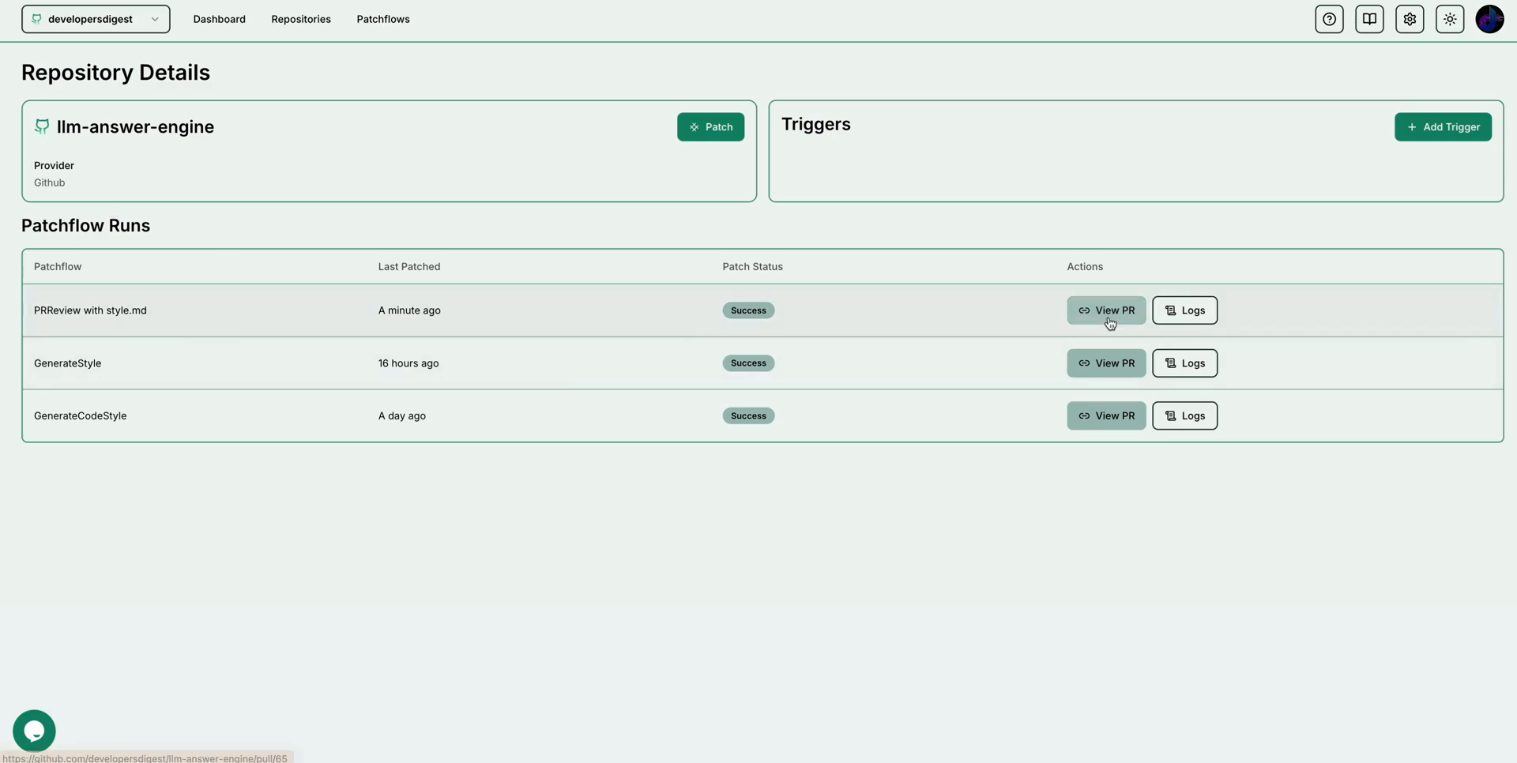
View PR #65 and read the patched-codes findings on snake_case names and a leftover debugger statement
click(1106, 309)
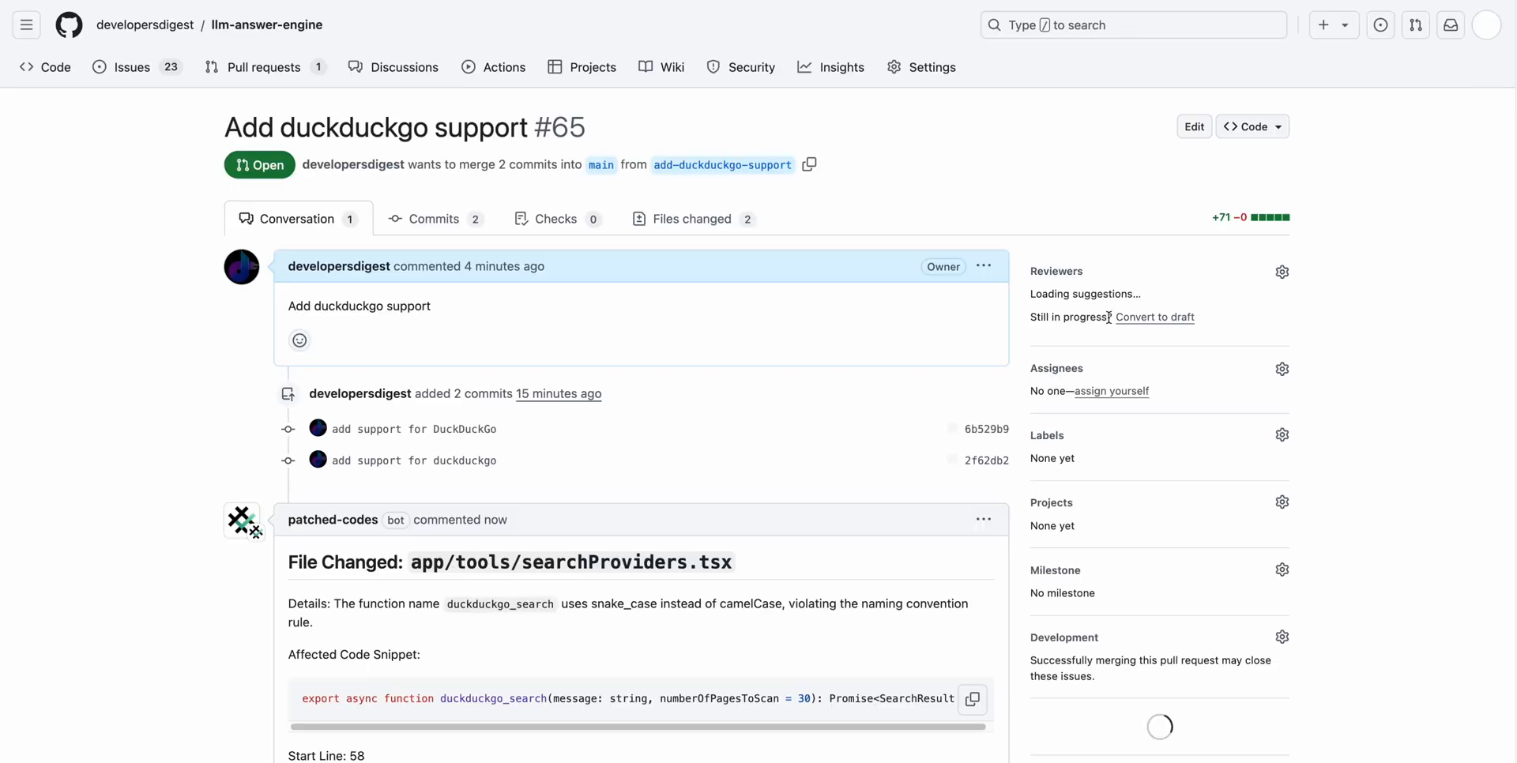
scroll(down, 3)
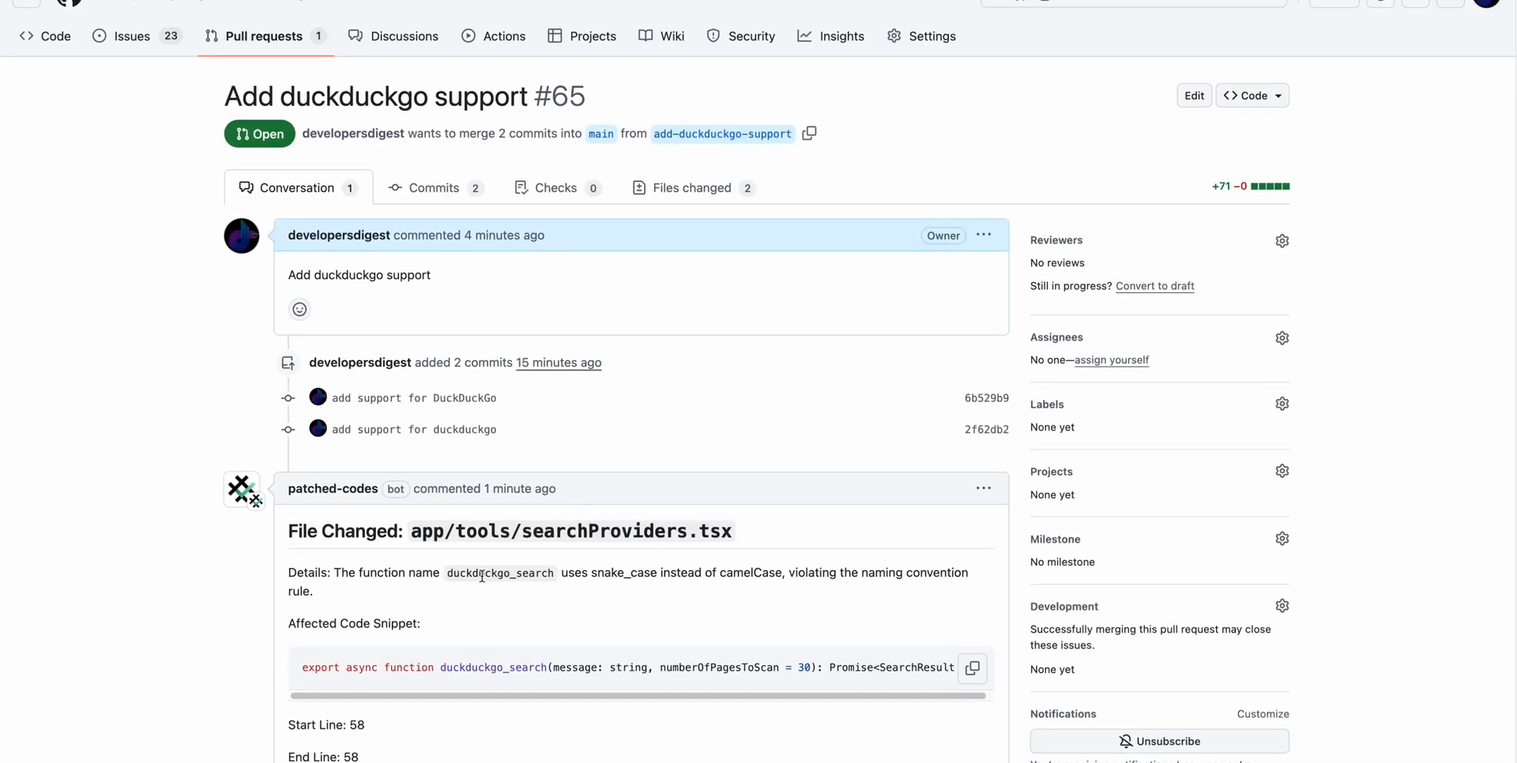
scroll(up, 3)
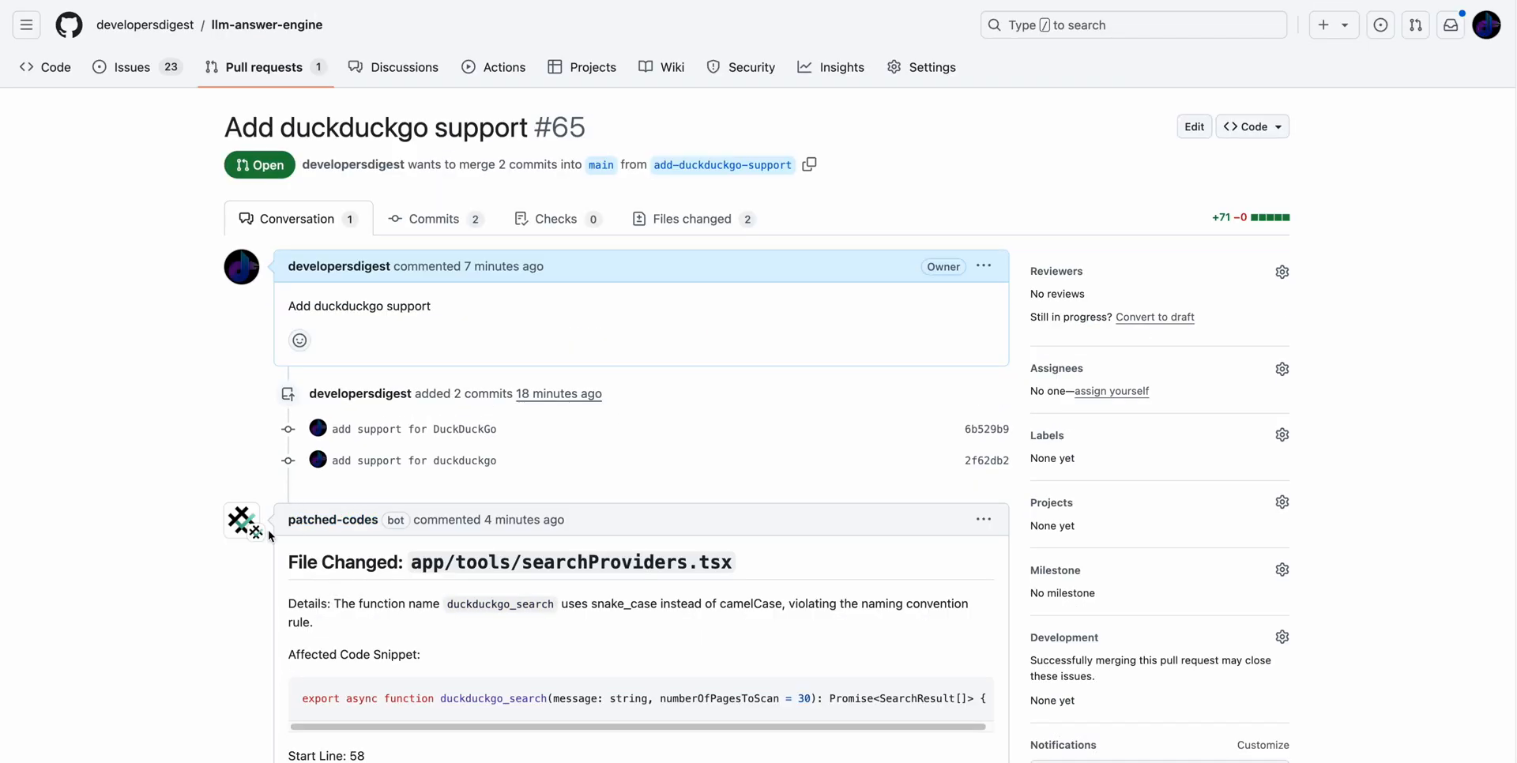
scroll(down, 3)
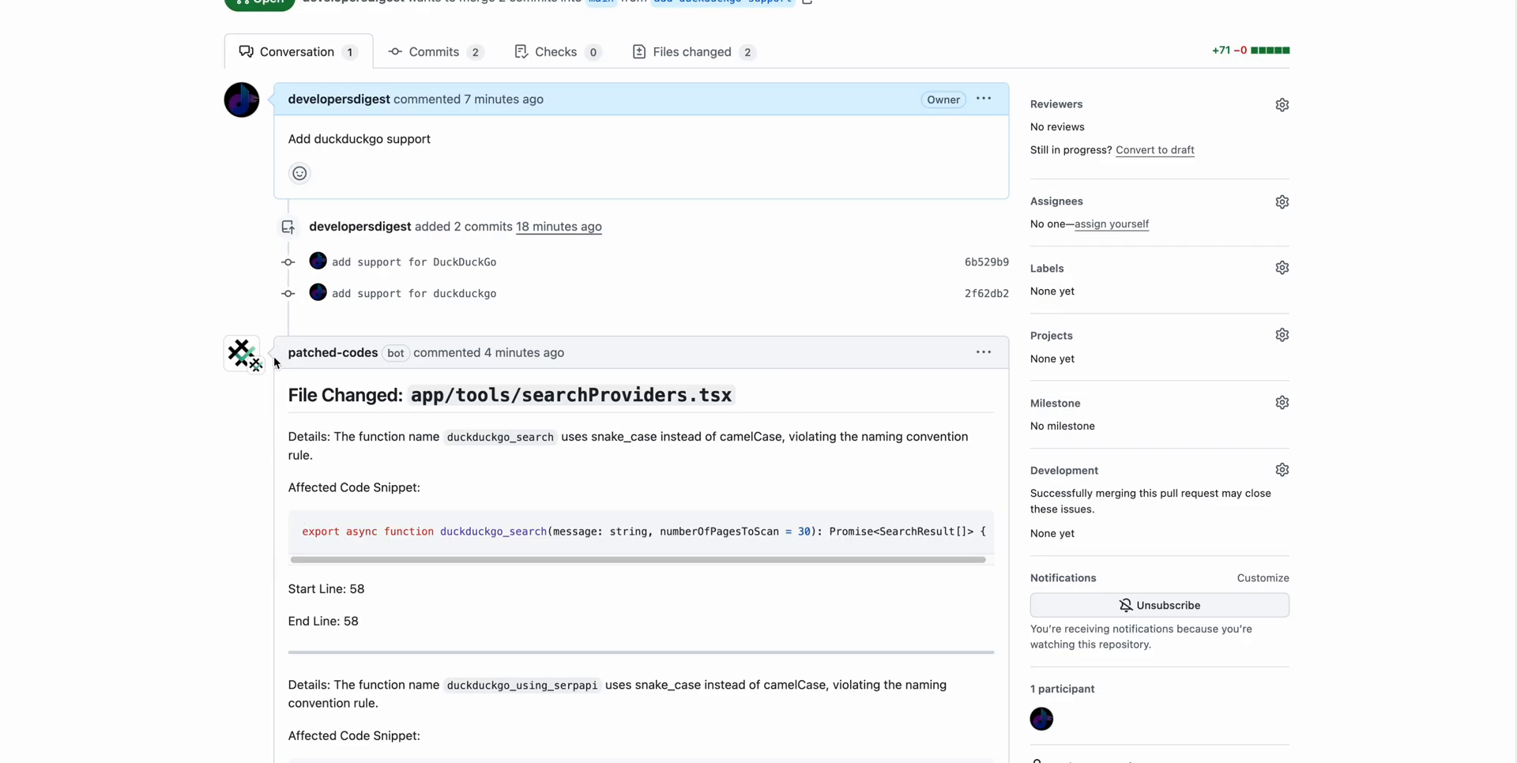
mouse_move(397, 512)
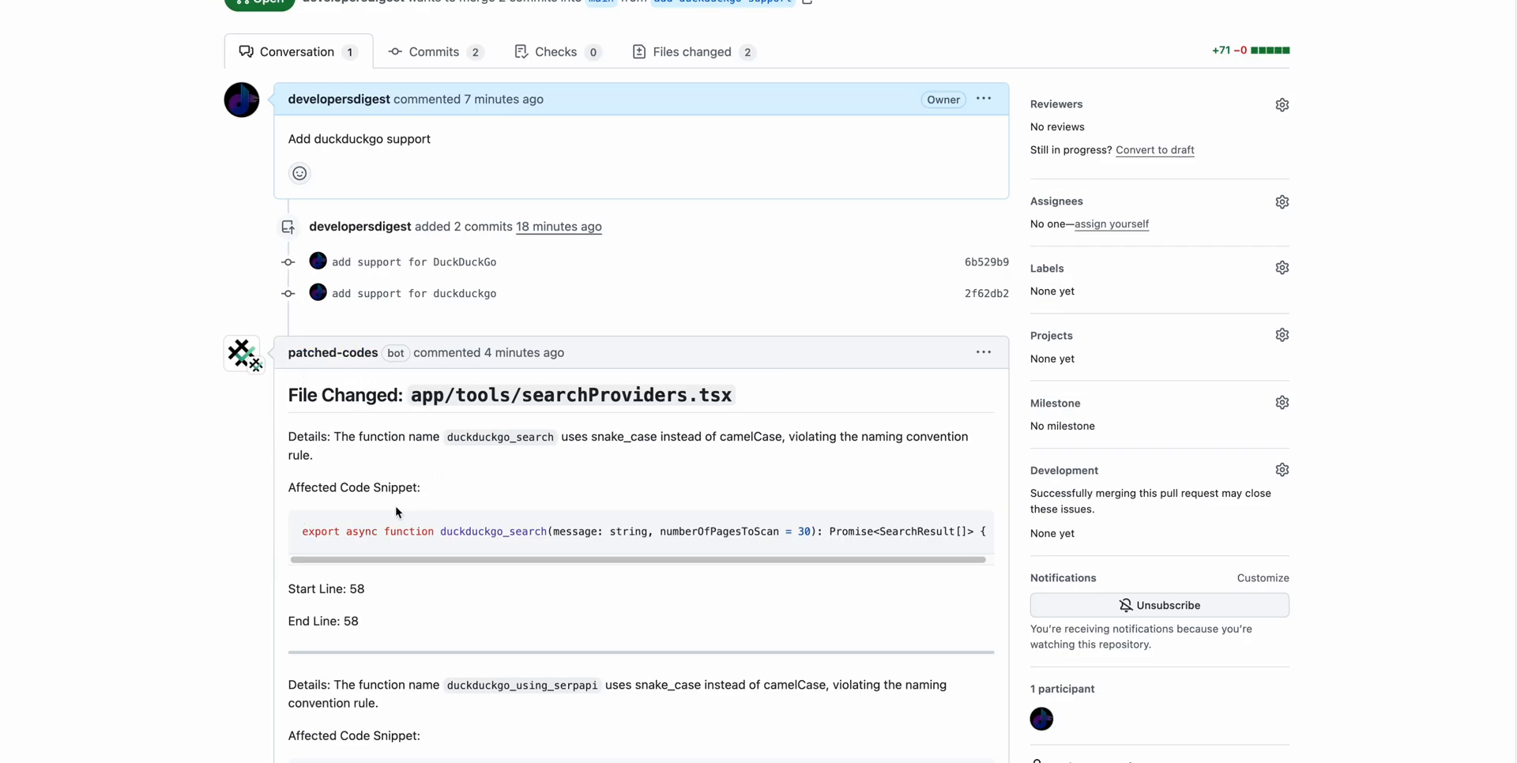
mouse_move(536, 447)
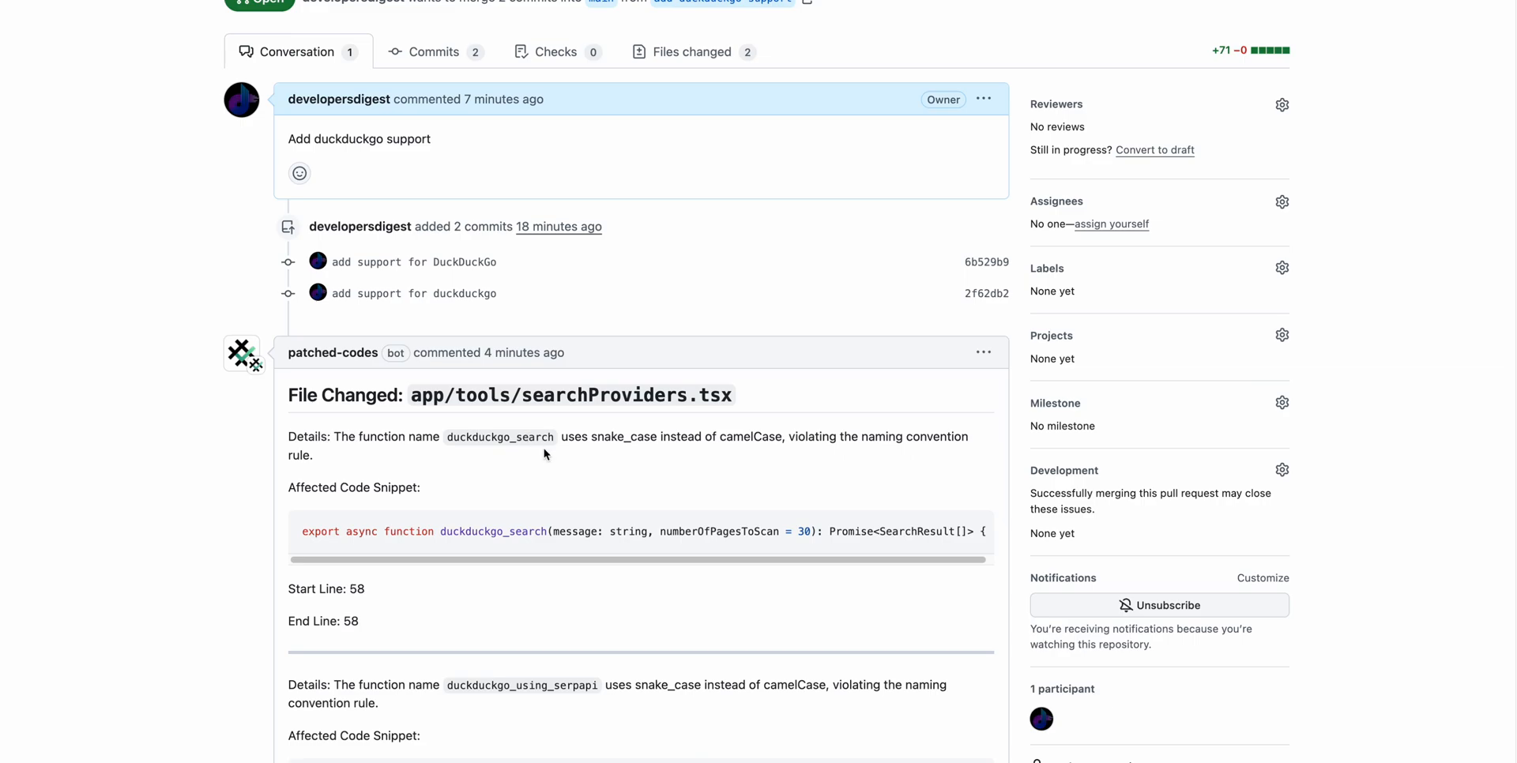
mouse_move(376, 520)
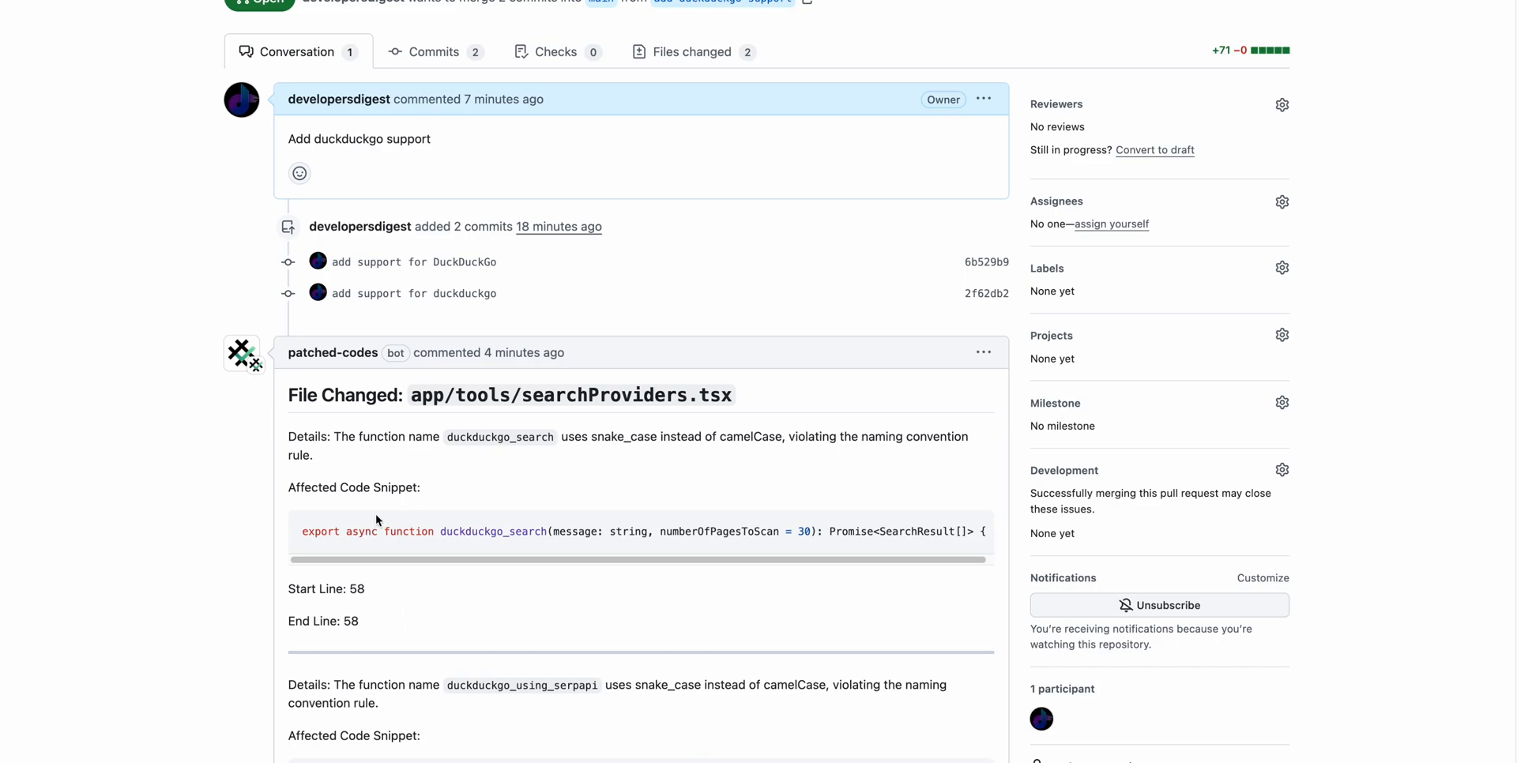
mouse_move(308, 589)
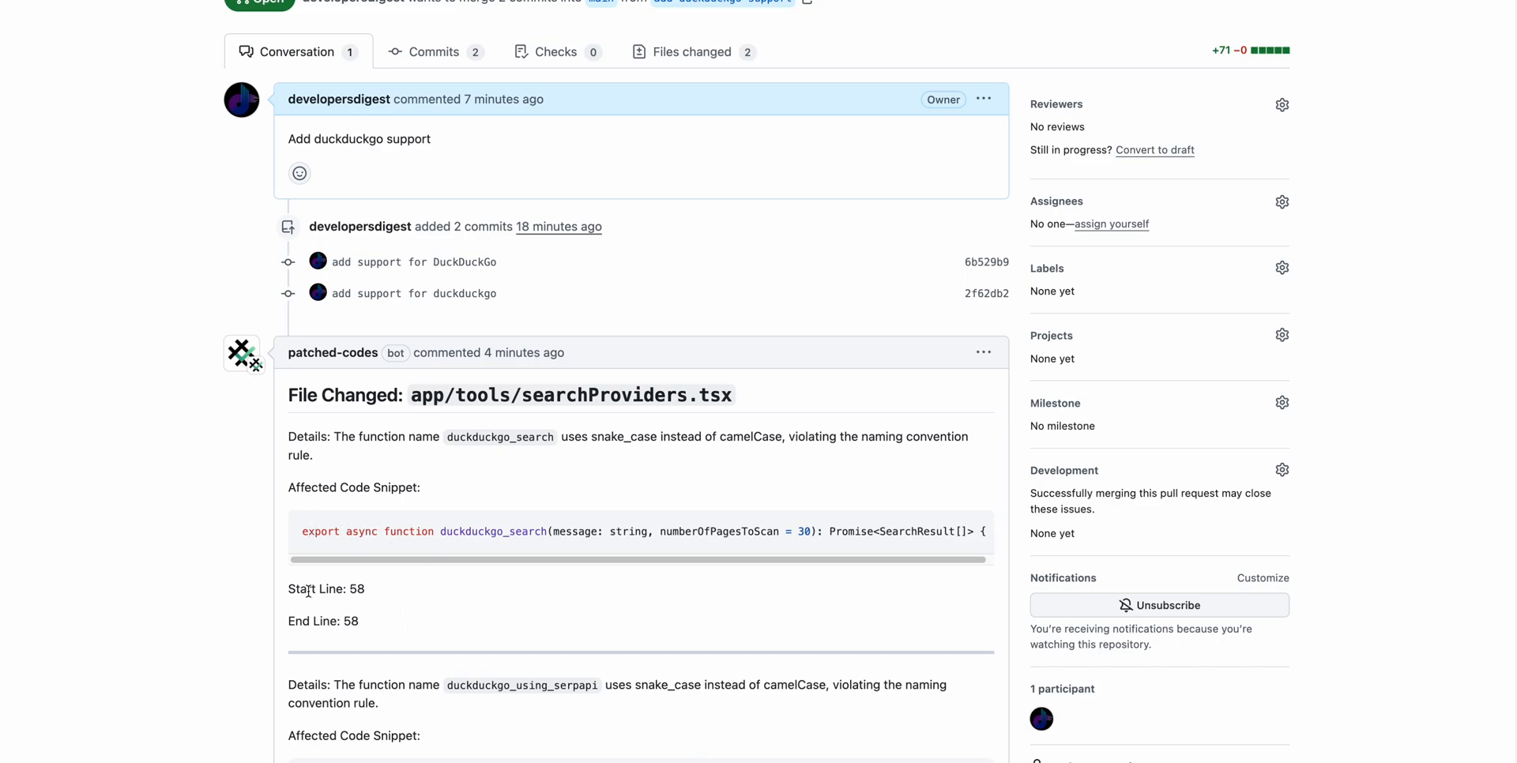
drag(287, 589, 359, 621)
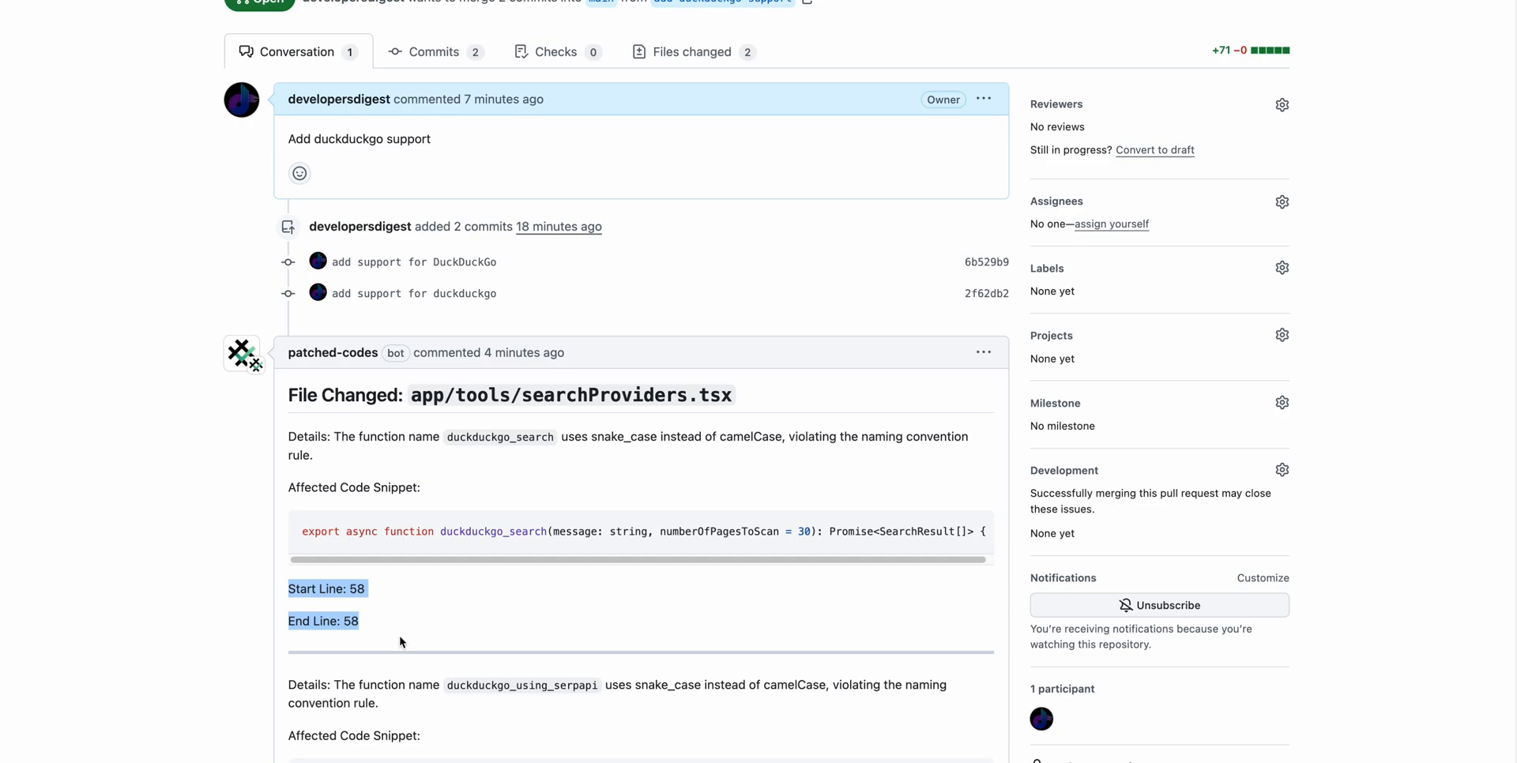
scroll(down, 3)
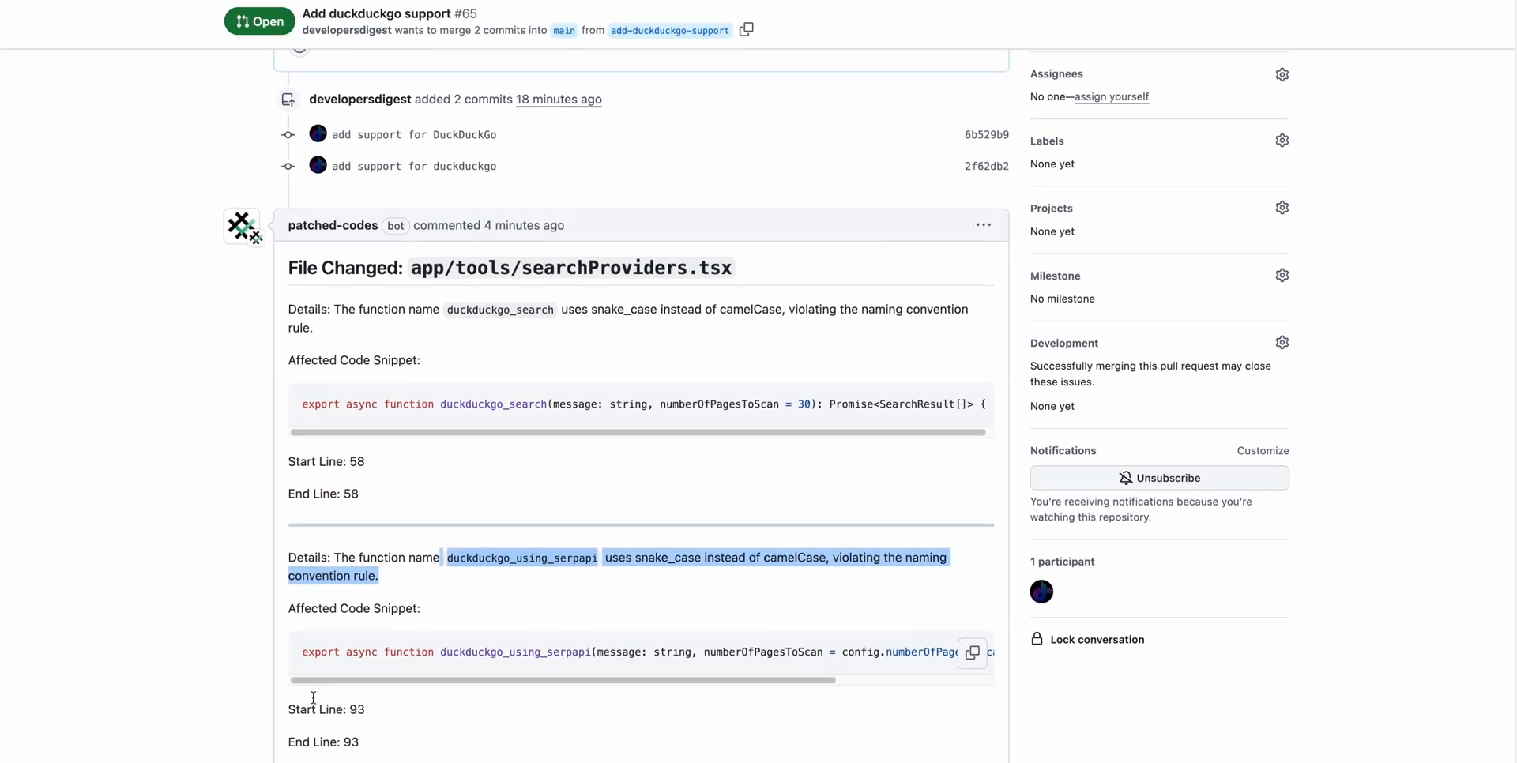
scroll(down, 3)
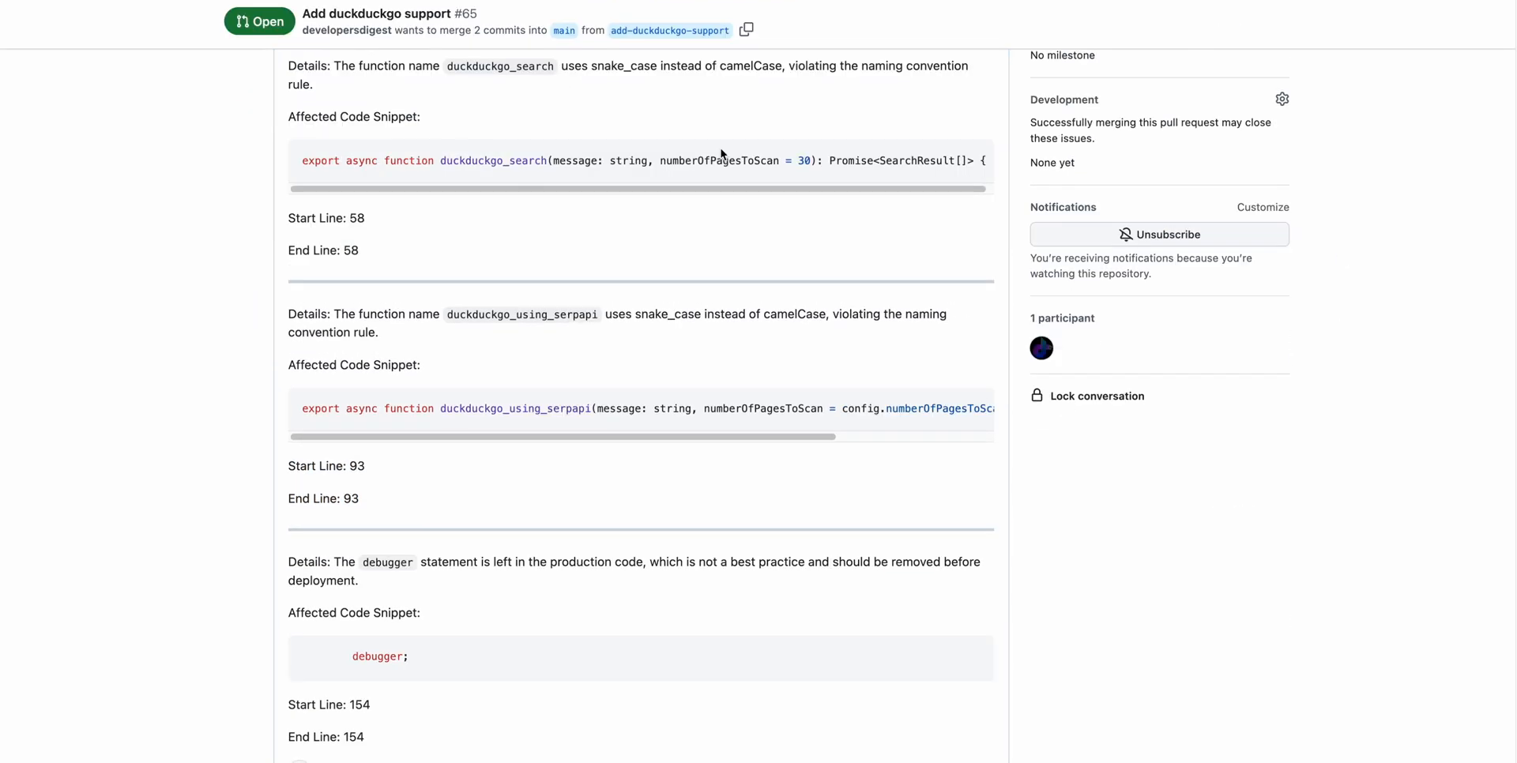
mouse_move(537, 533)
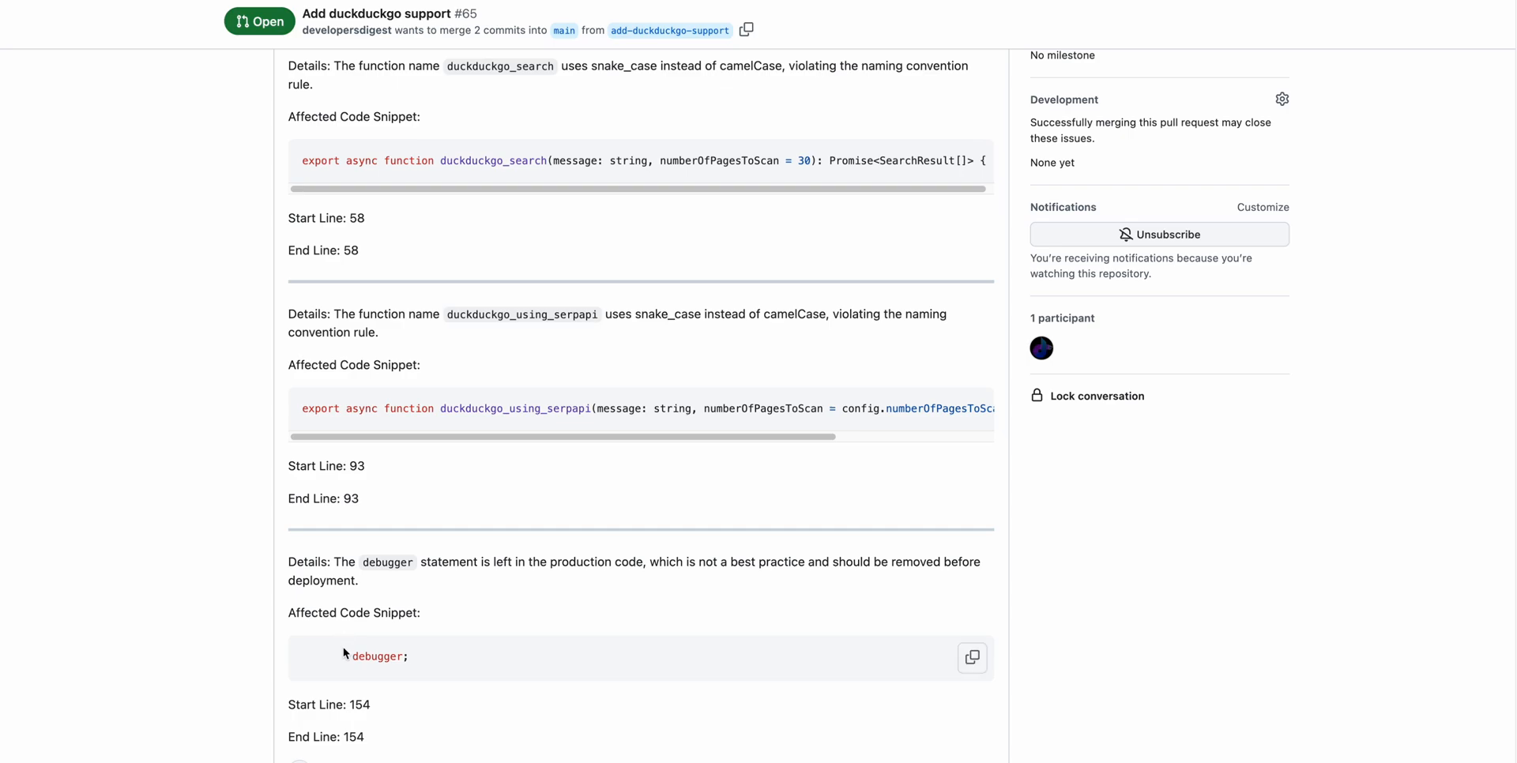
mouse_move(378, 744)
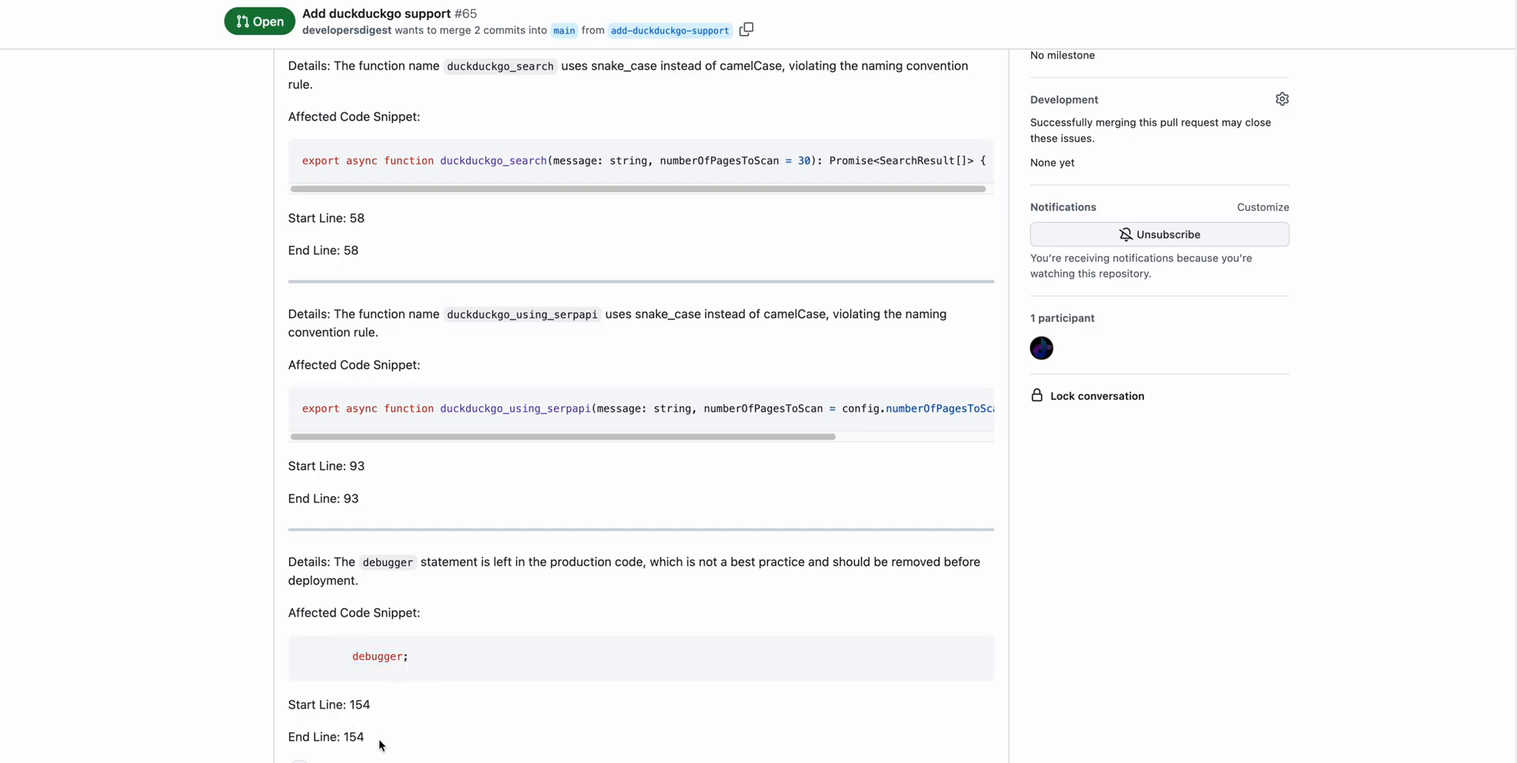
mouse_move(406, 706)
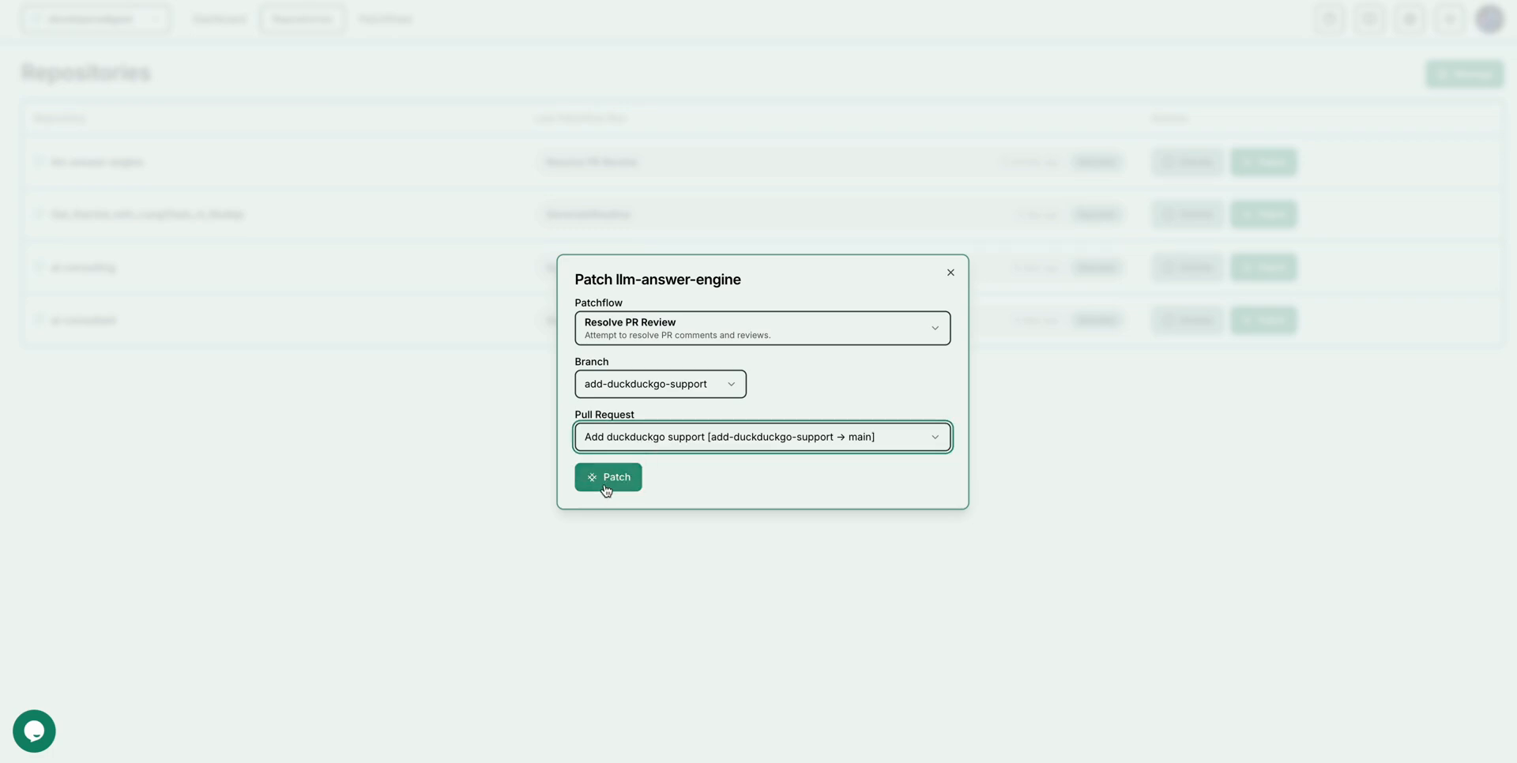
Run Resolve PR Review on add-duckduckgo-support's Add duckduckgo support pull request
click(607, 478)
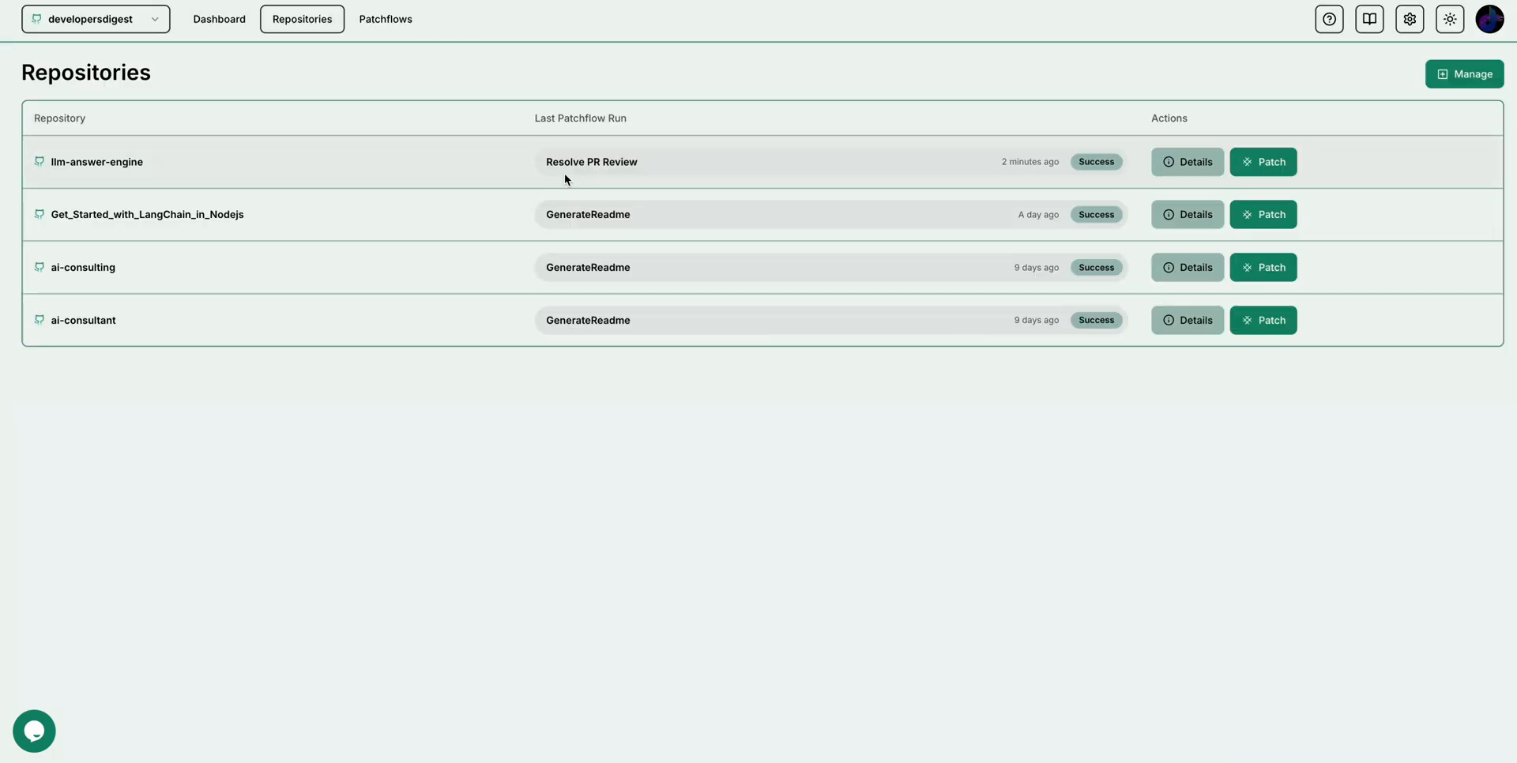
Review Patchwork PR: Resolve PR Comments #67's changes, searching for the removed 'debugger' statement
click(1187, 161)
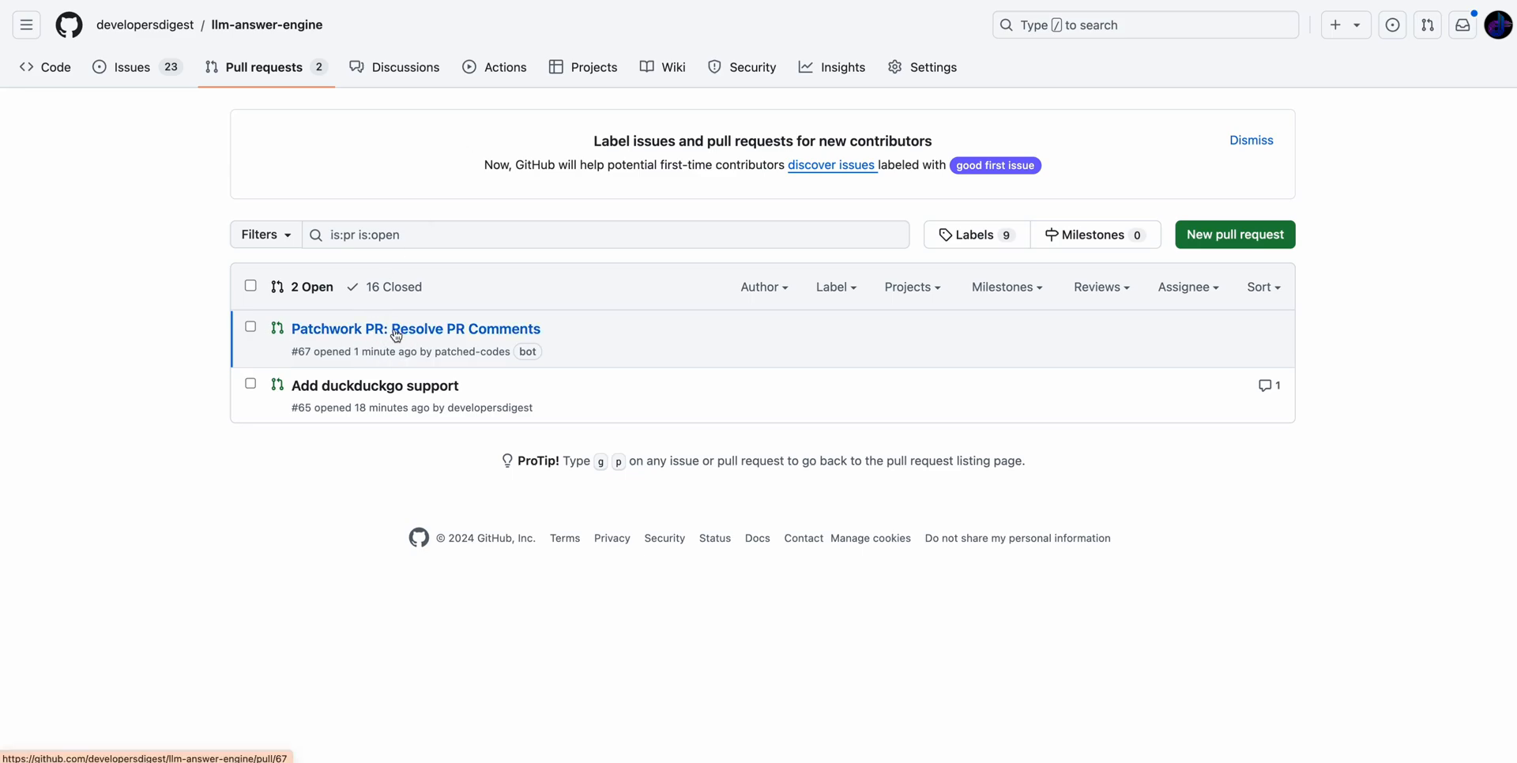
click(414, 329)
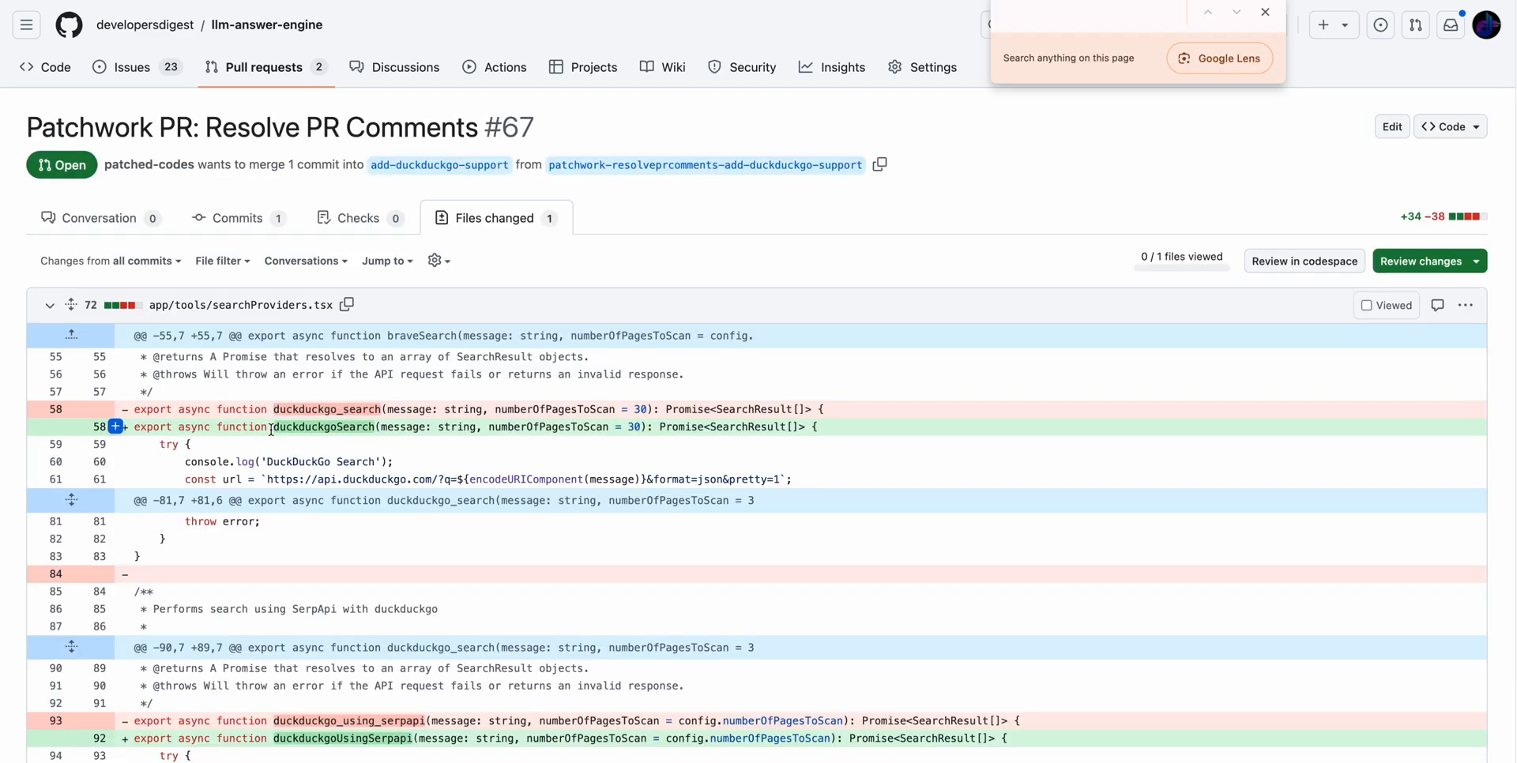
text(debugger)
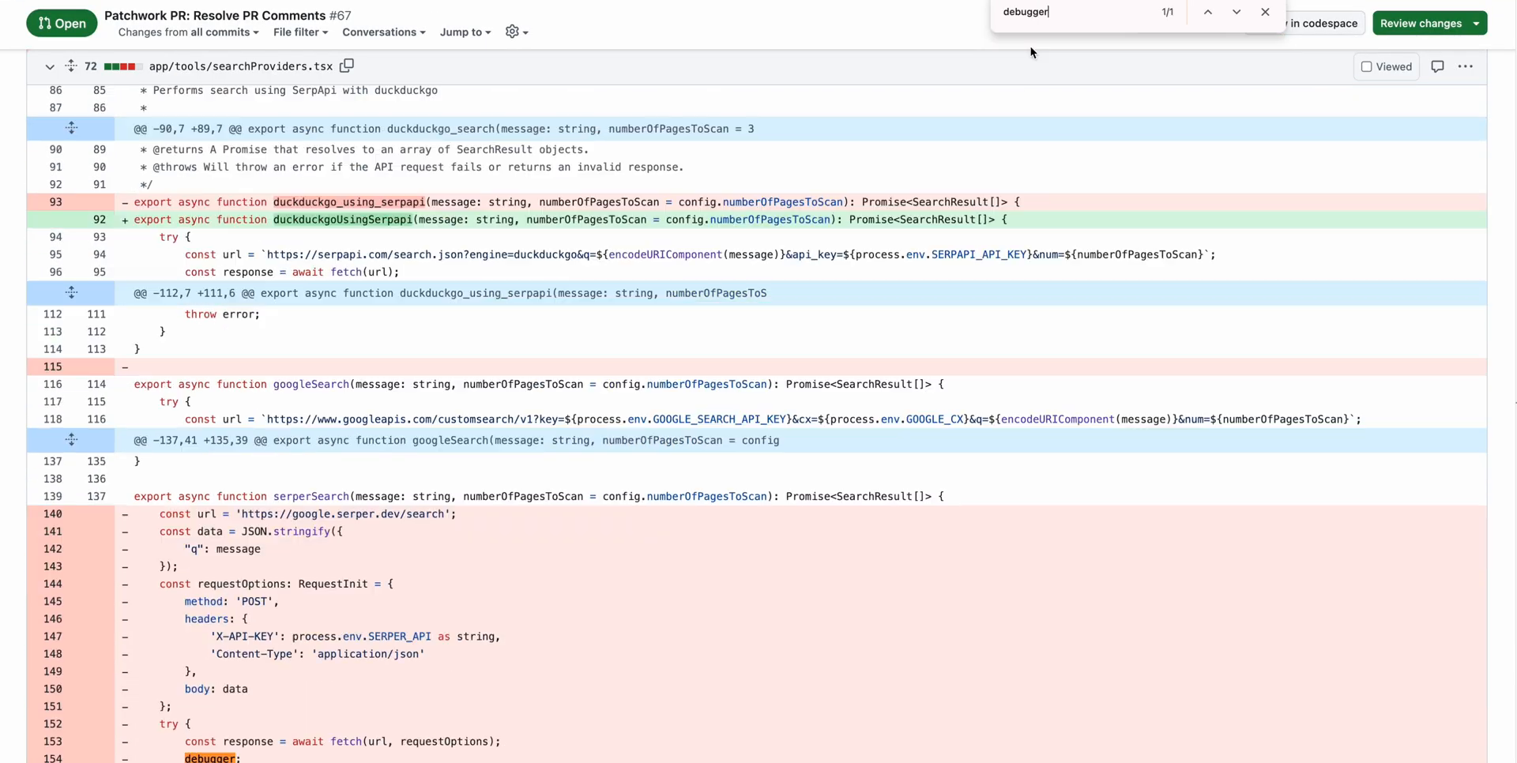
scroll(down, 3)
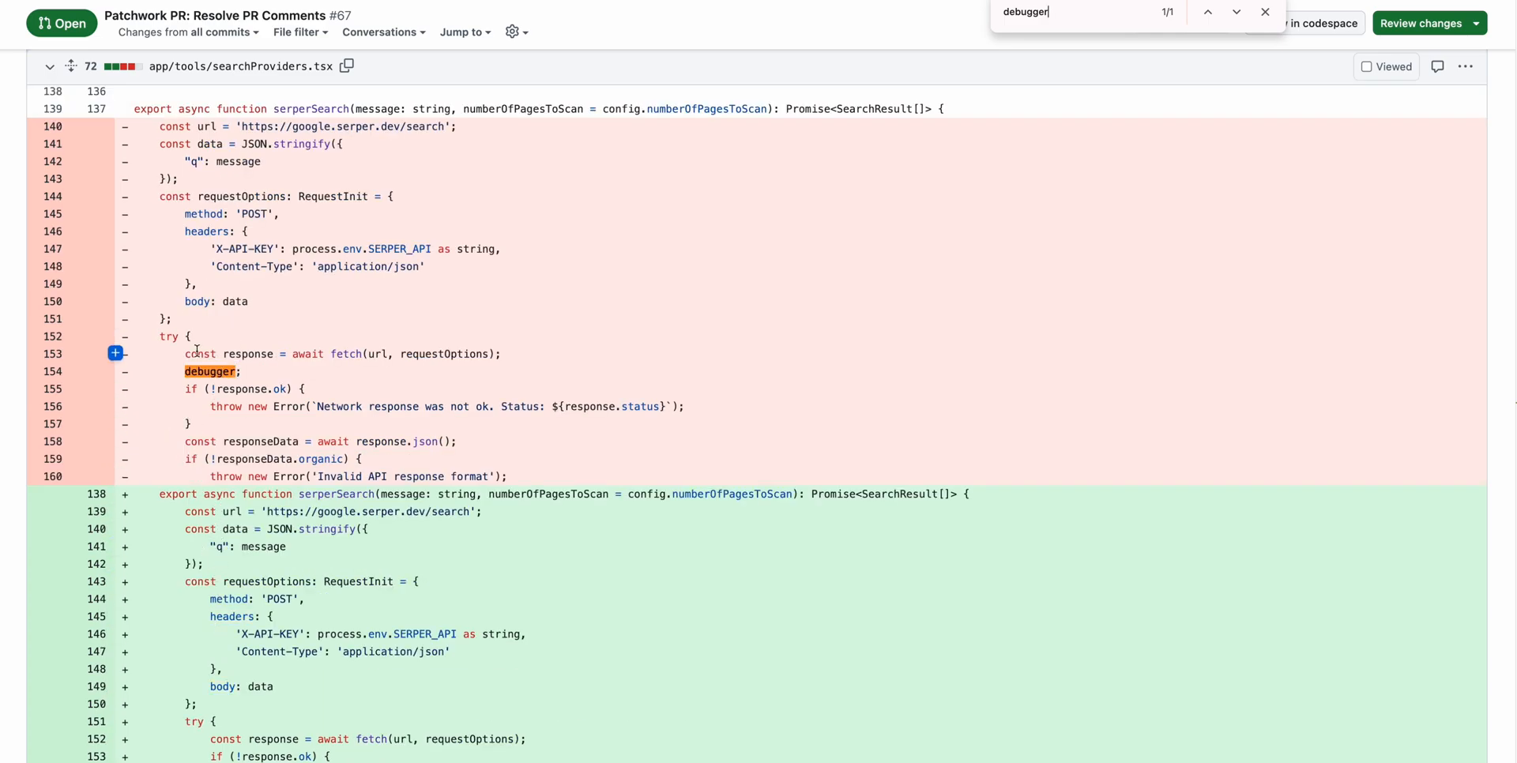
scroll(down, 3)
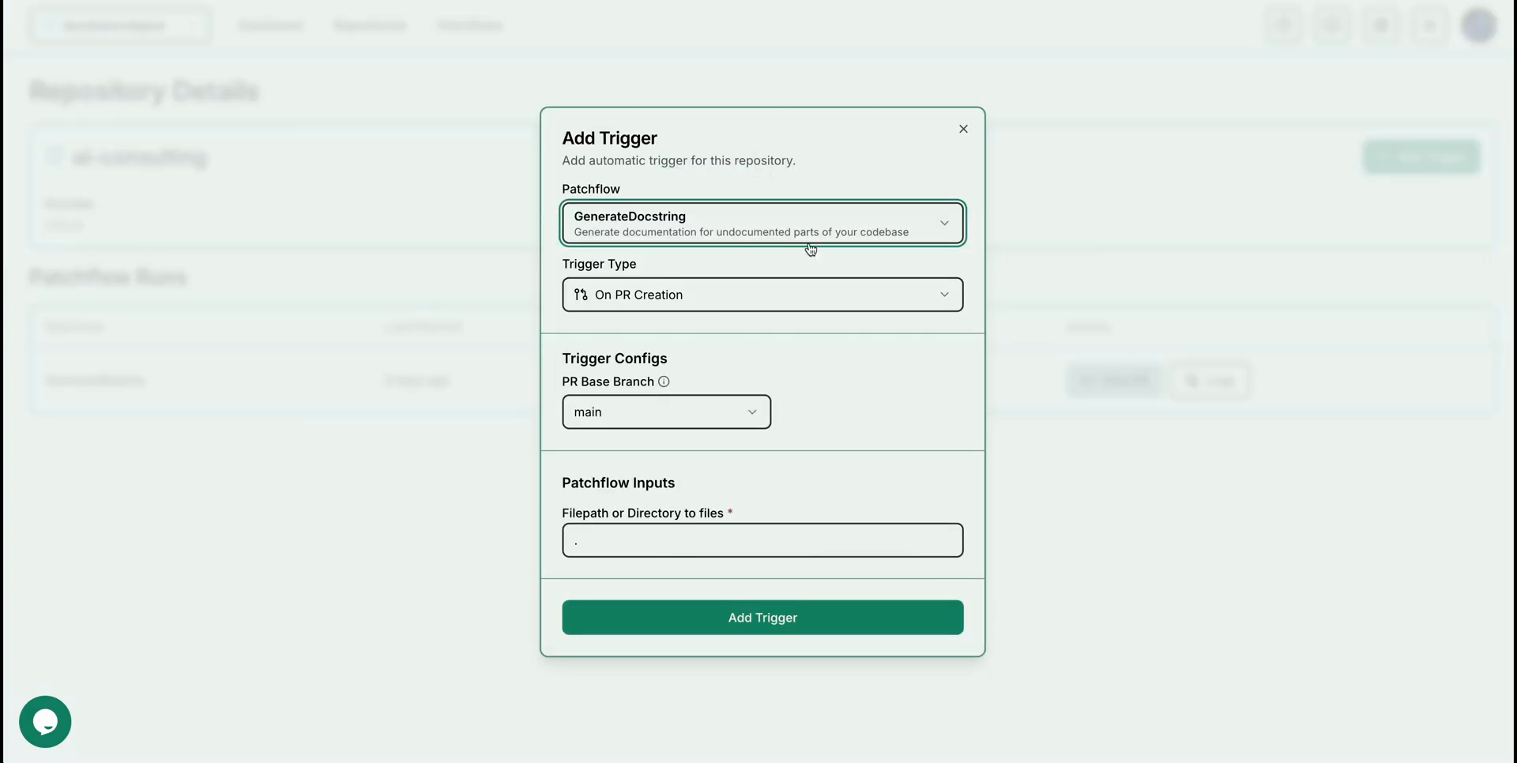
mouse_move(790, 244)
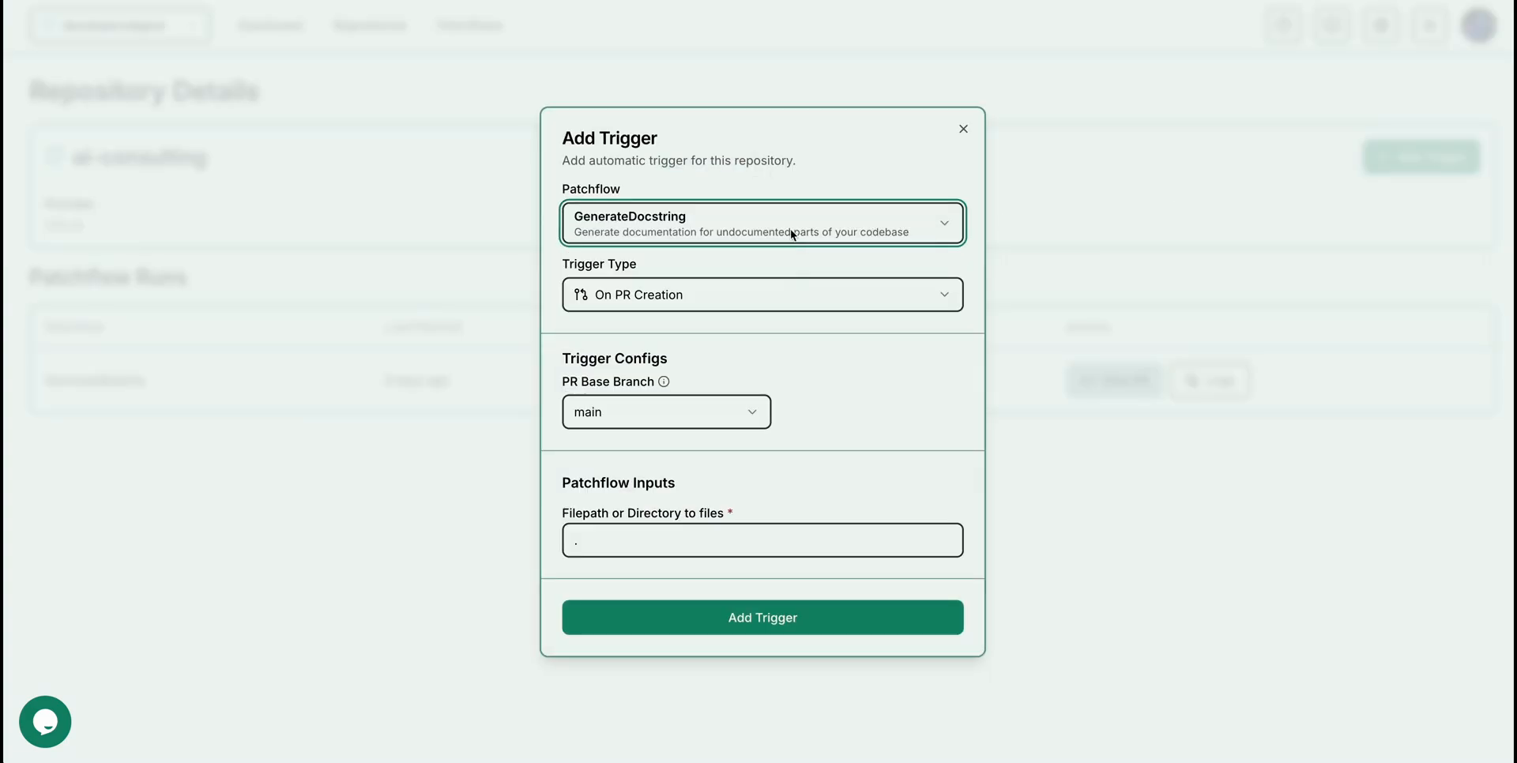
Add an On PR Creation trigger on main running PRReview with style.md for ai-consulting
click(762, 223)
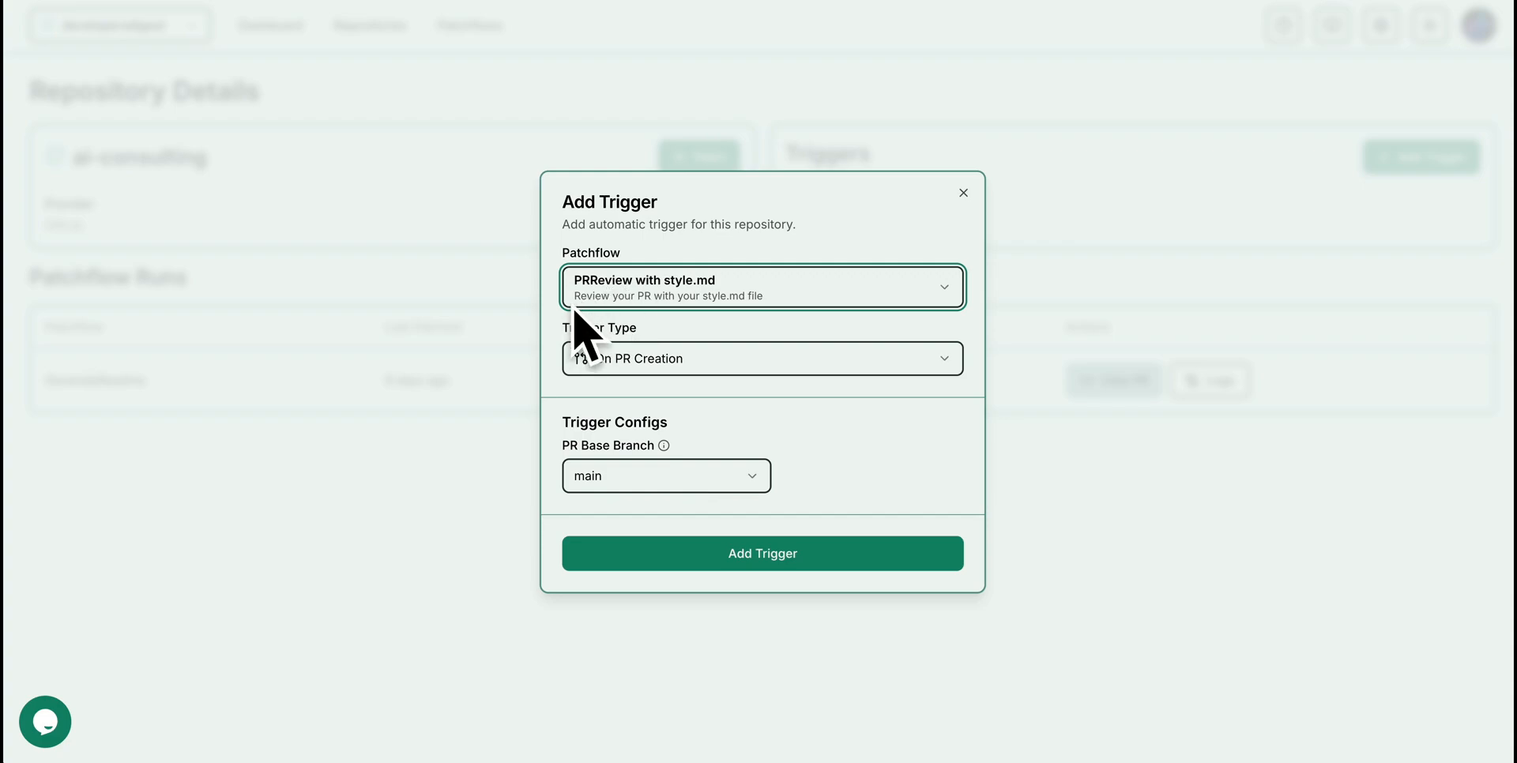
mouse_move(798, 403)
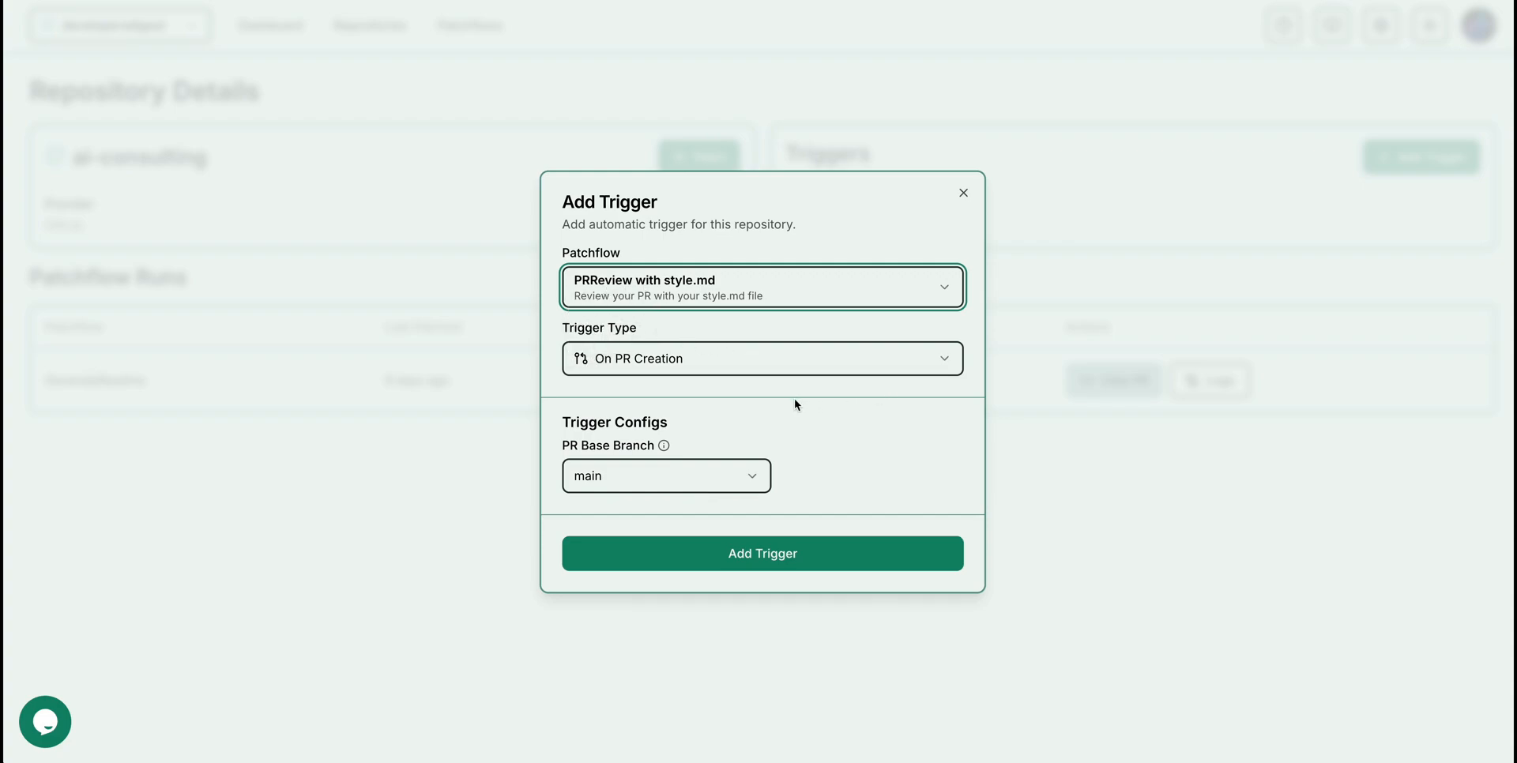
click(762, 553)
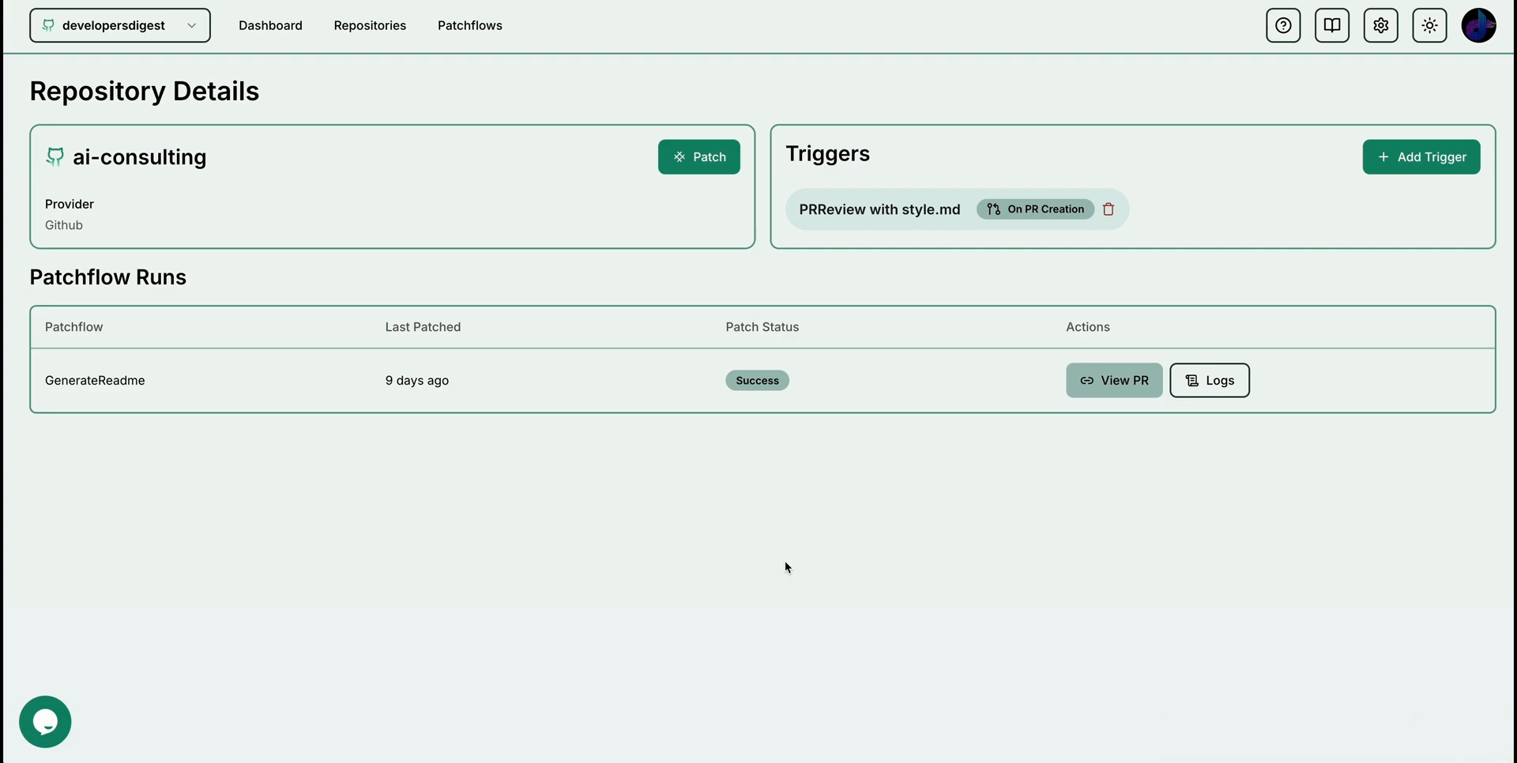
click(471, 25)
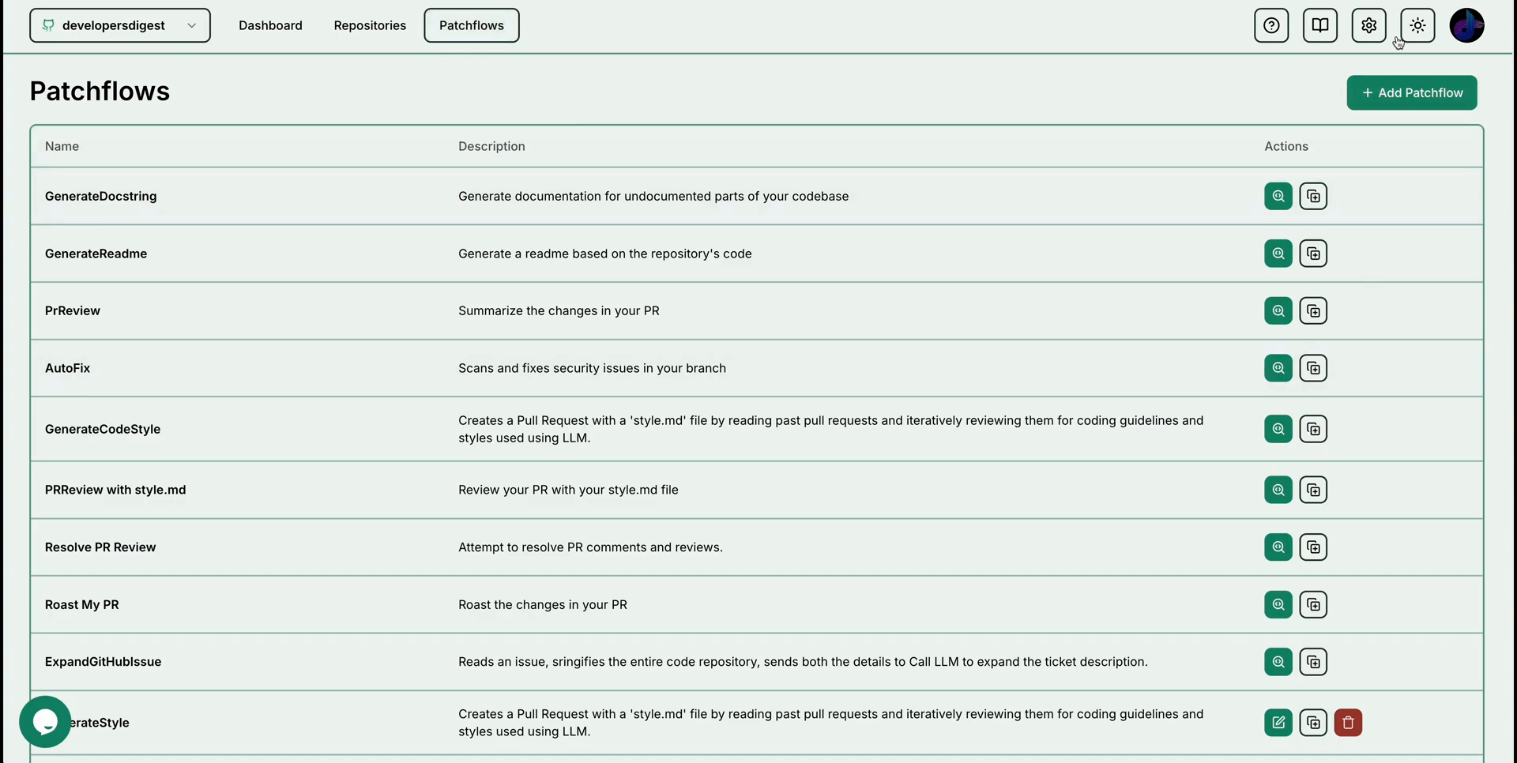
Begin a new patchflow with Require PR Selection ticked and the description field focused
click(1411, 92)
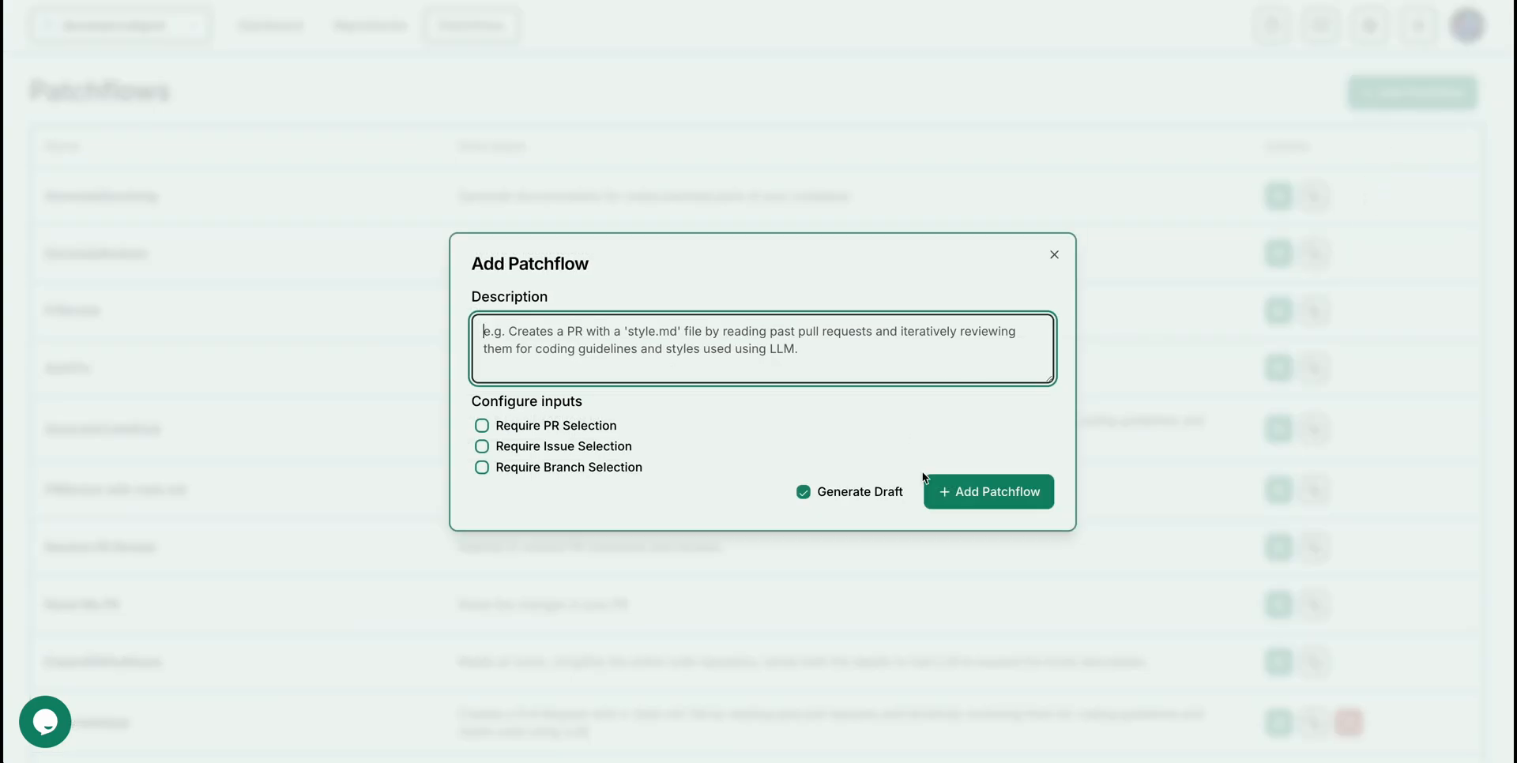
click(481, 425)
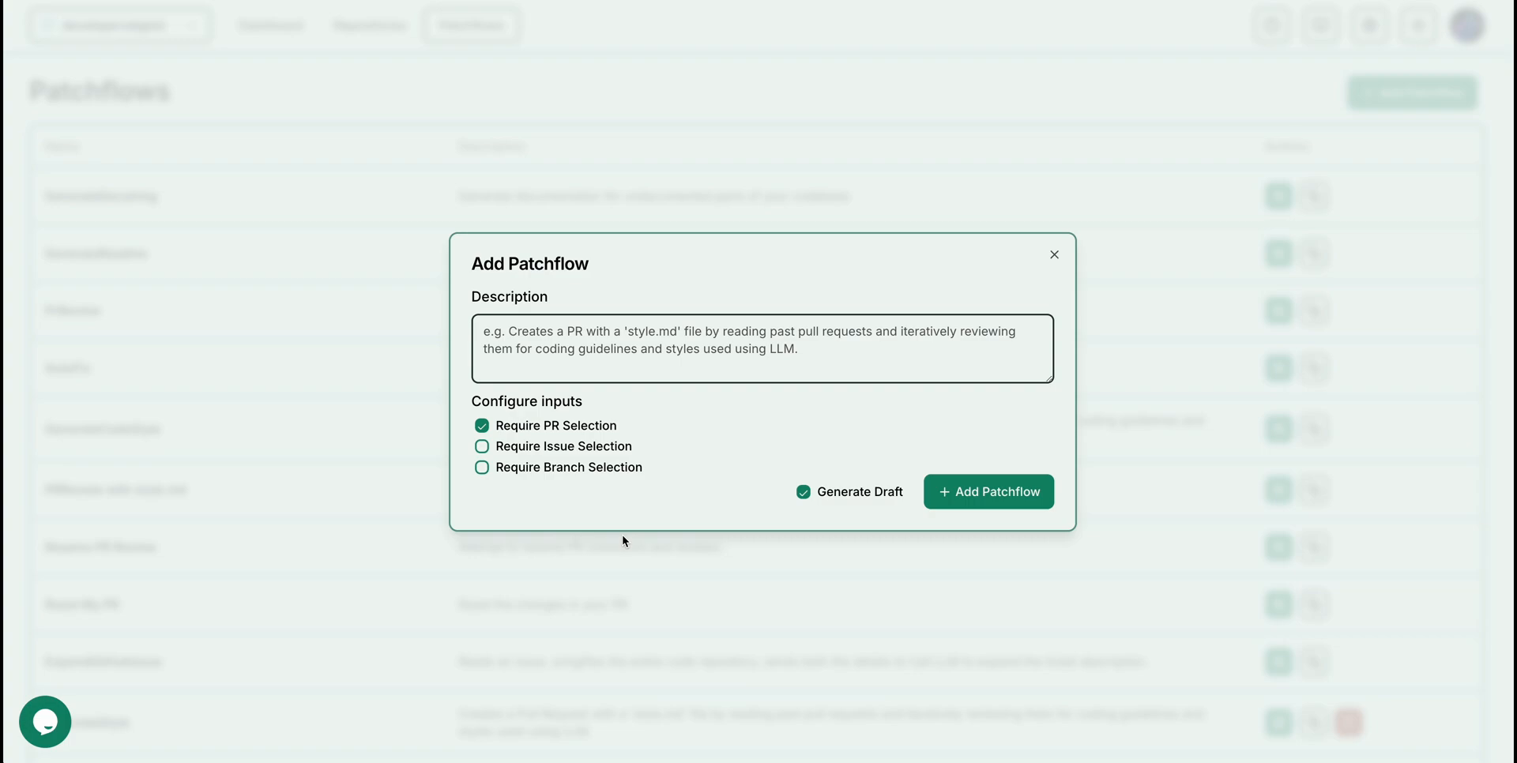
click(762, 348)
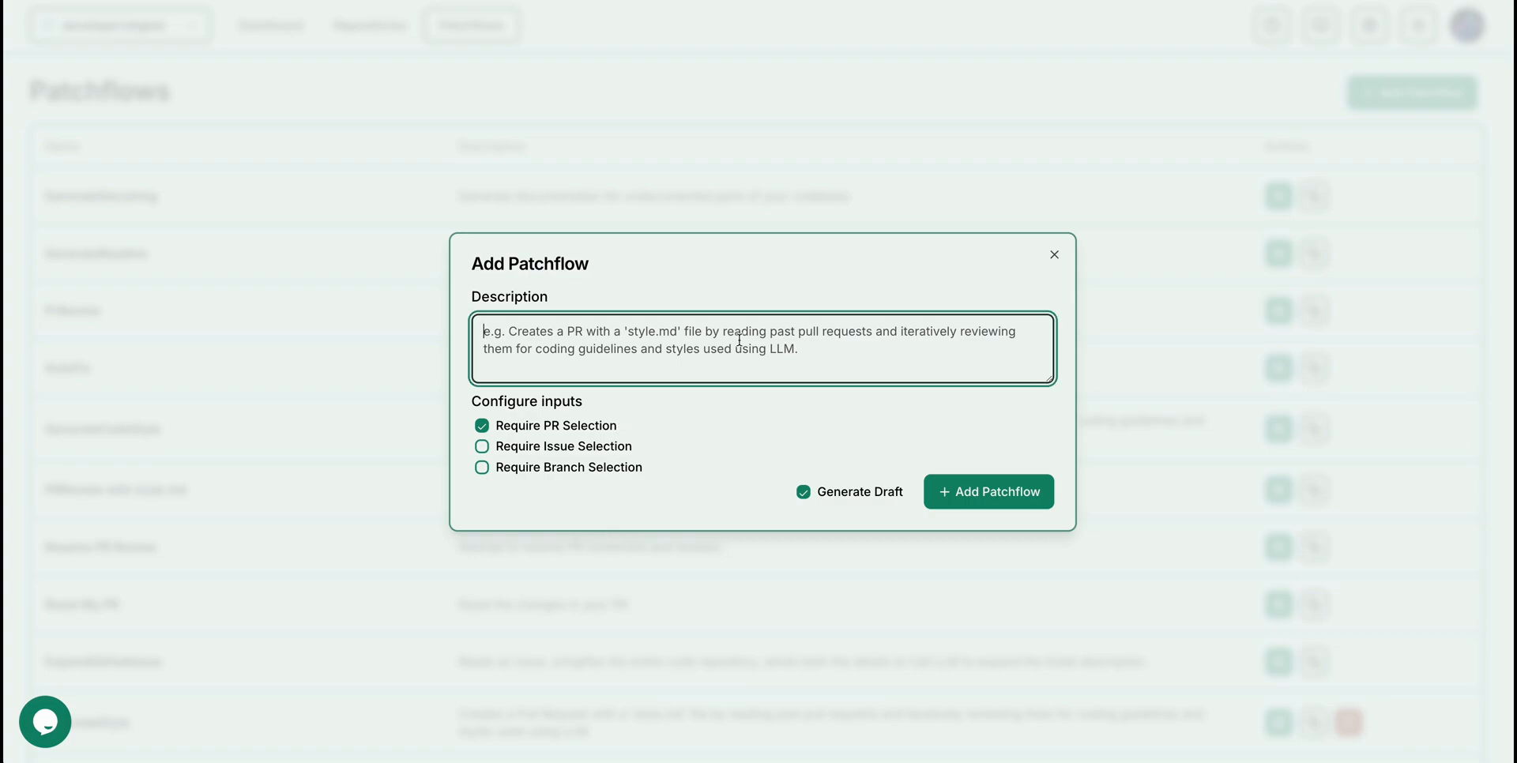
Describe it as reading the PR and root README, then updating the README from the PR, and submit with Generate Draft
text(Read the)
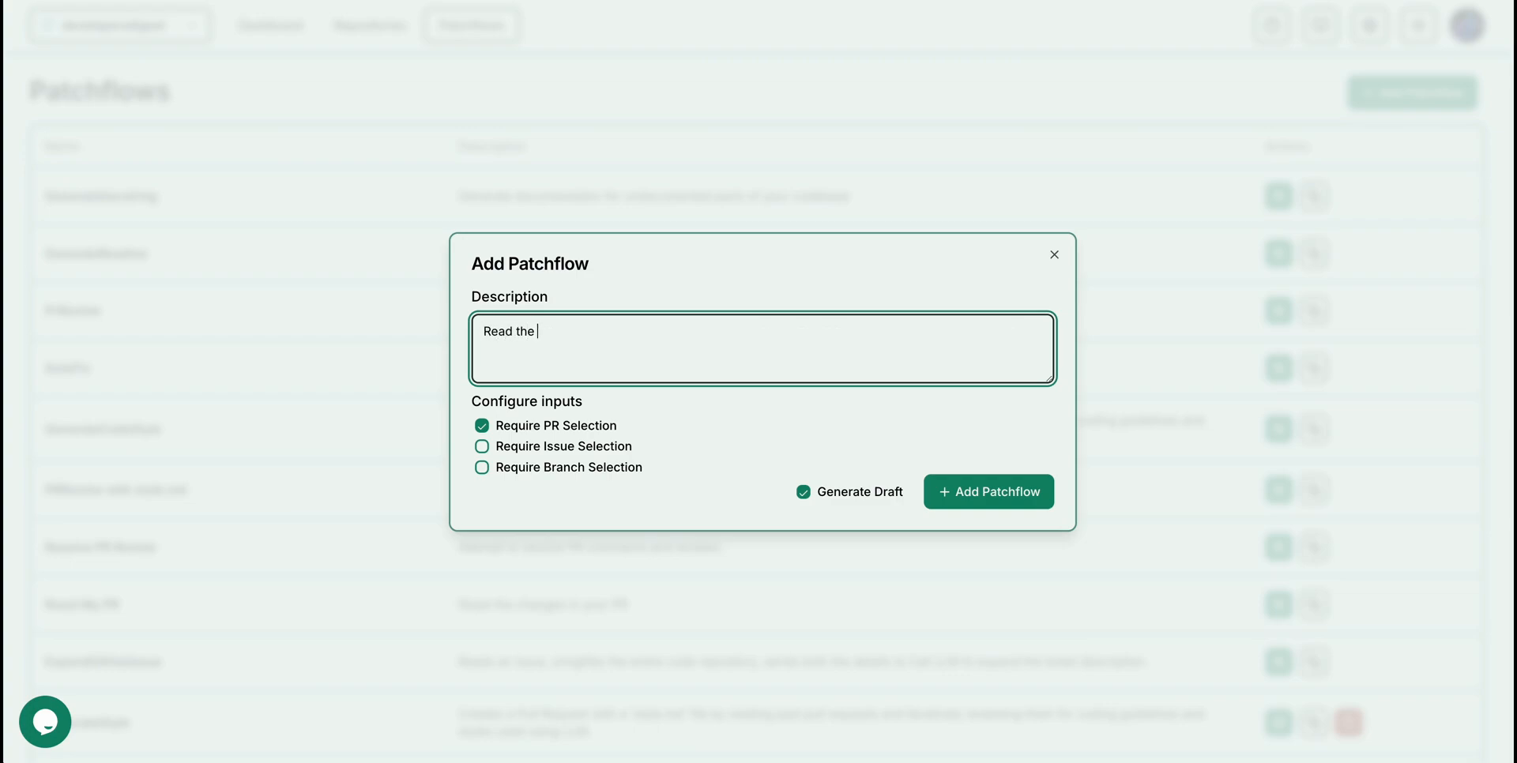
text(provided pull request and the README.md)
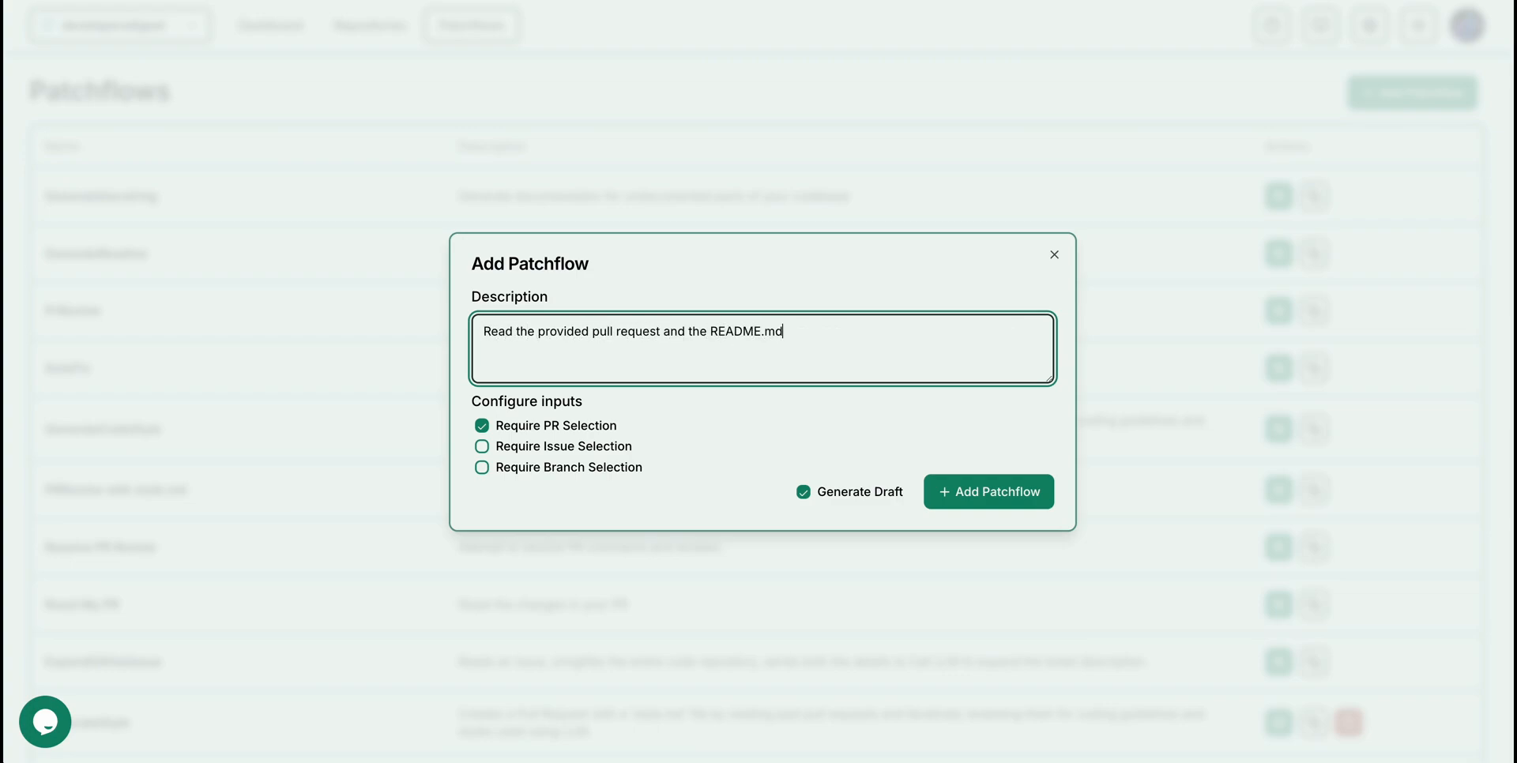
text(file from the)
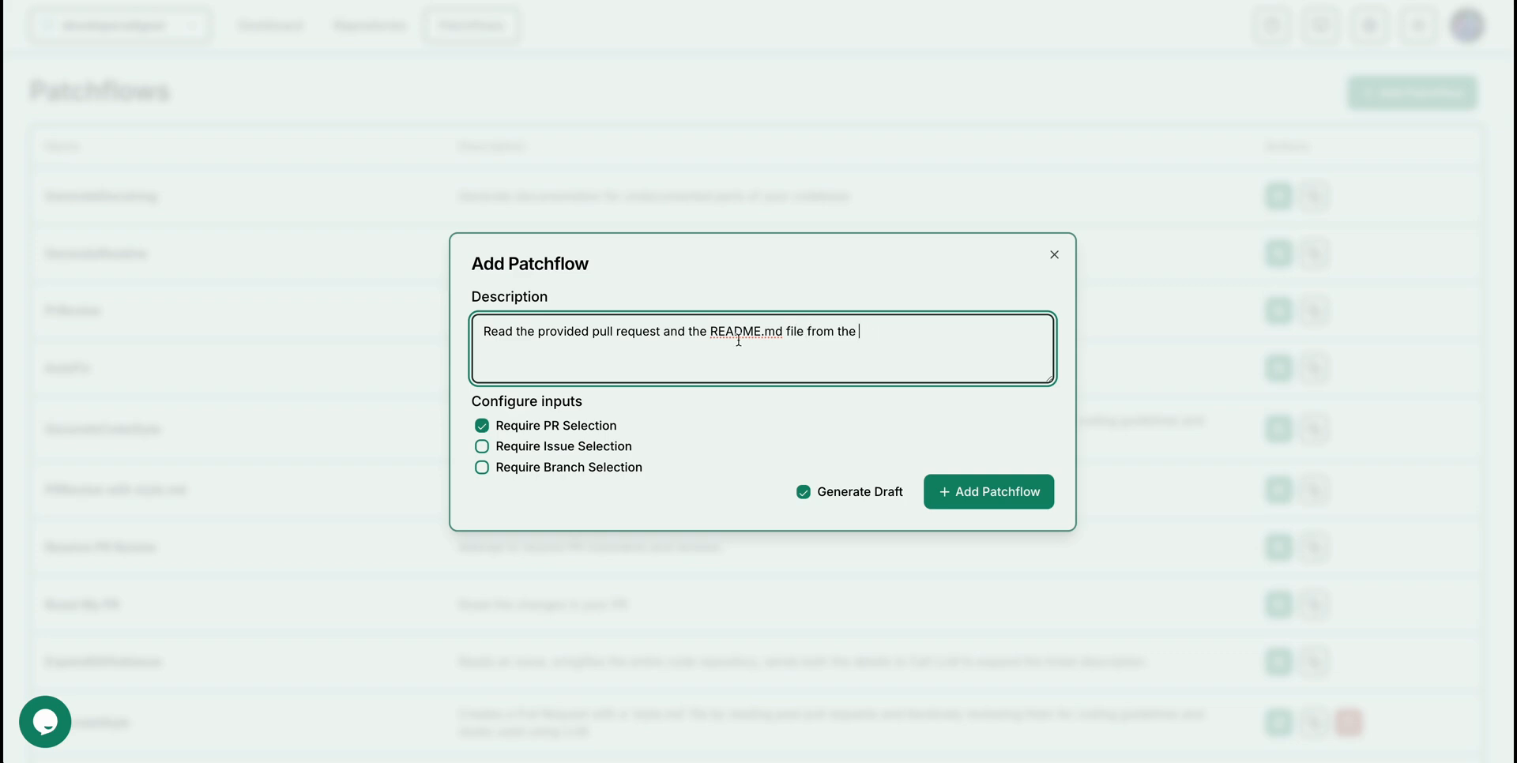
text(root of the rp)
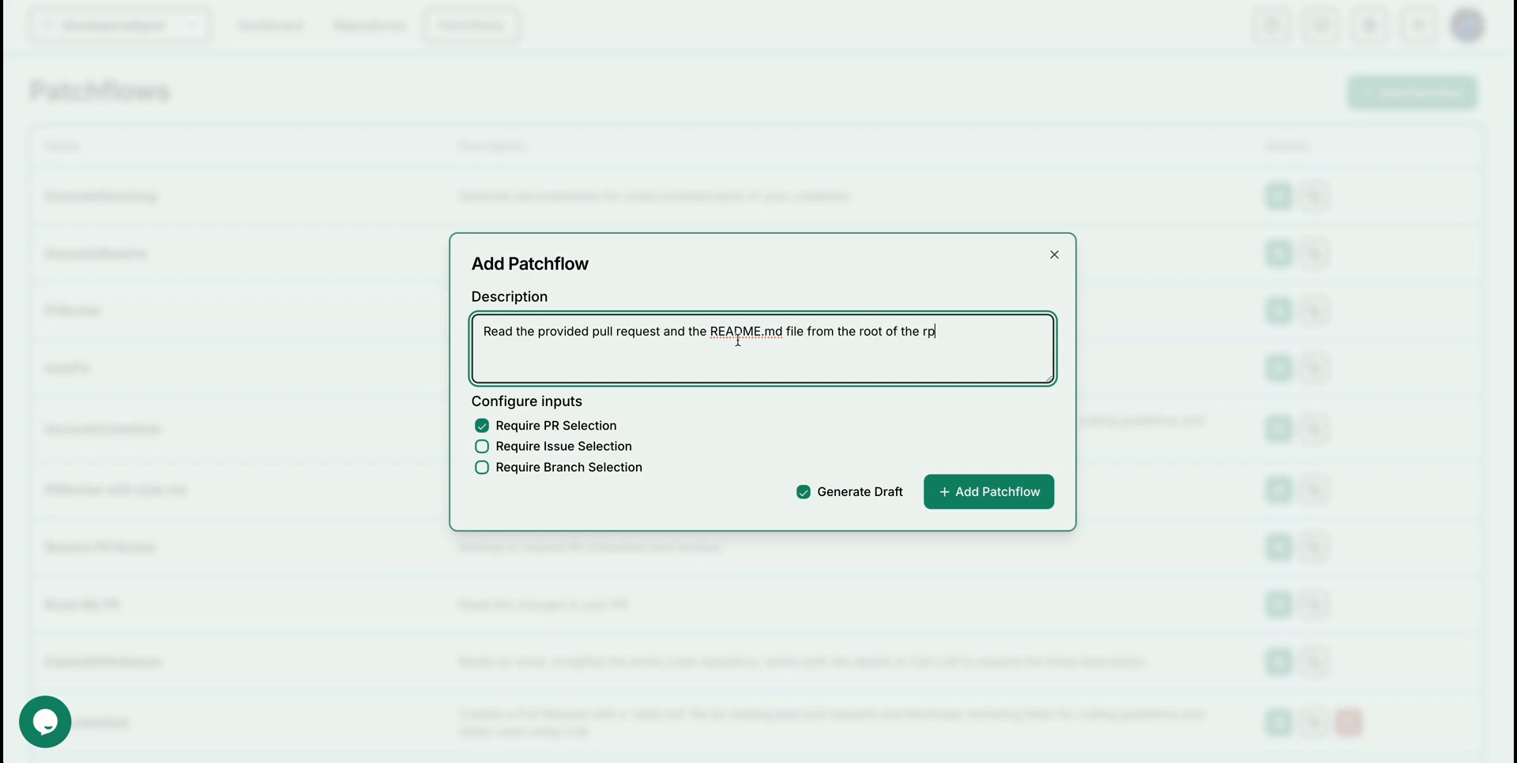
text(o. Then, updates)
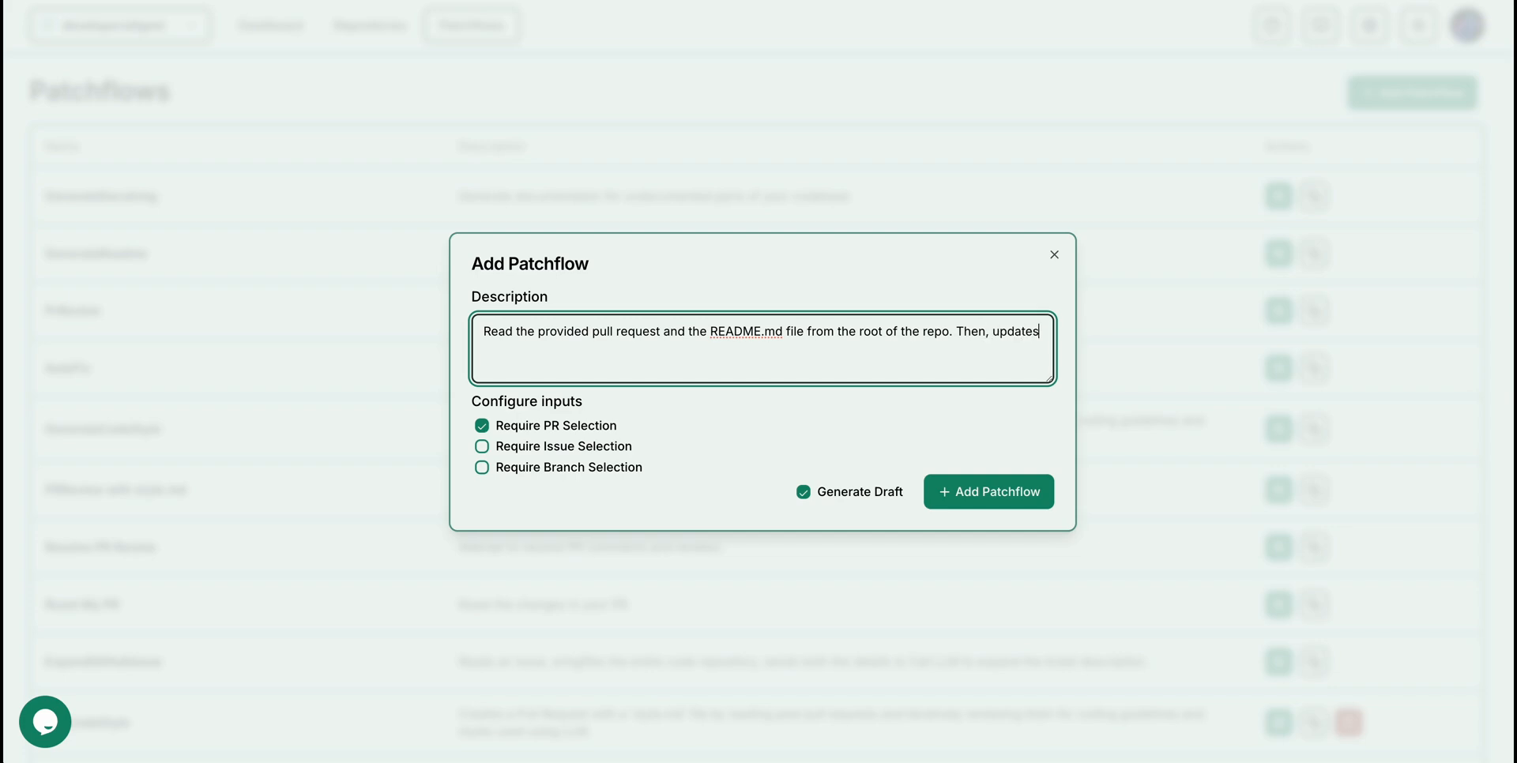
text(the READM)
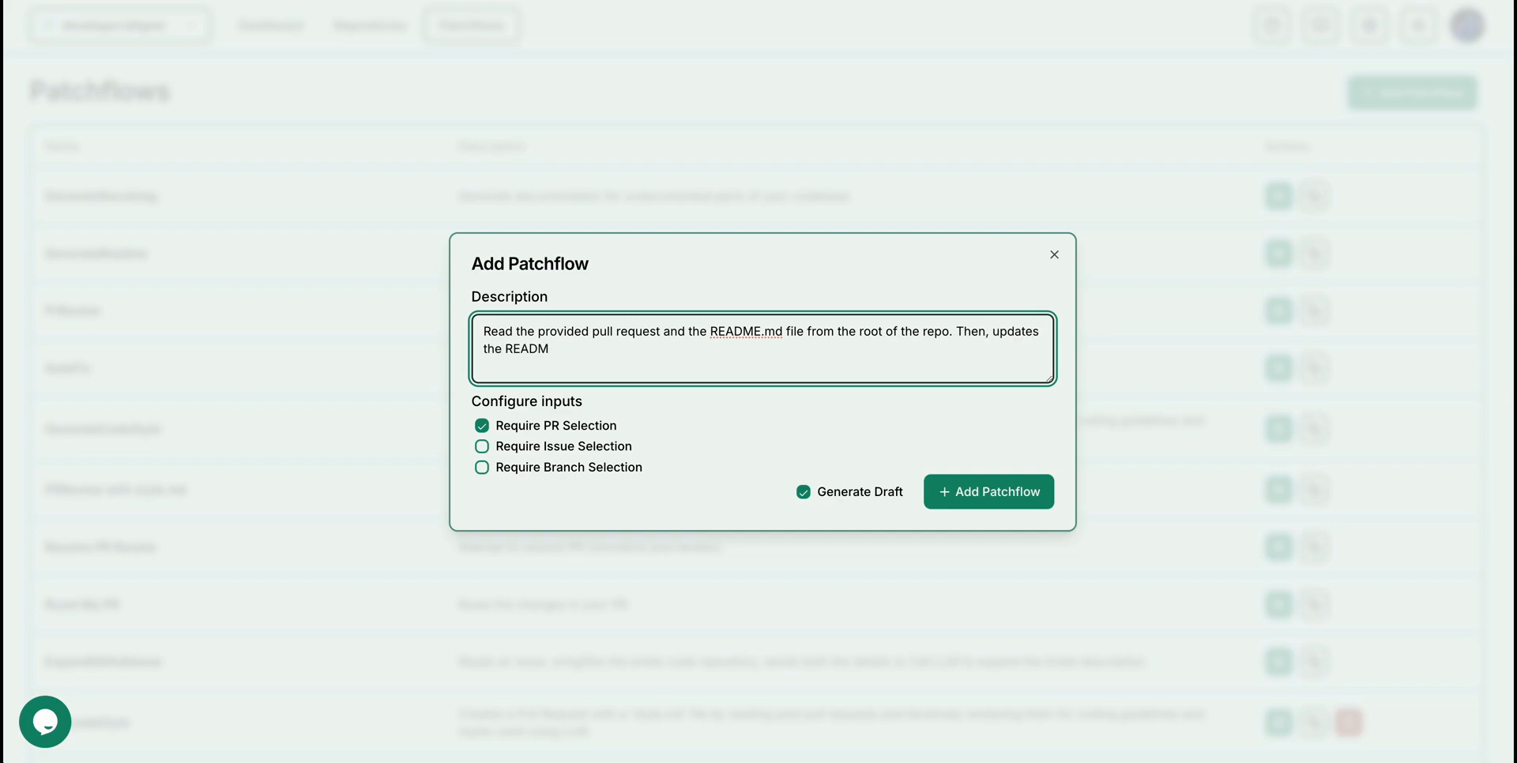
text(E's contents)
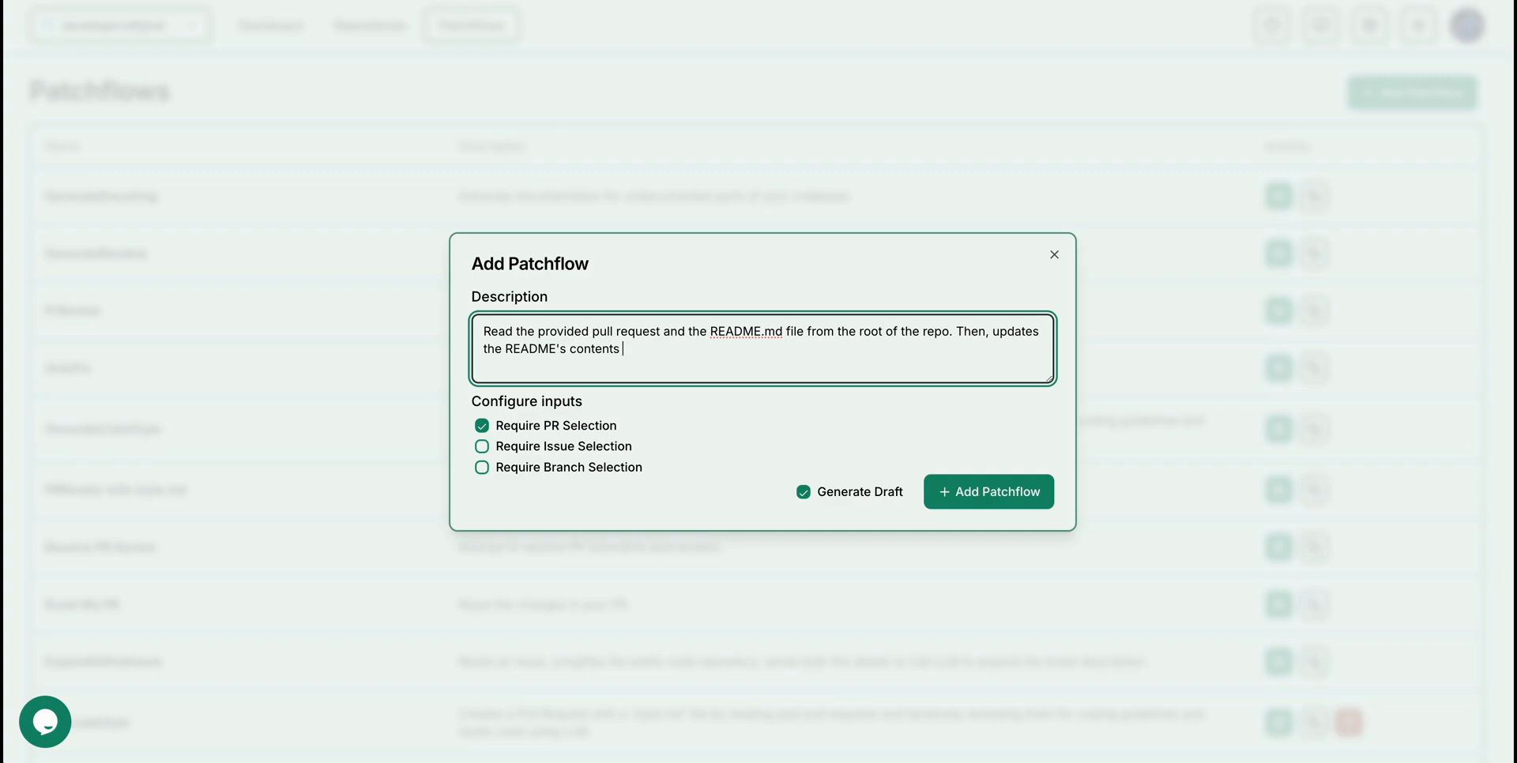
text(based on the c)
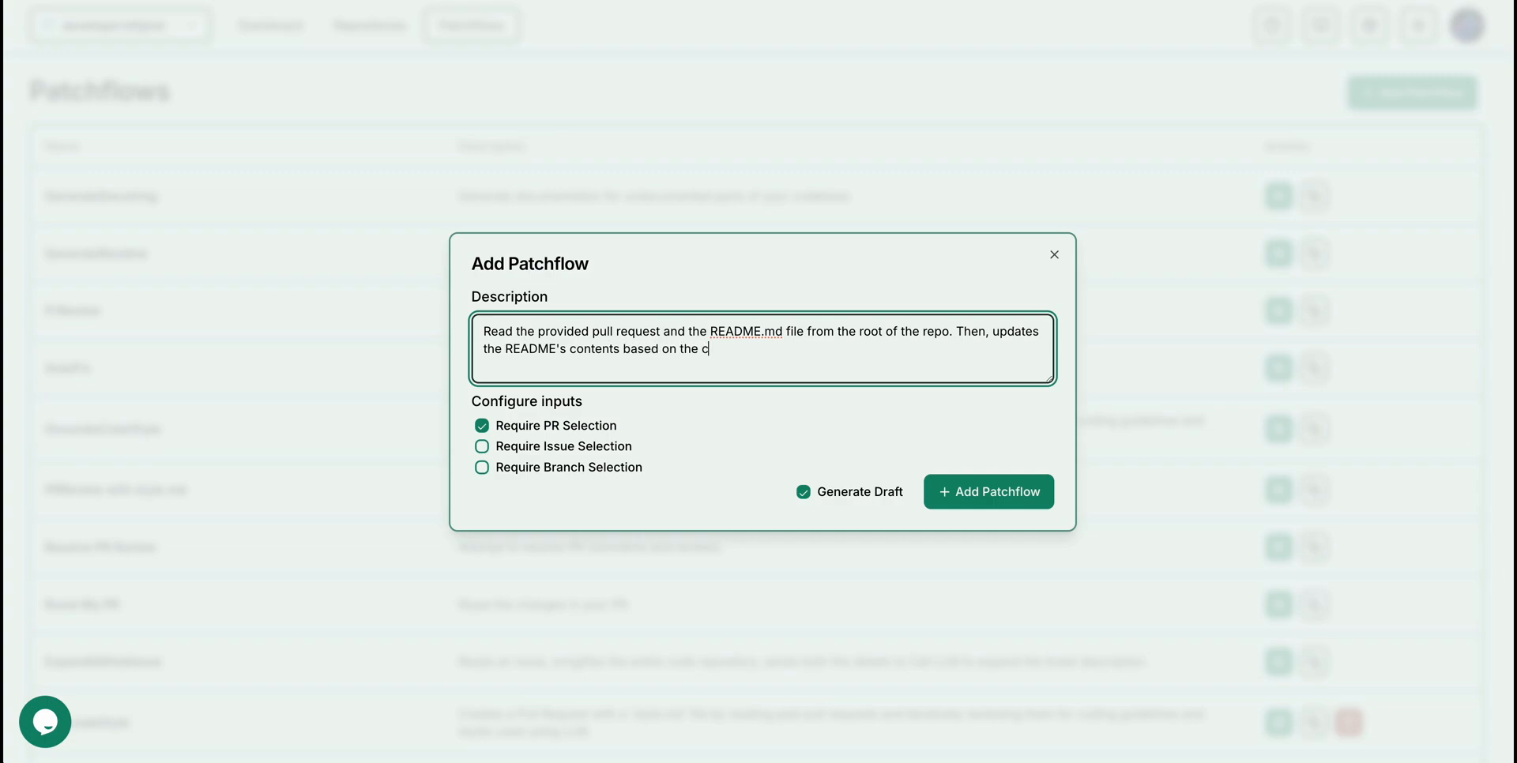
text(ontents of the p)
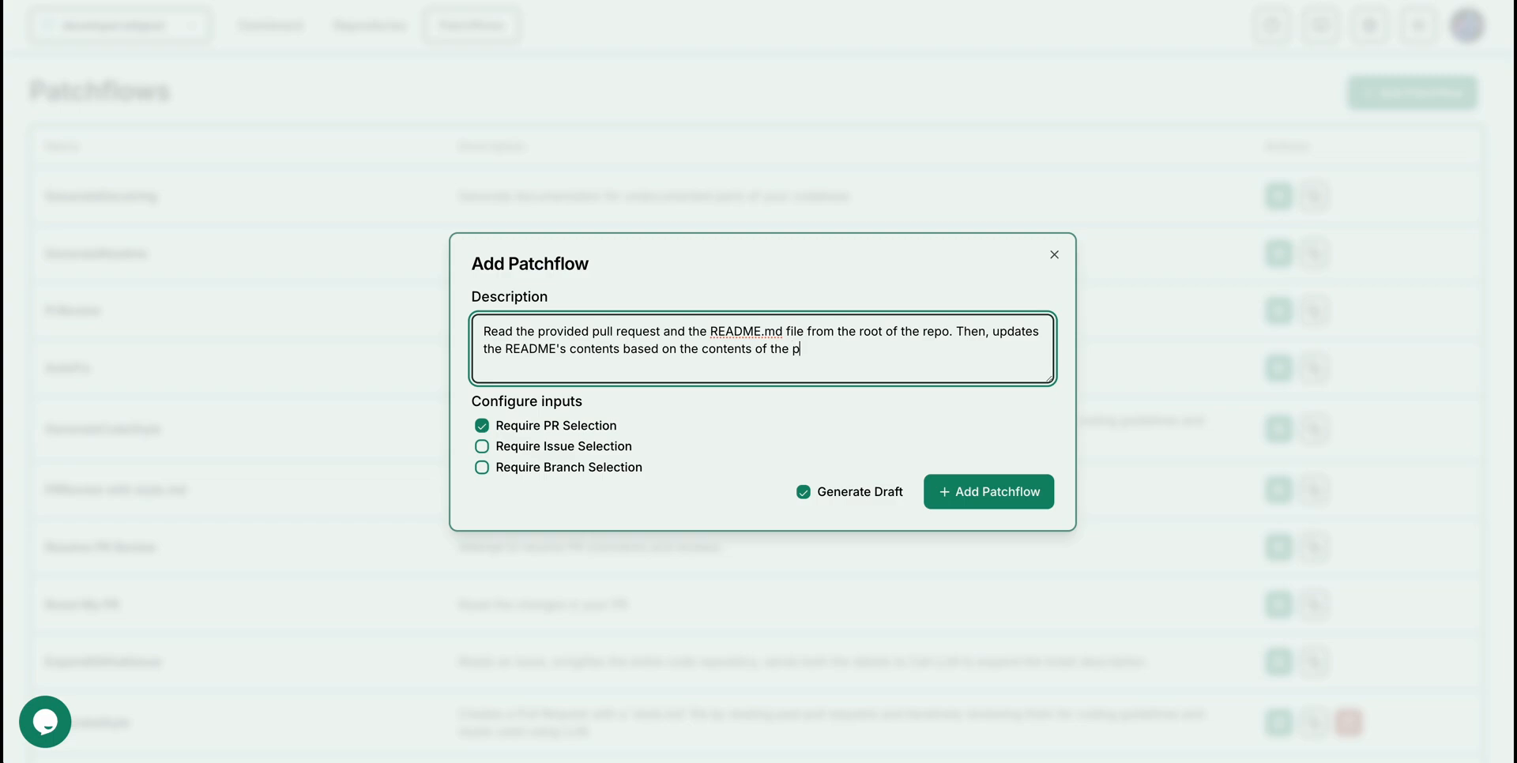
text(ull request)
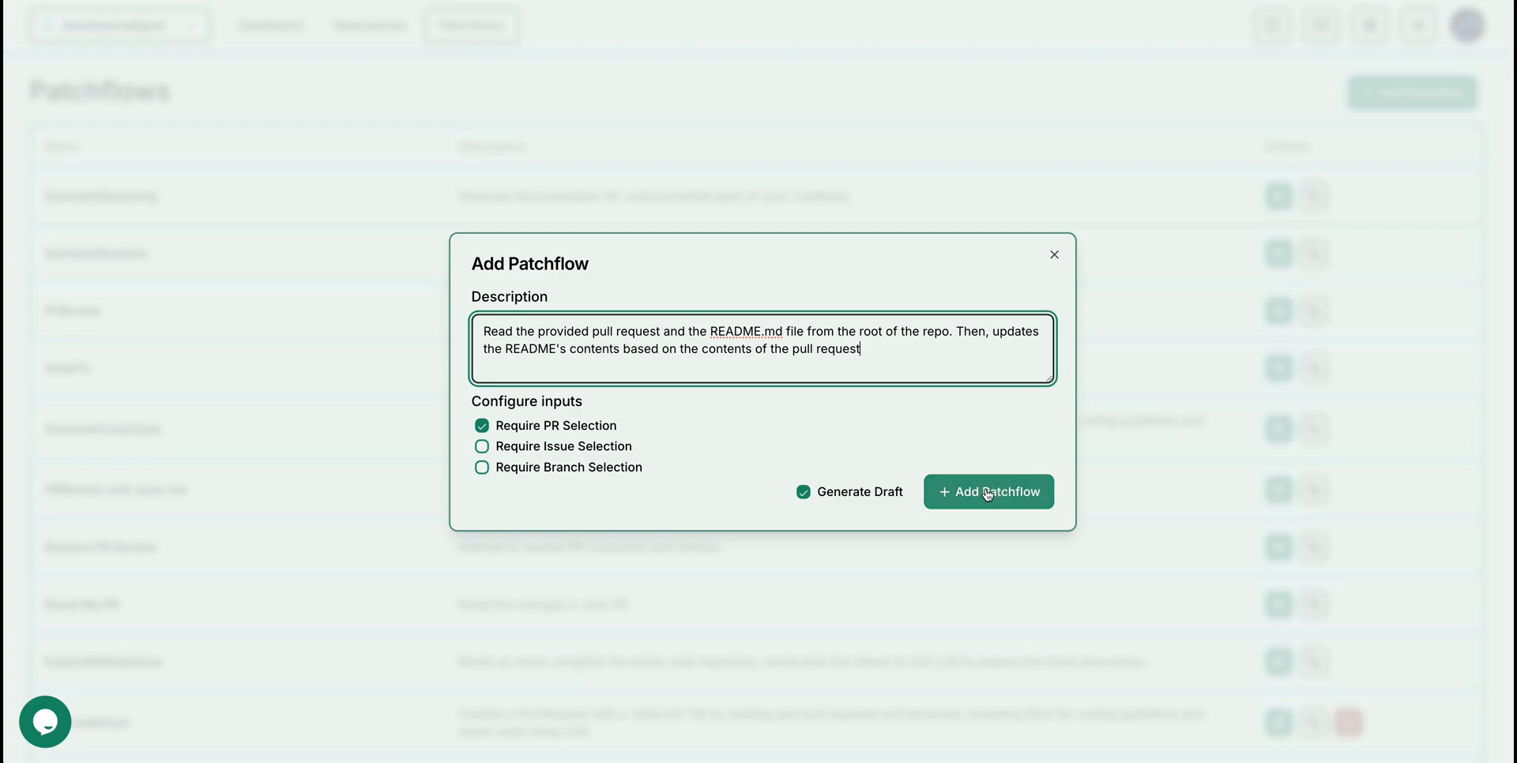
click(987, 491)
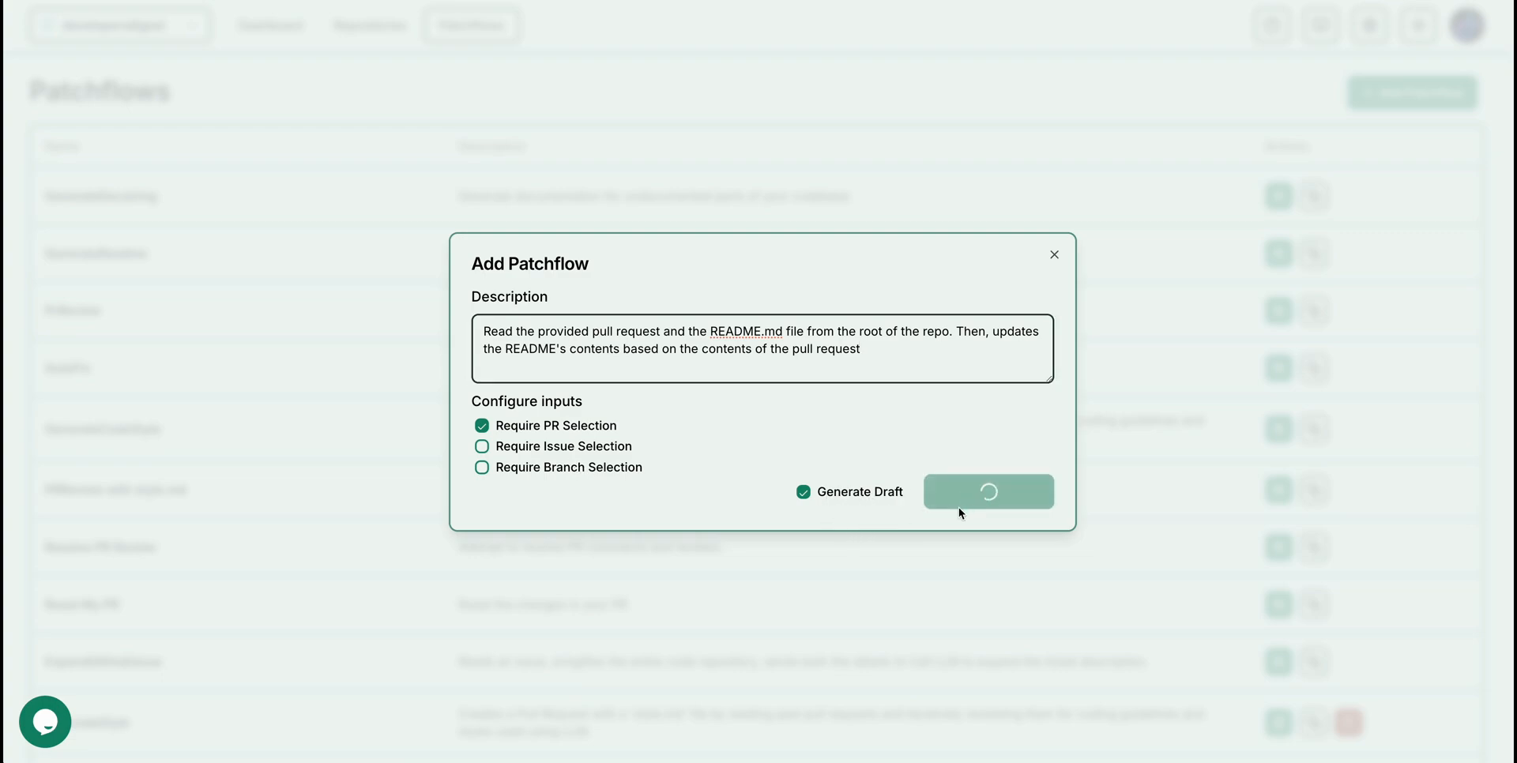
mouse_move(978, 480)
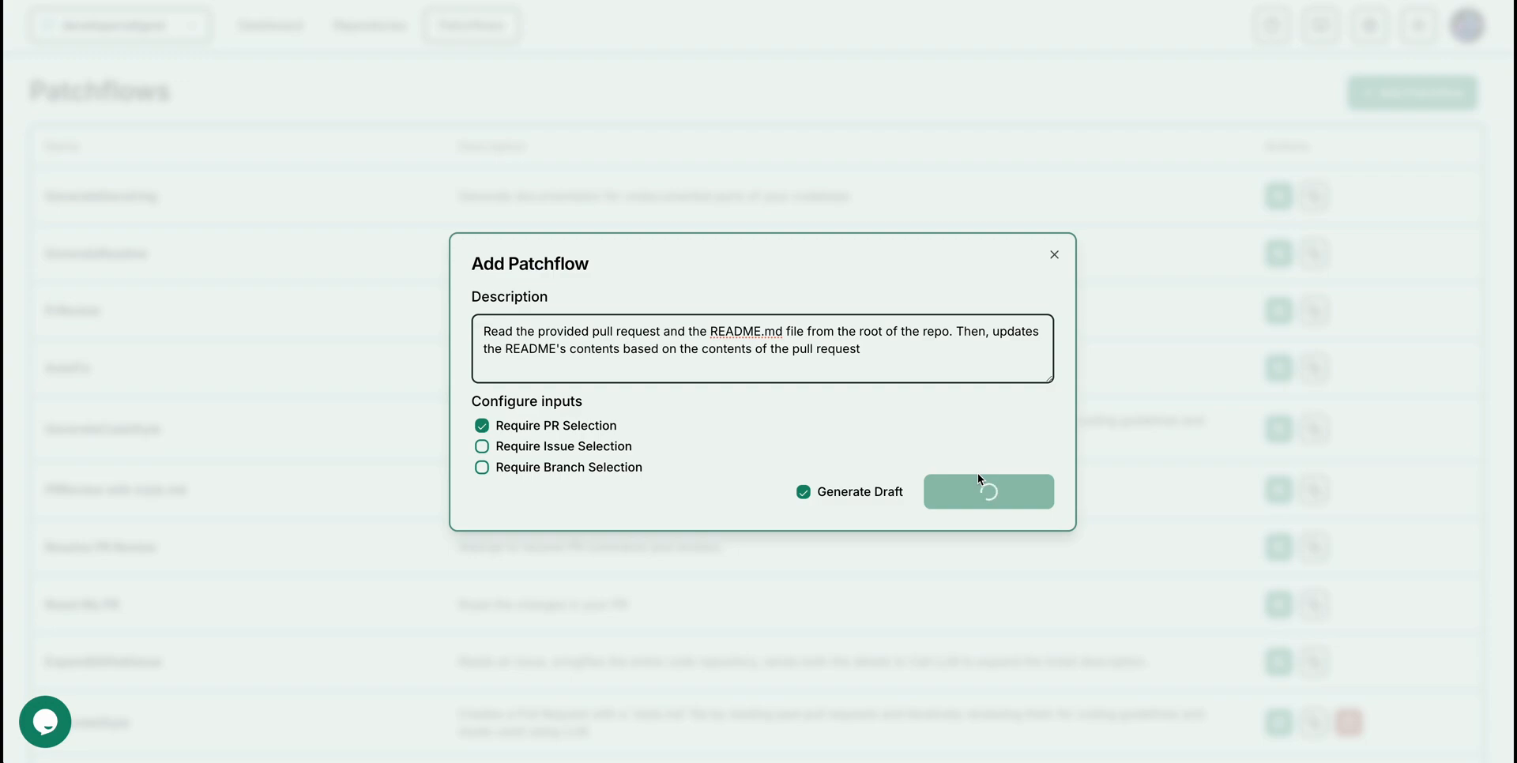
Let the UpdateReadmeFromPullRequest draft generate and pan to its Call LLM and Modify Code nodes
click(988, 492)
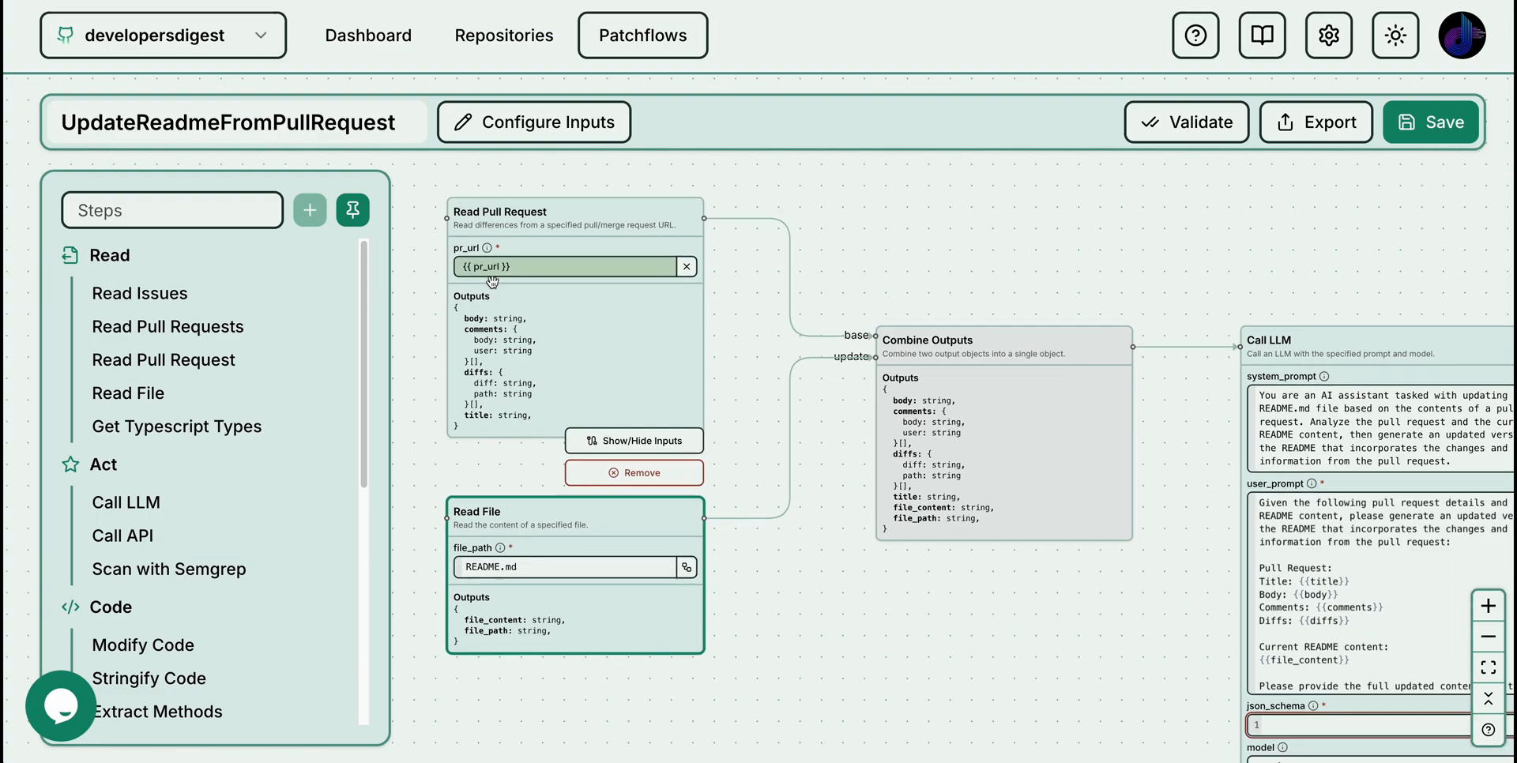
drag(870, 434, 580, 435)
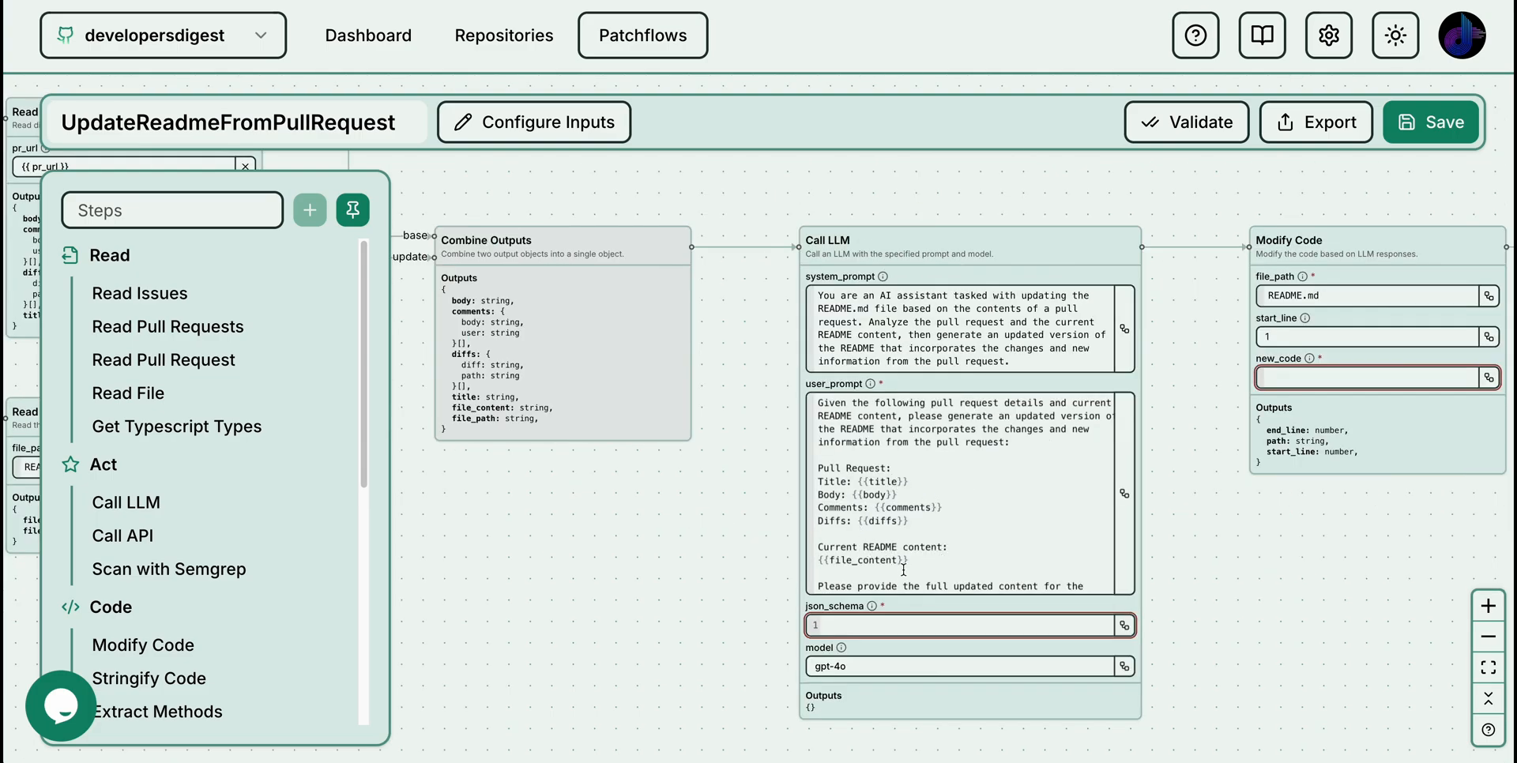
mouse_move(679, 561)
text({")
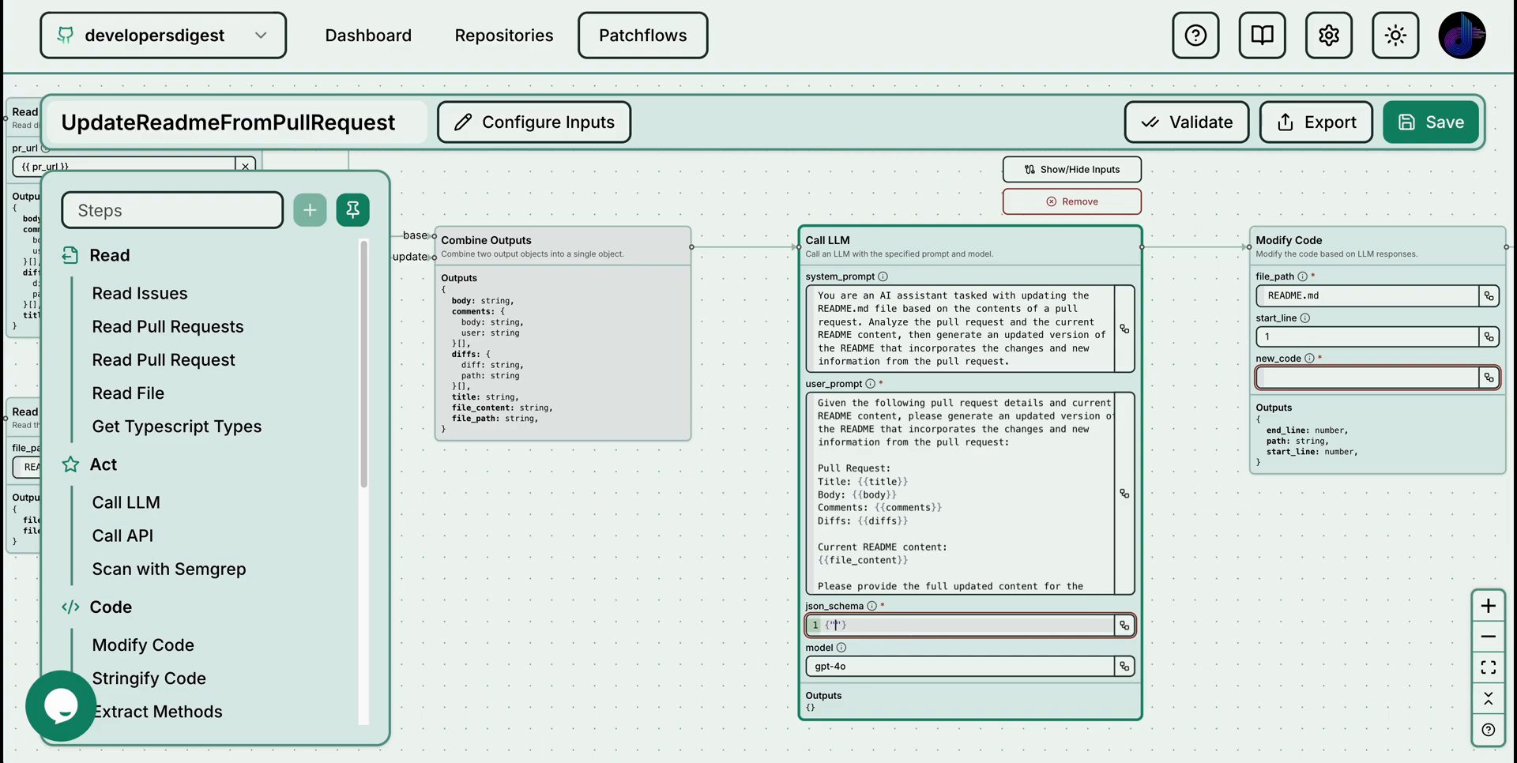
text("readme": "readme contents)
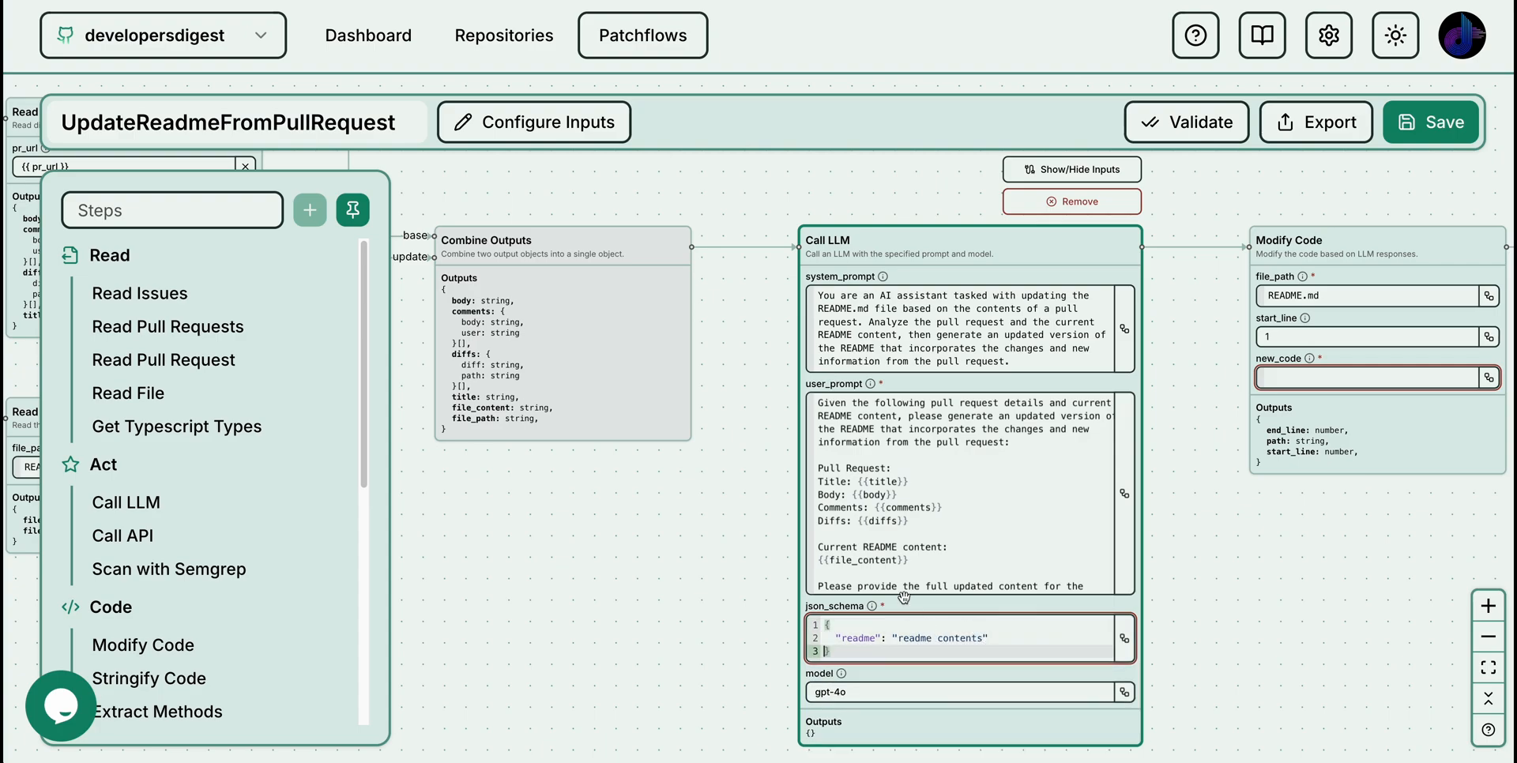
click(967, 692)
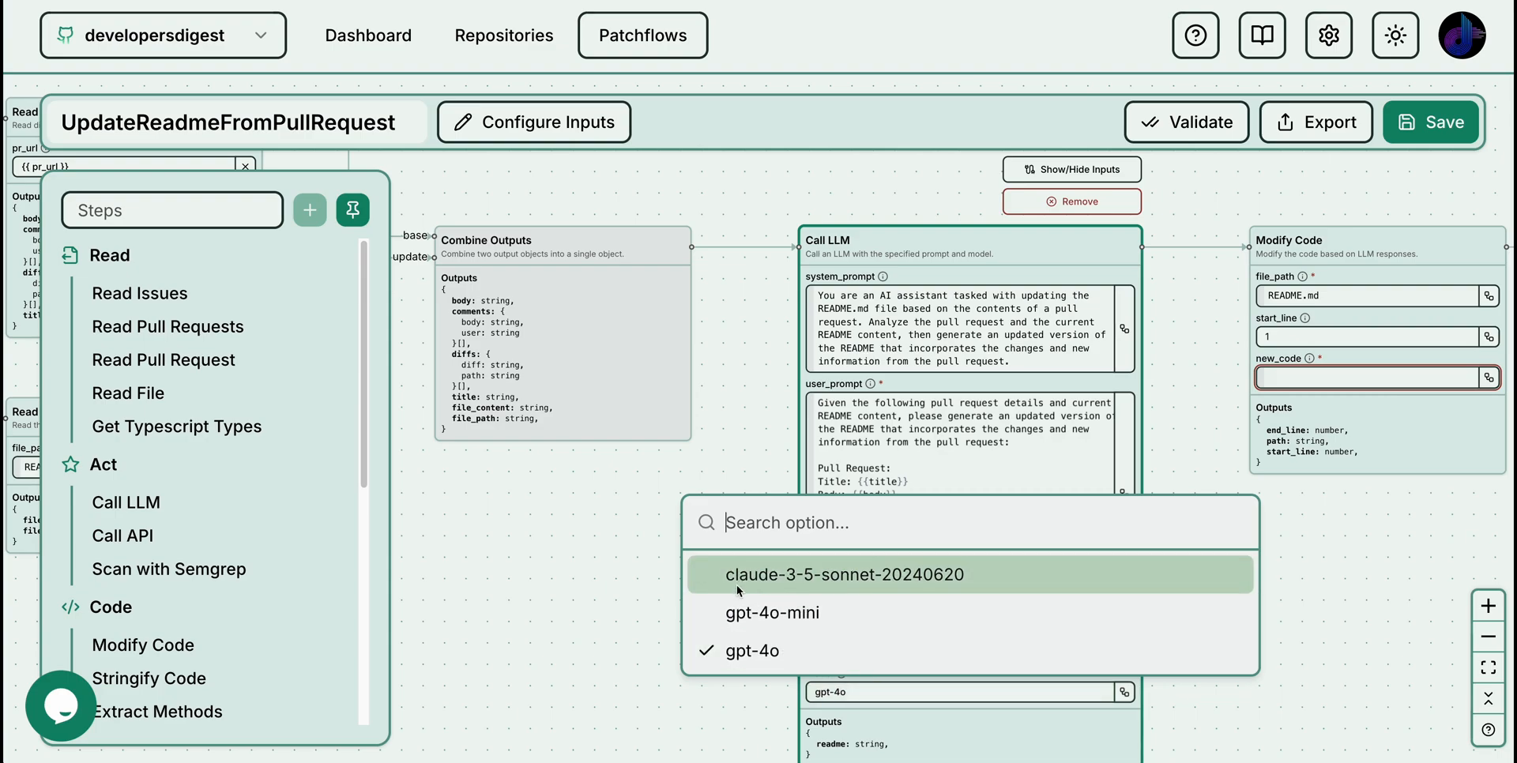
mouse_move(774, 613)
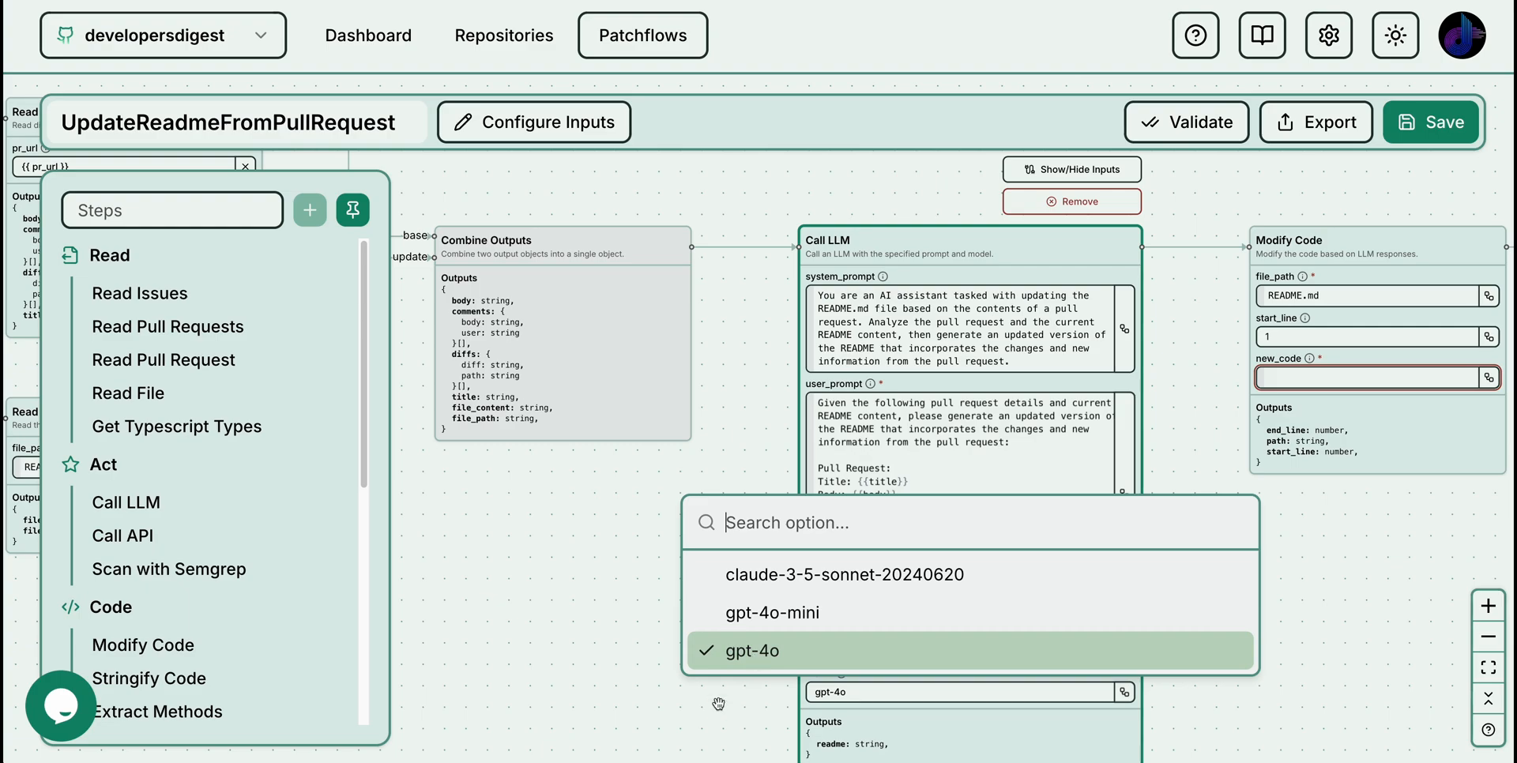
click(758, 649)
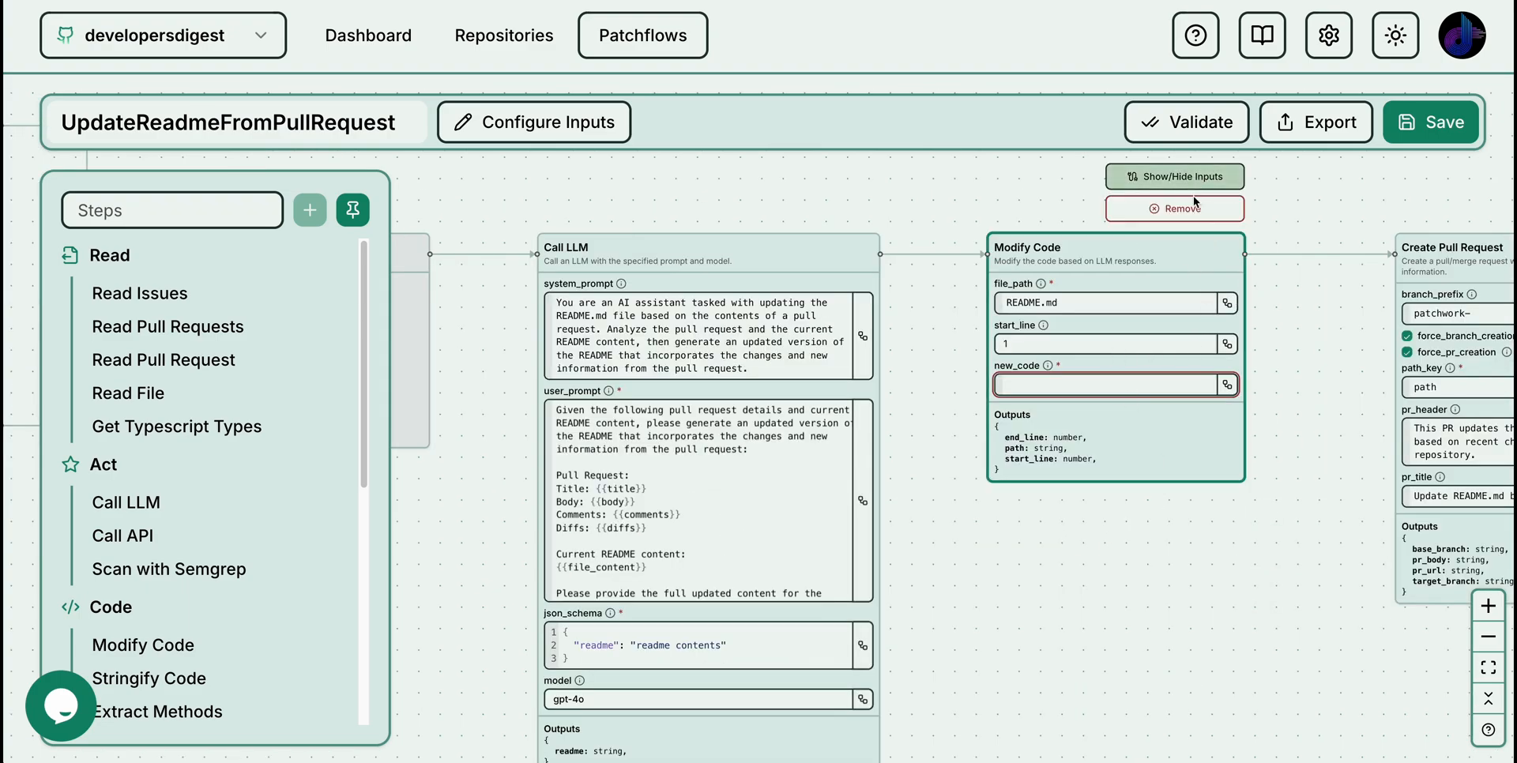
Hide the Modify Code step's start_line input so only file_path and new_code show
click(1174, 176)
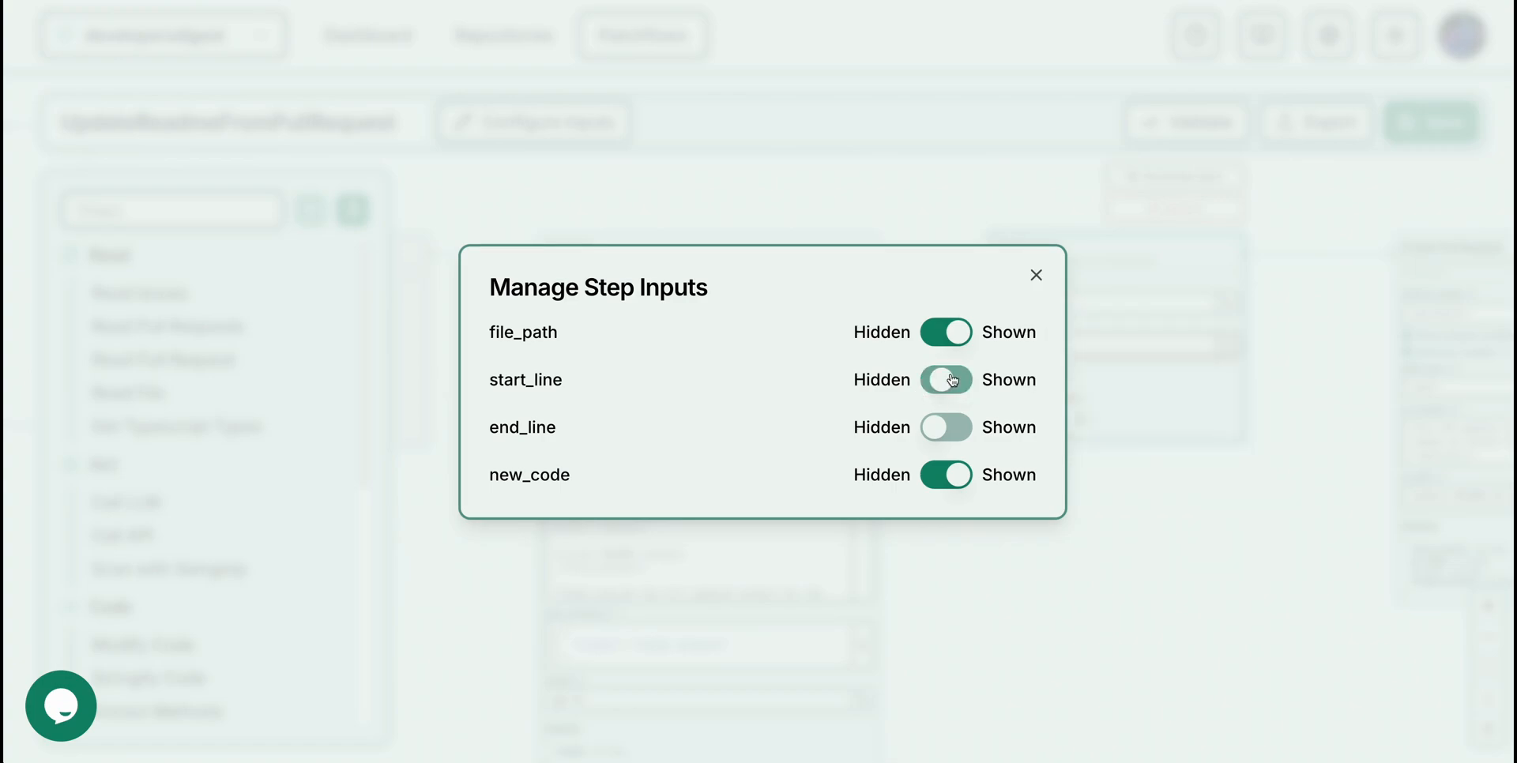
click(945, 379)
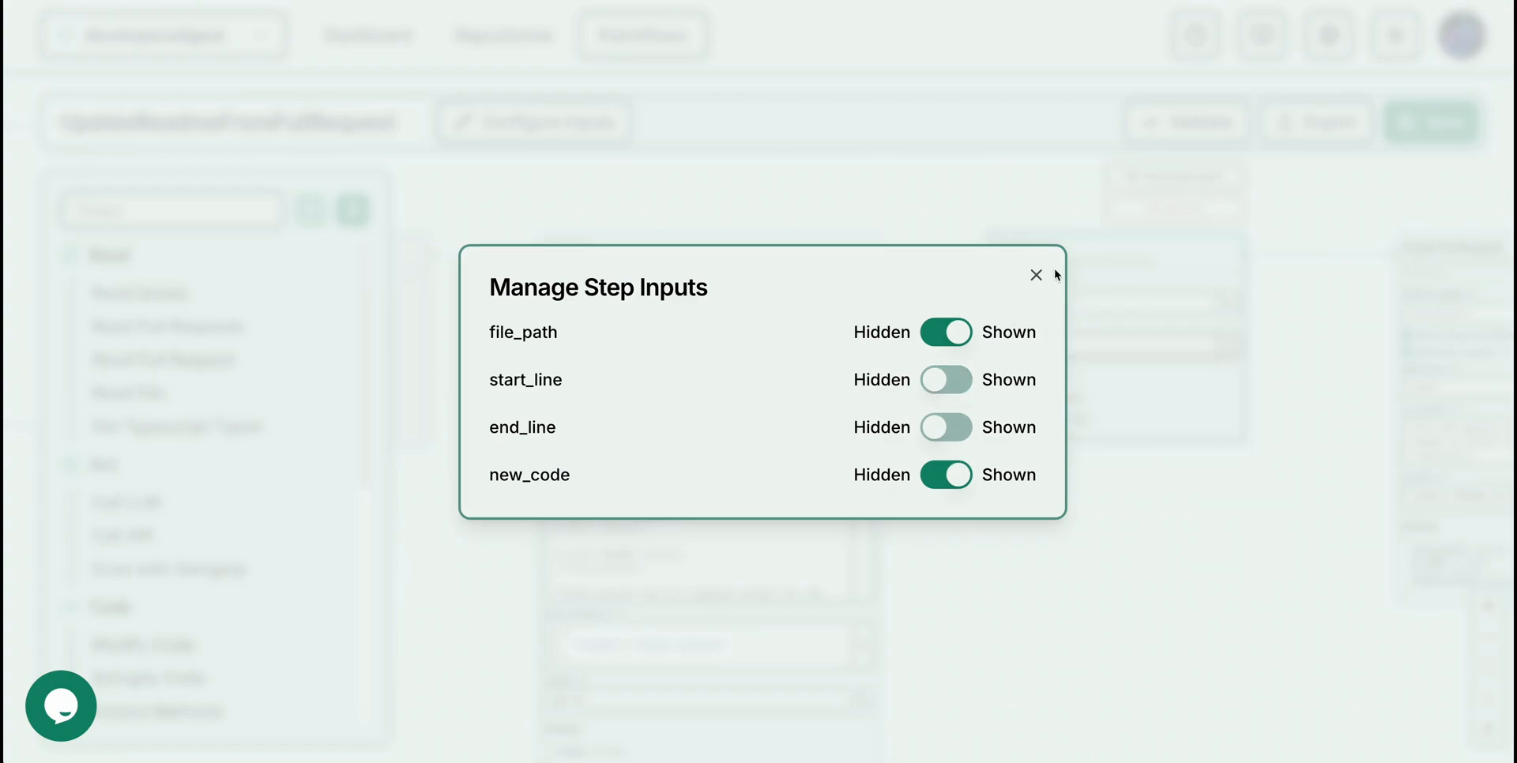
click(1035, 275)
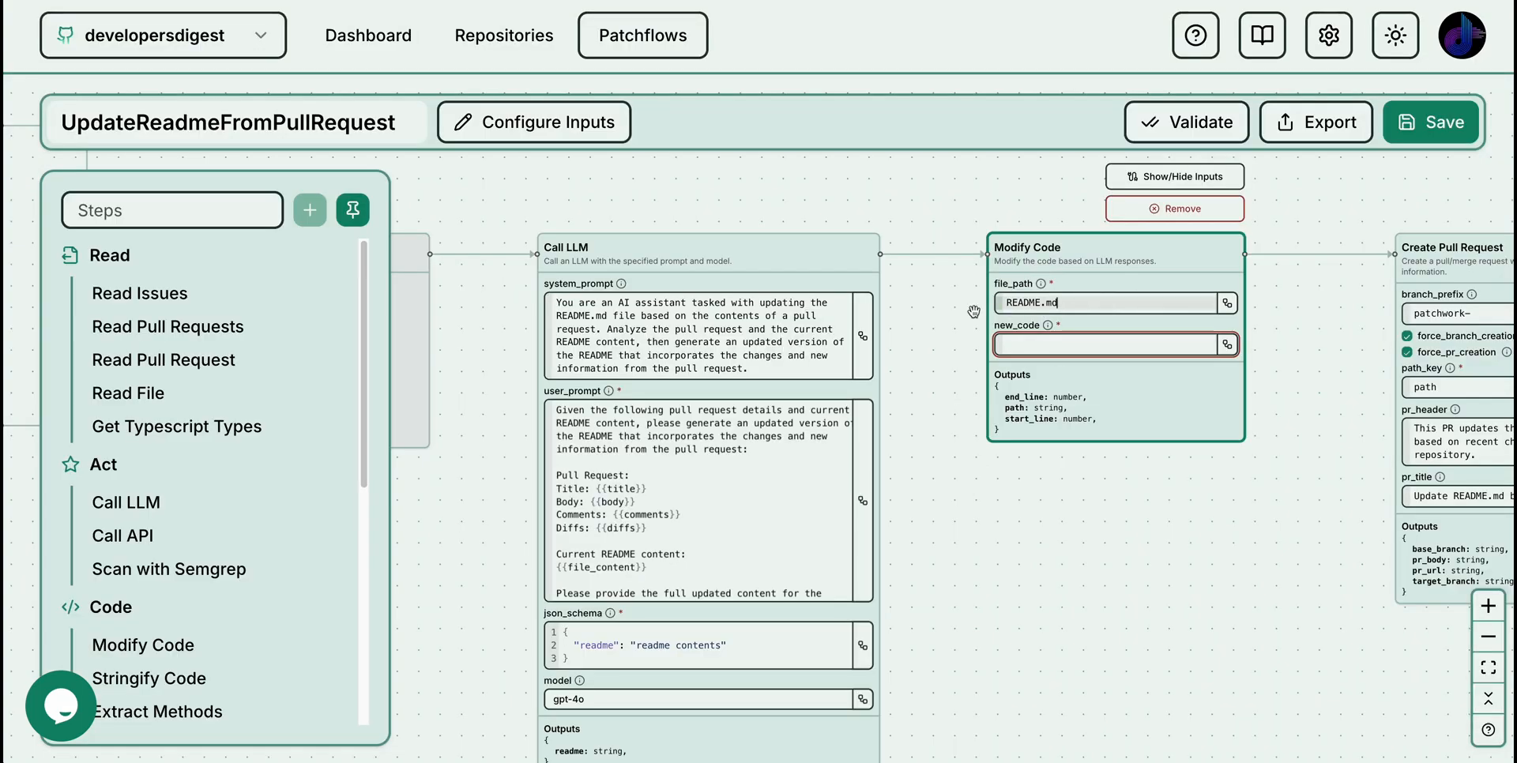
Switch new_code to a reference pointing at the LLM's readmemore output
click(1103, 345)
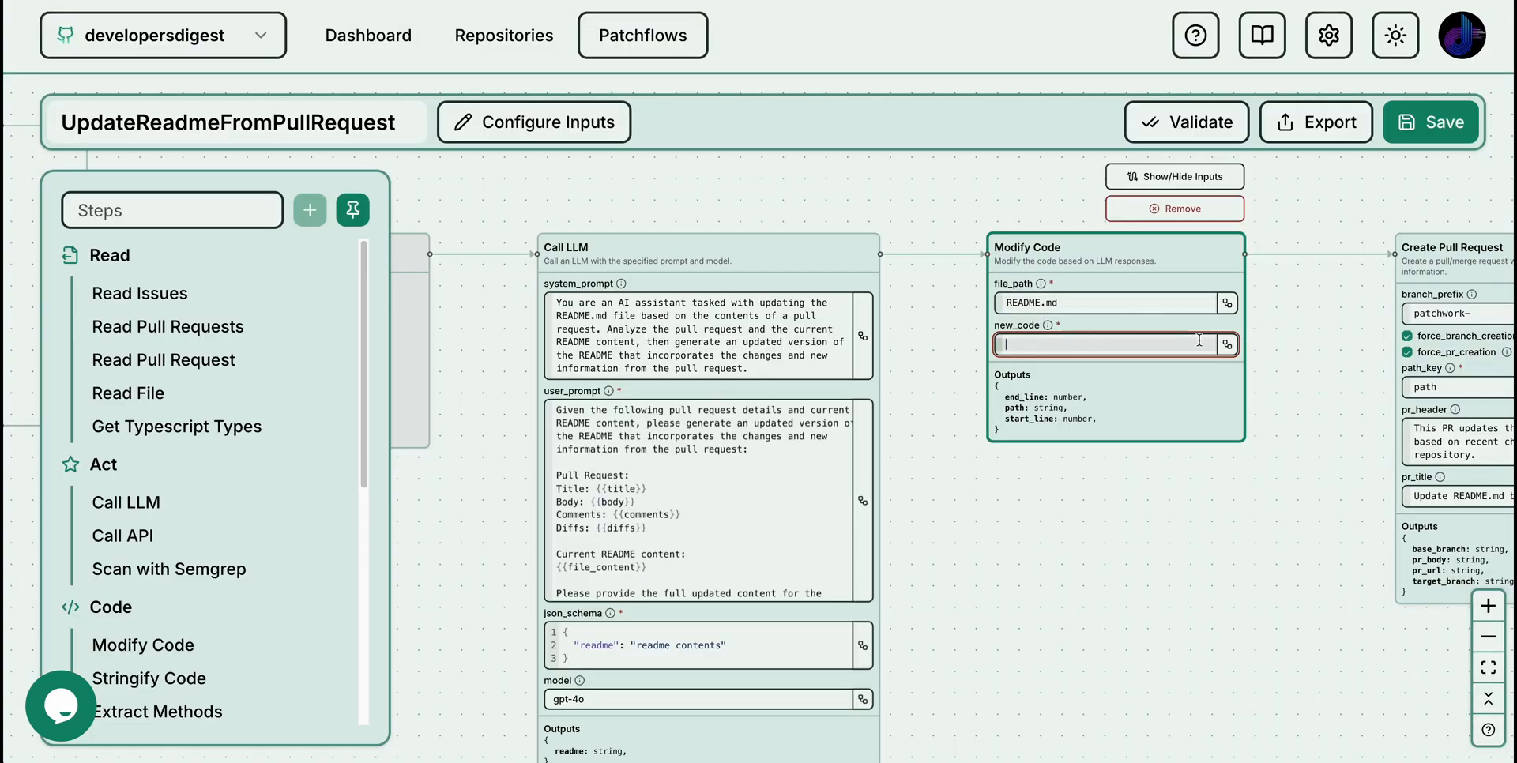
click(1226, 344)
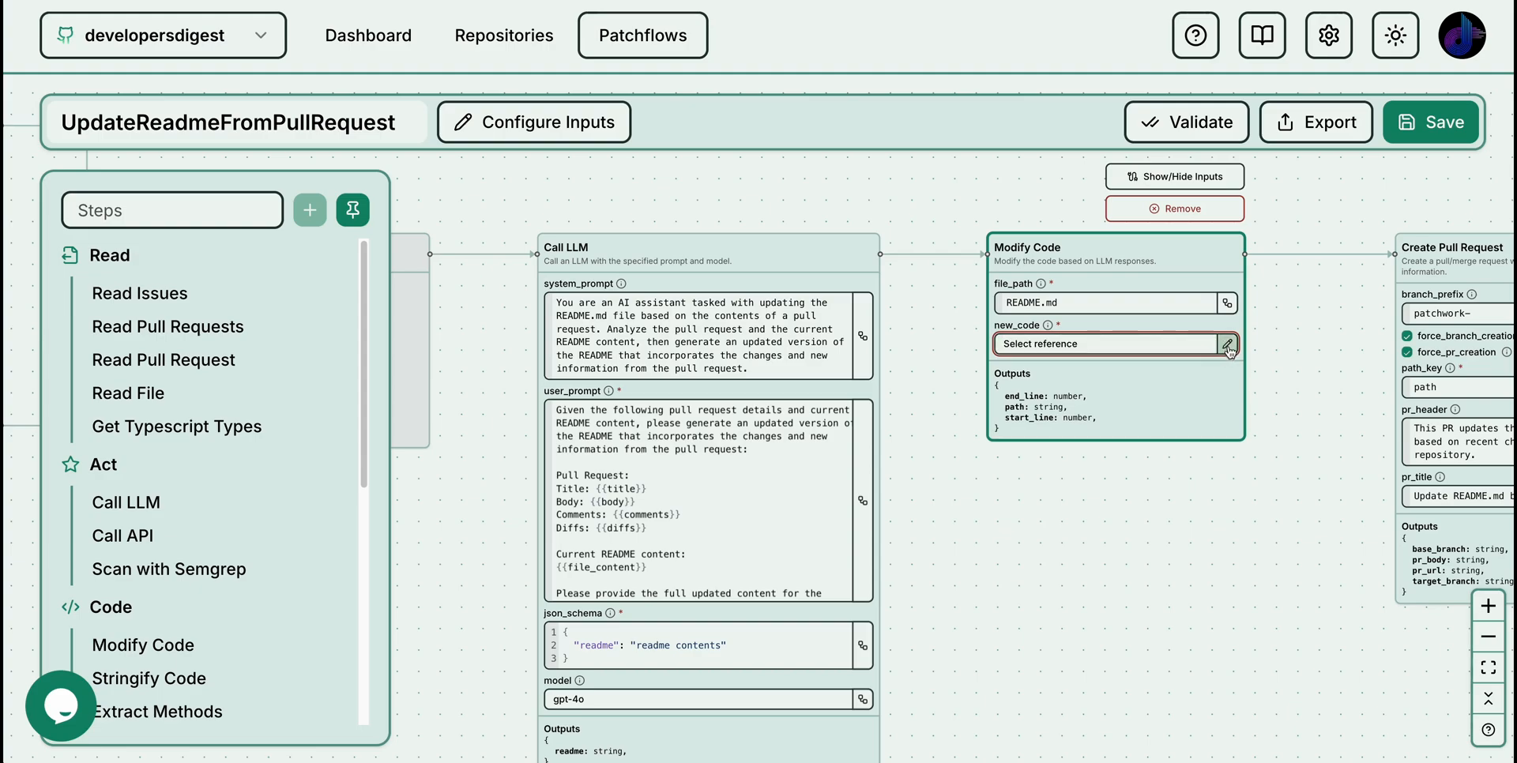
click(1227, 345)
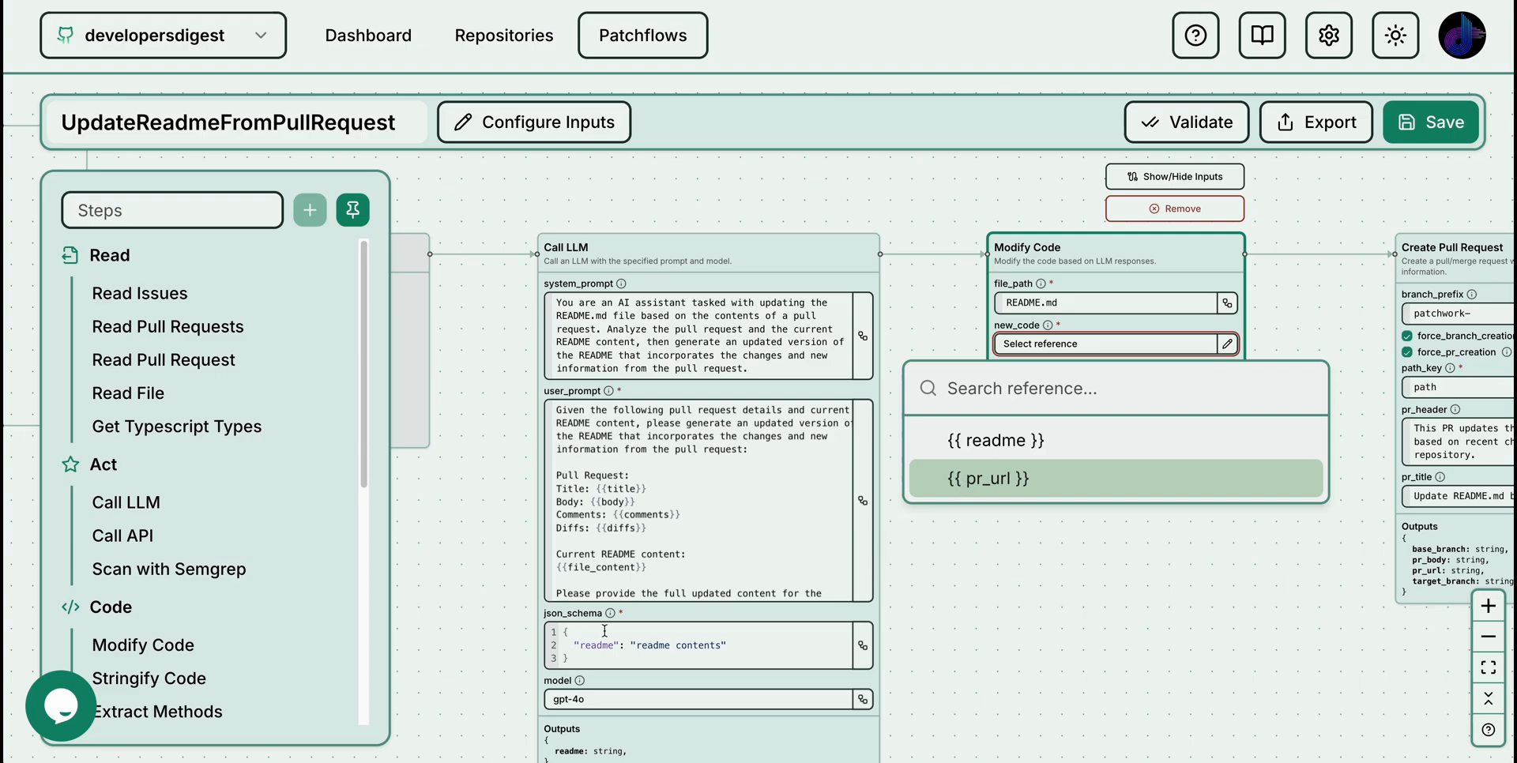
click(993, 441)
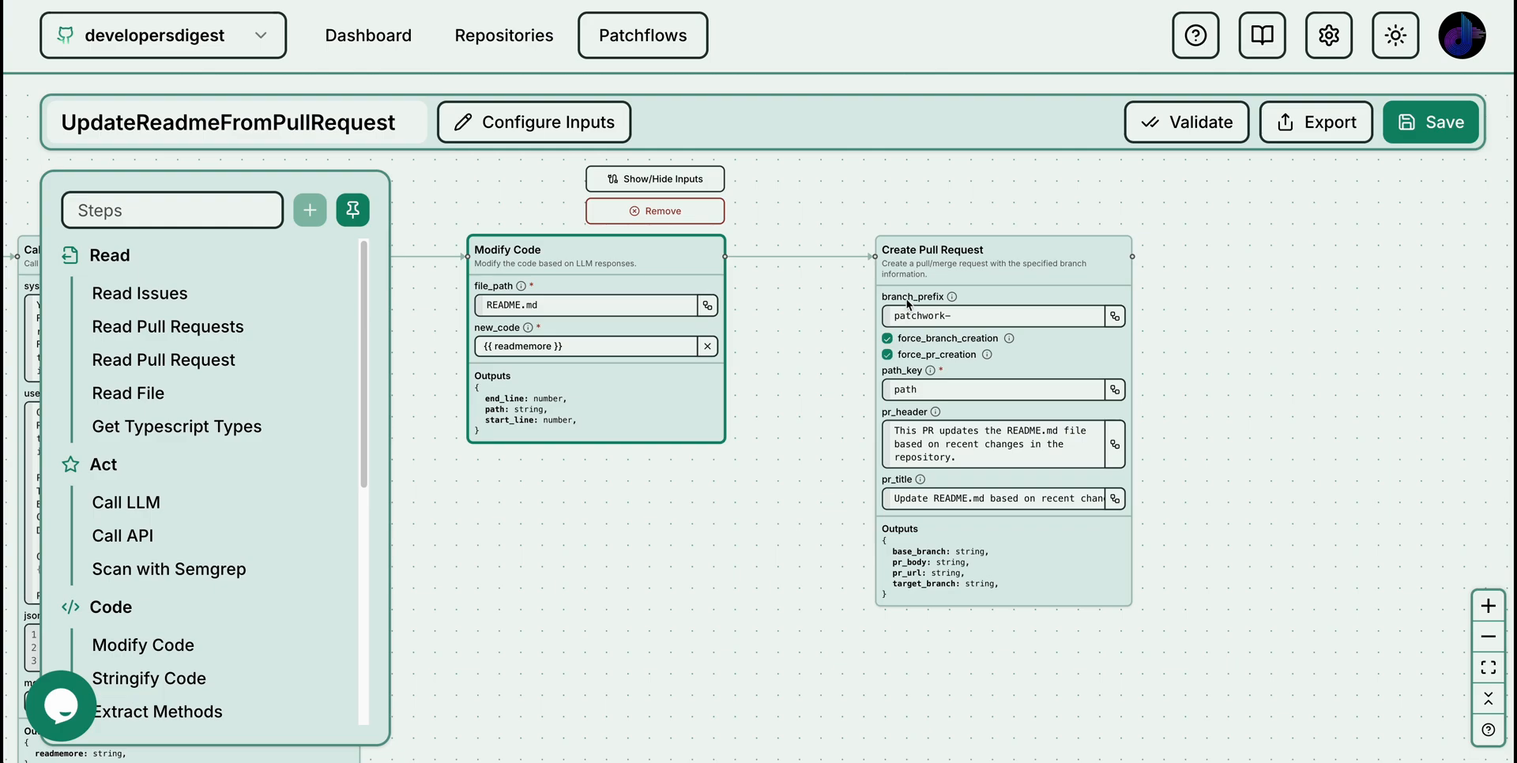
mouse_move(1113, 409)
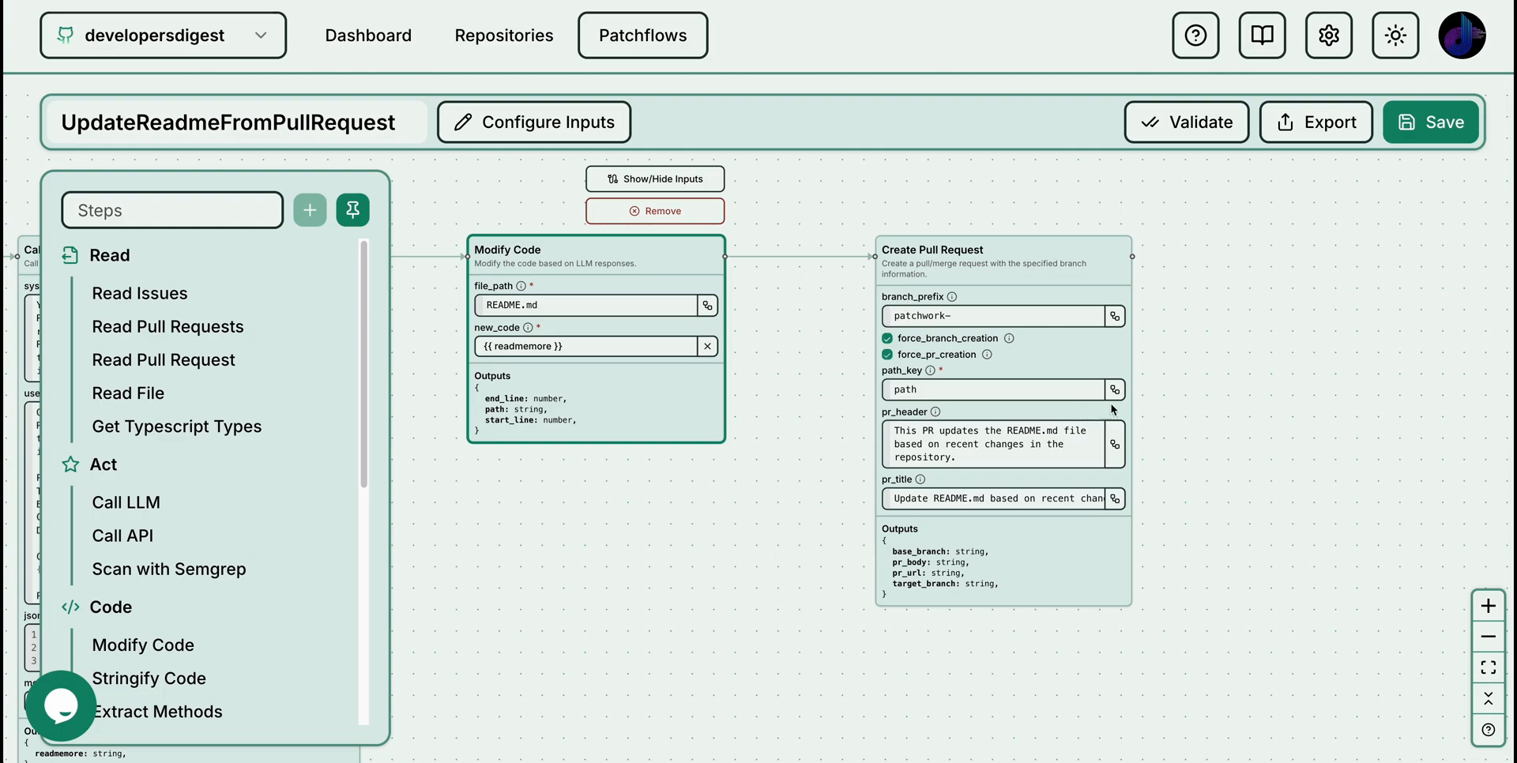
Set Create Pull Request's path_key to the {{ path }} reference and save the patchflow
click(1114, 389)
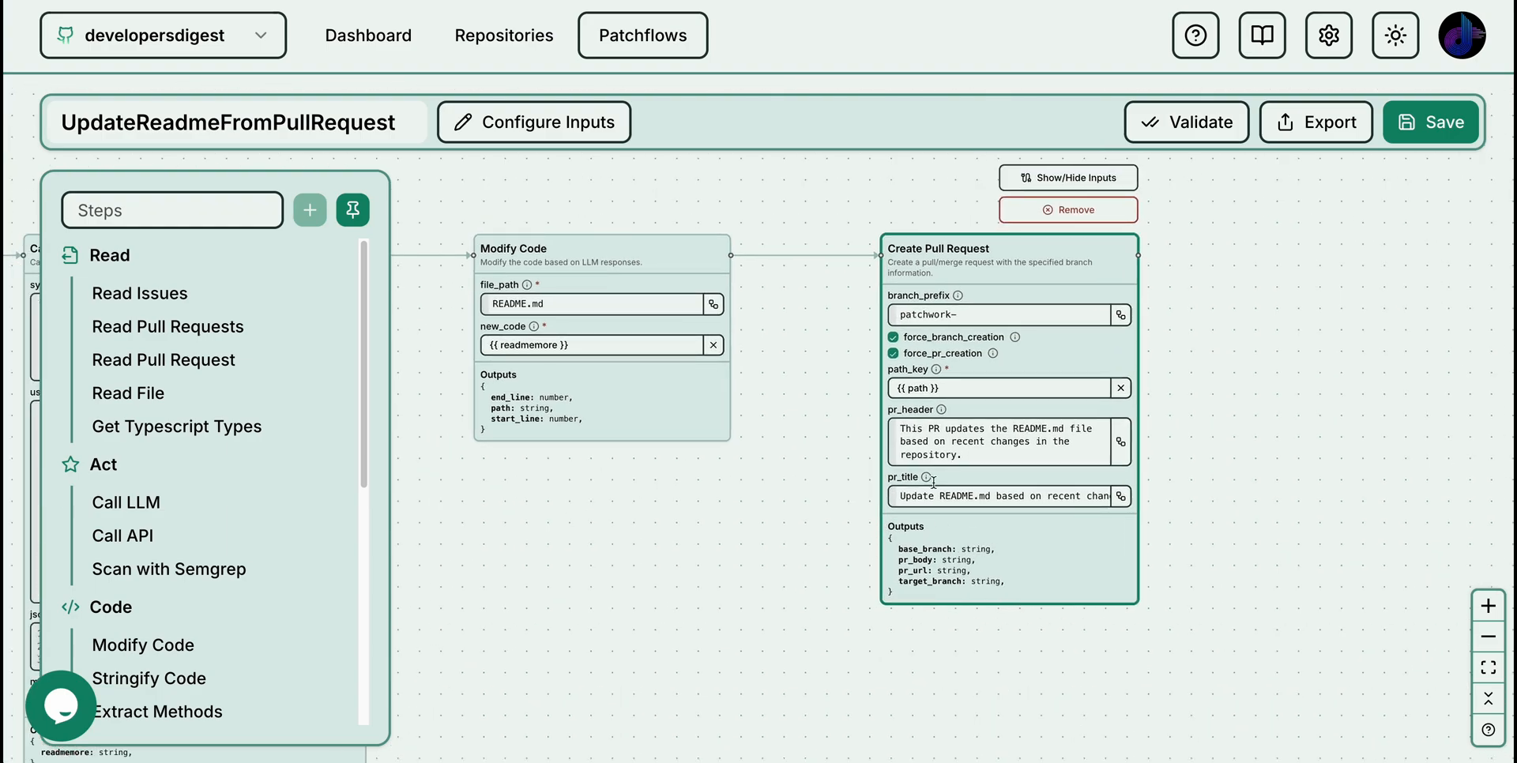
click(1430, 122)
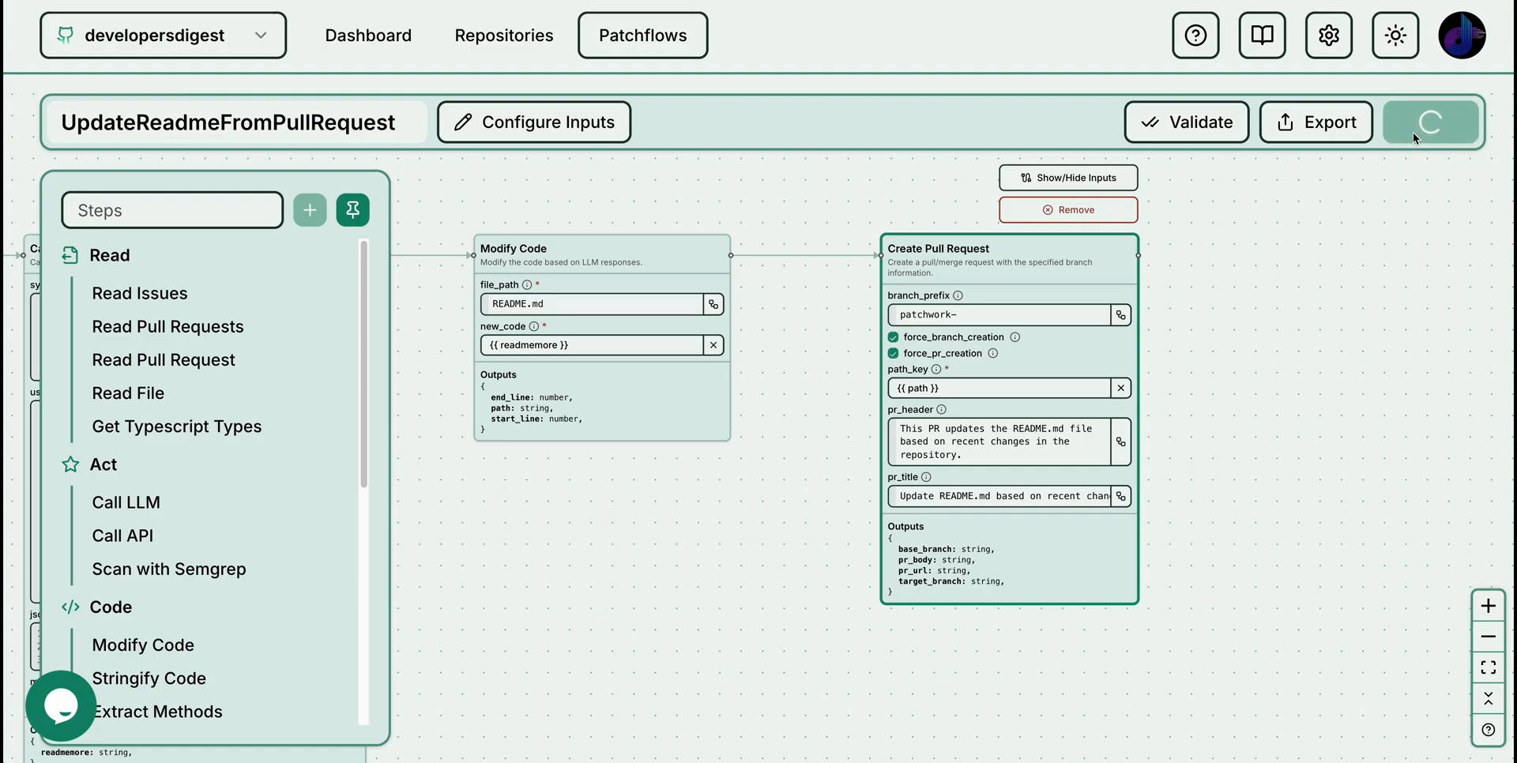
click(1430, 122)
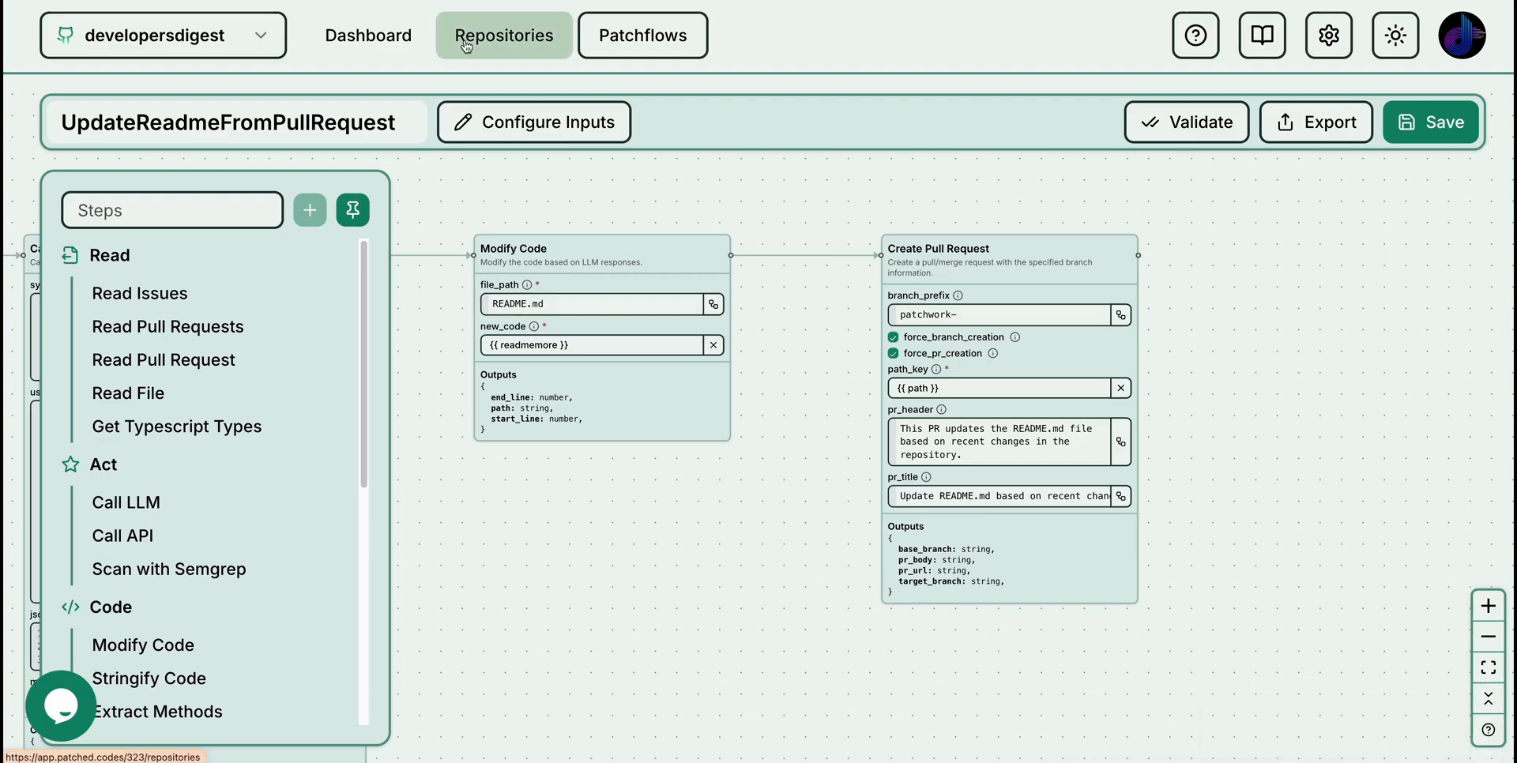
mouse_move(175, 512)
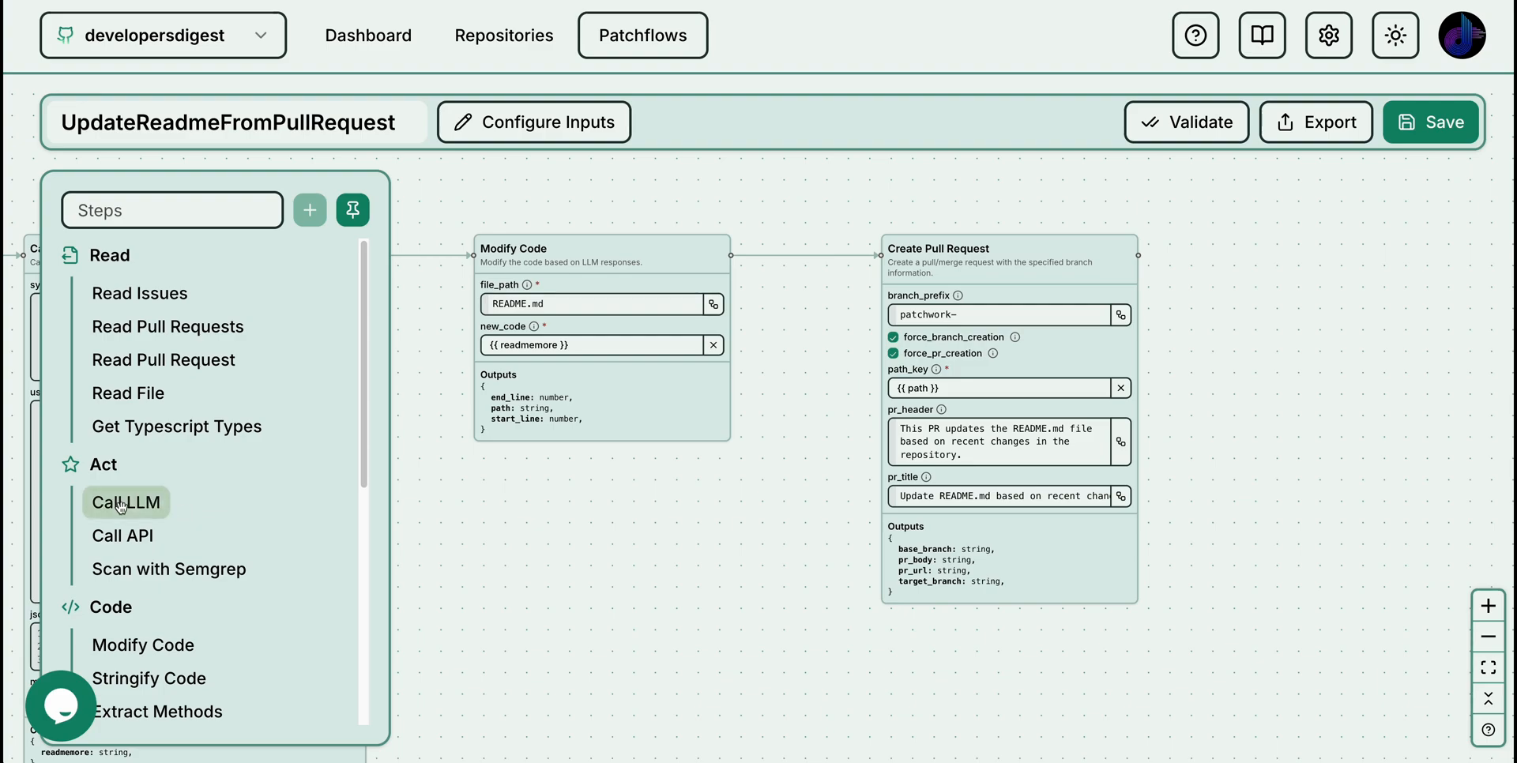
Add a new Call LLM step with empty user_prompt and json_schema to the canvas
click(124, 503)
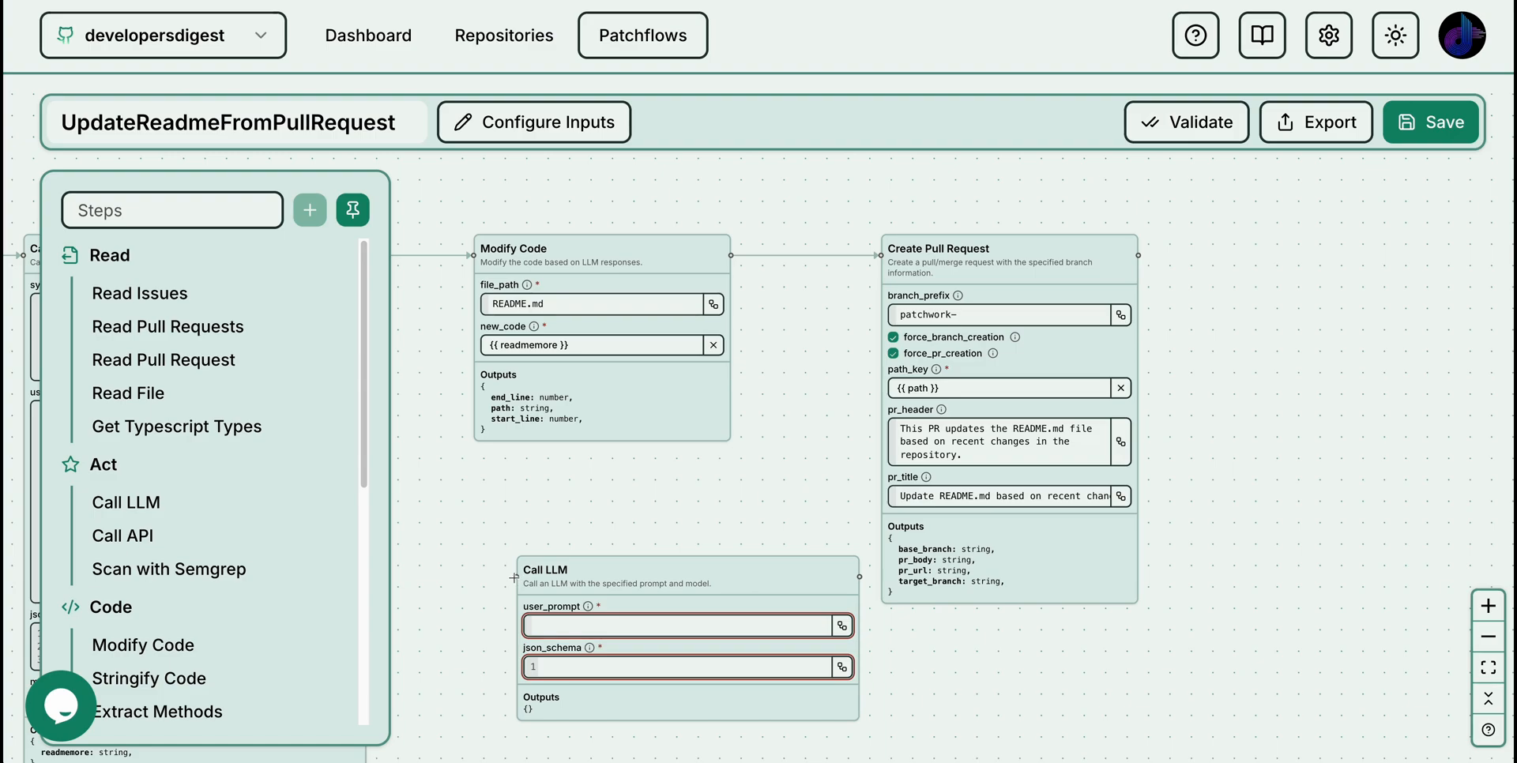
mouse_move(742, 345)
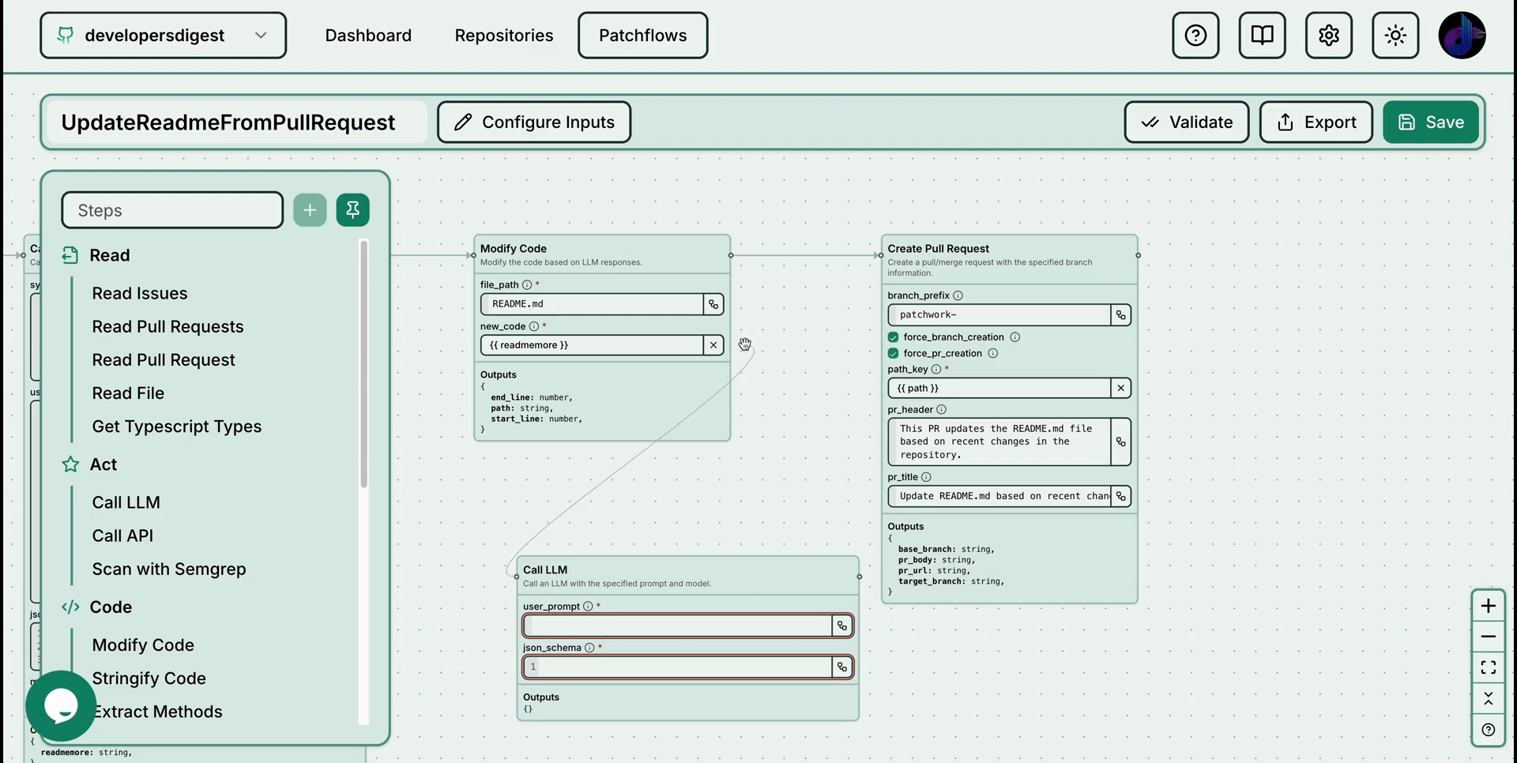
mouse_move(739, 340)
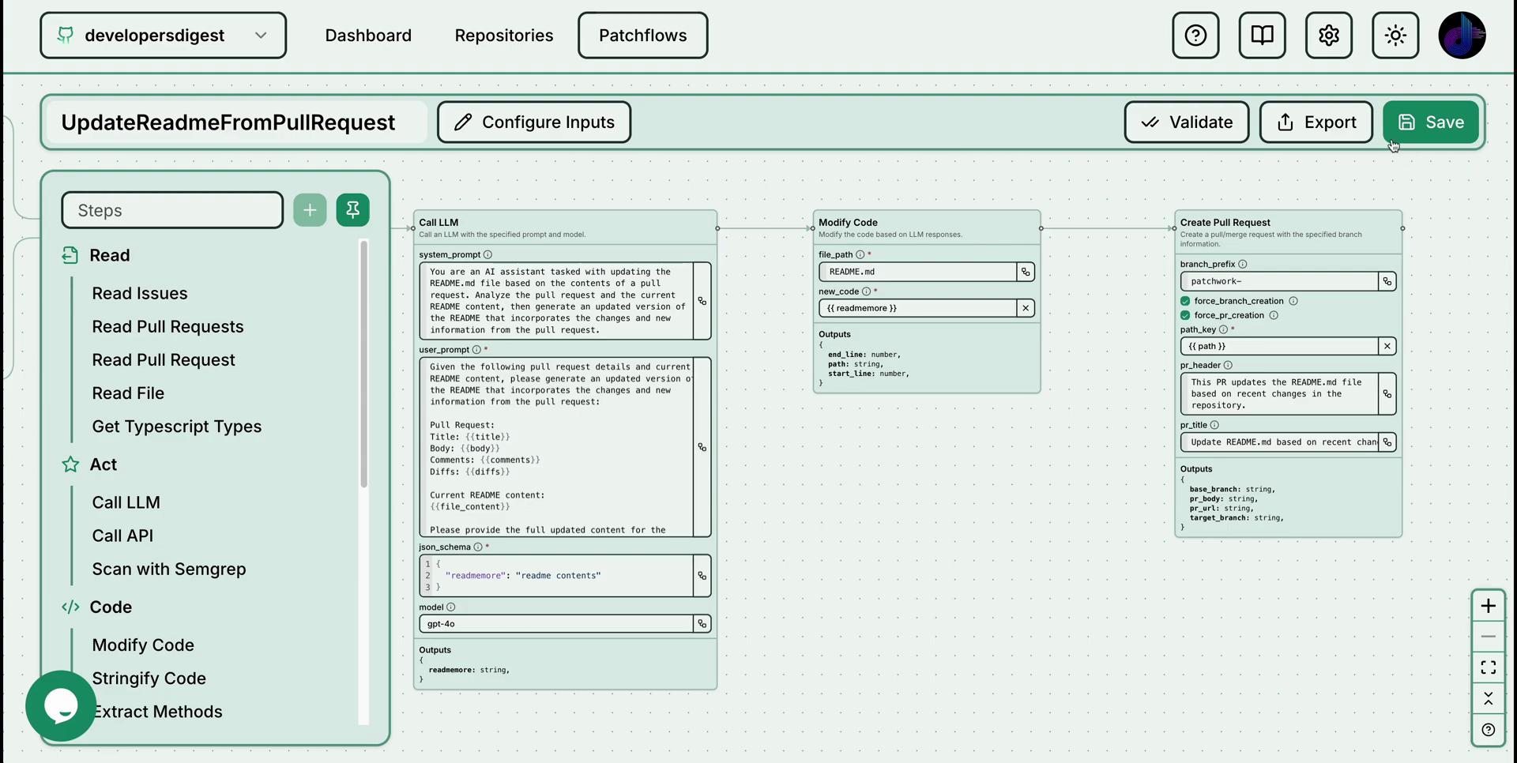
mouse_move(1186, 122)
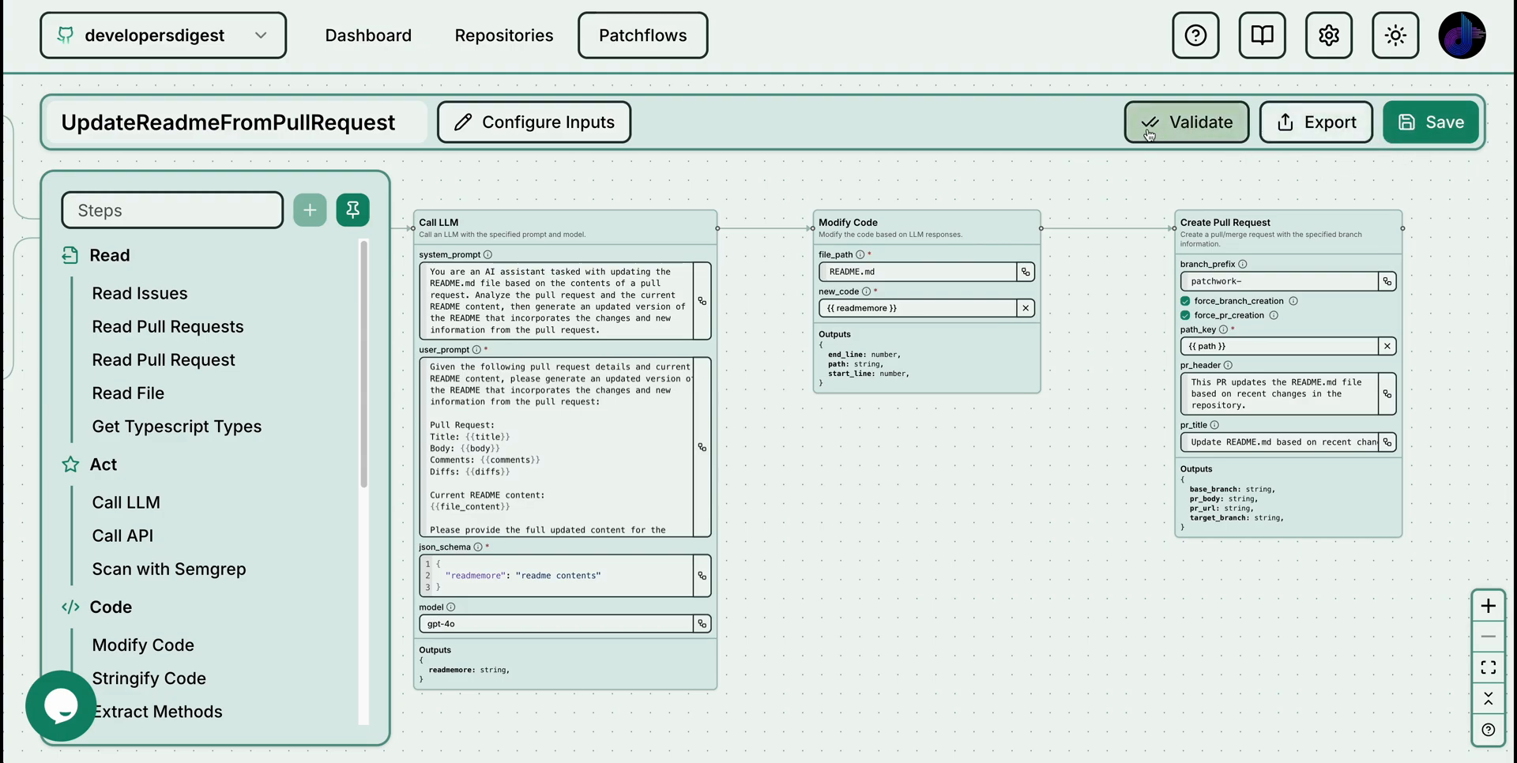
mouse_move(1191, 160)
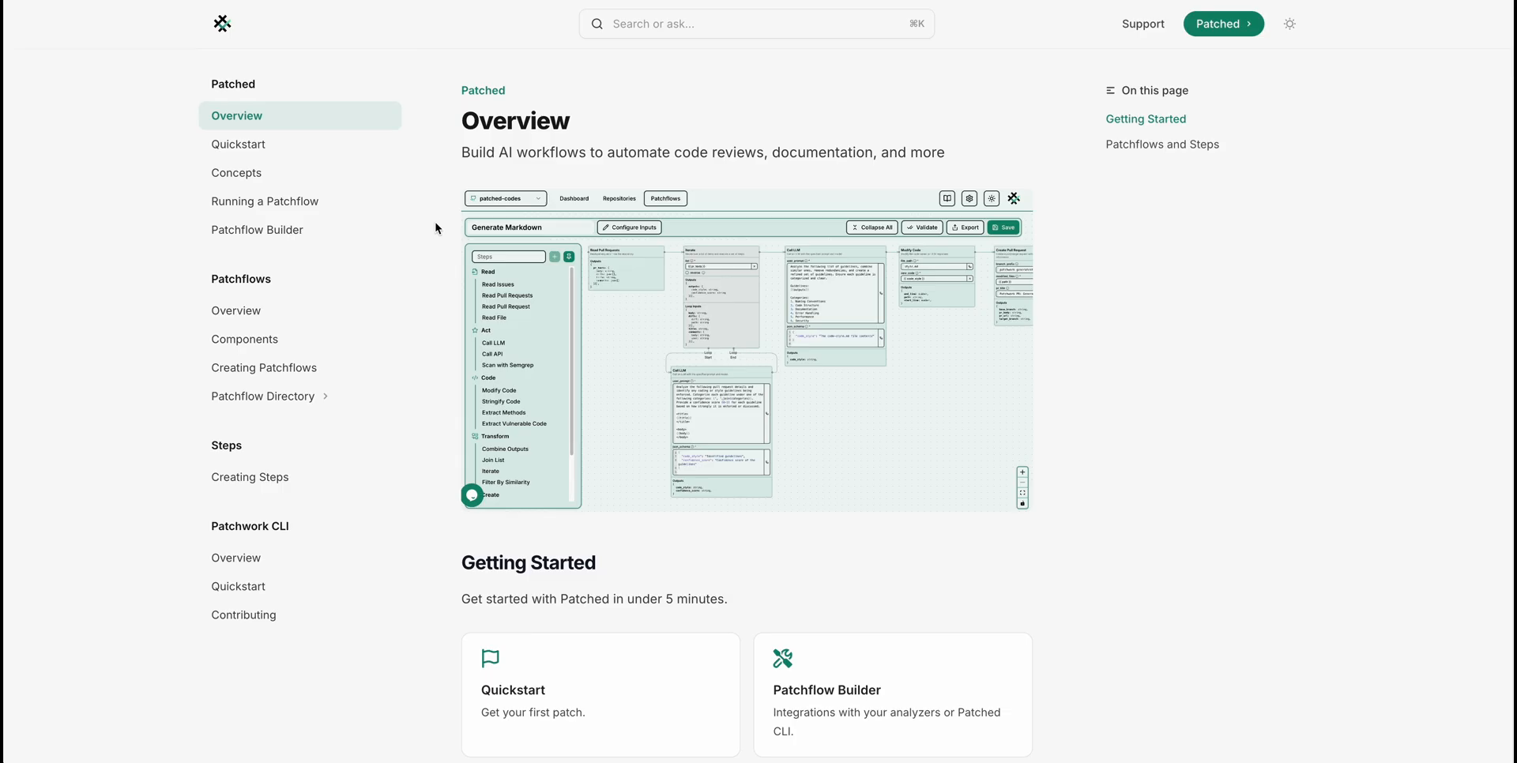
Browse the Patched and Patchwork CLI Quickstart install steps, then return to the Patched homepage
scroll(down, 3)
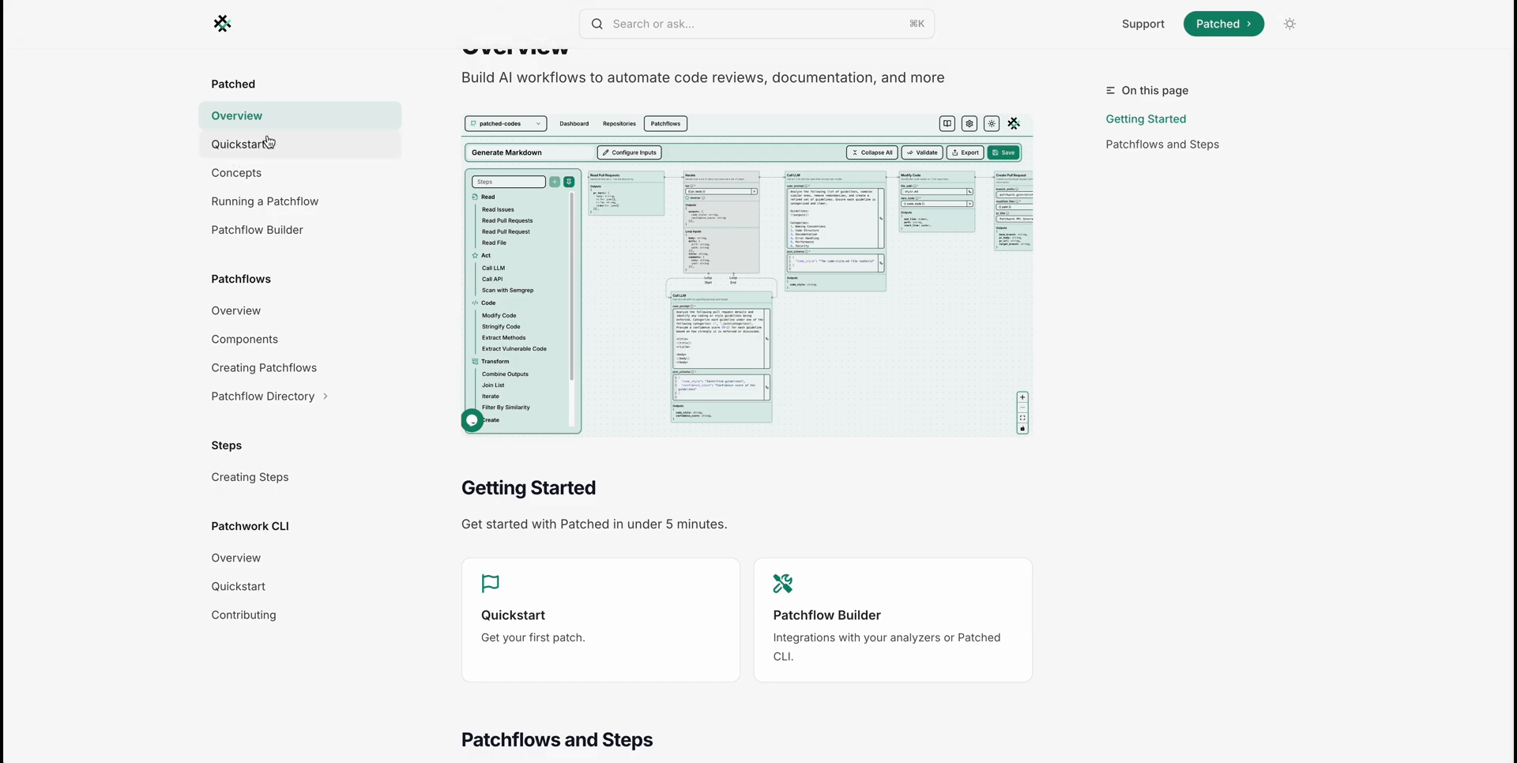
click(239, 144)
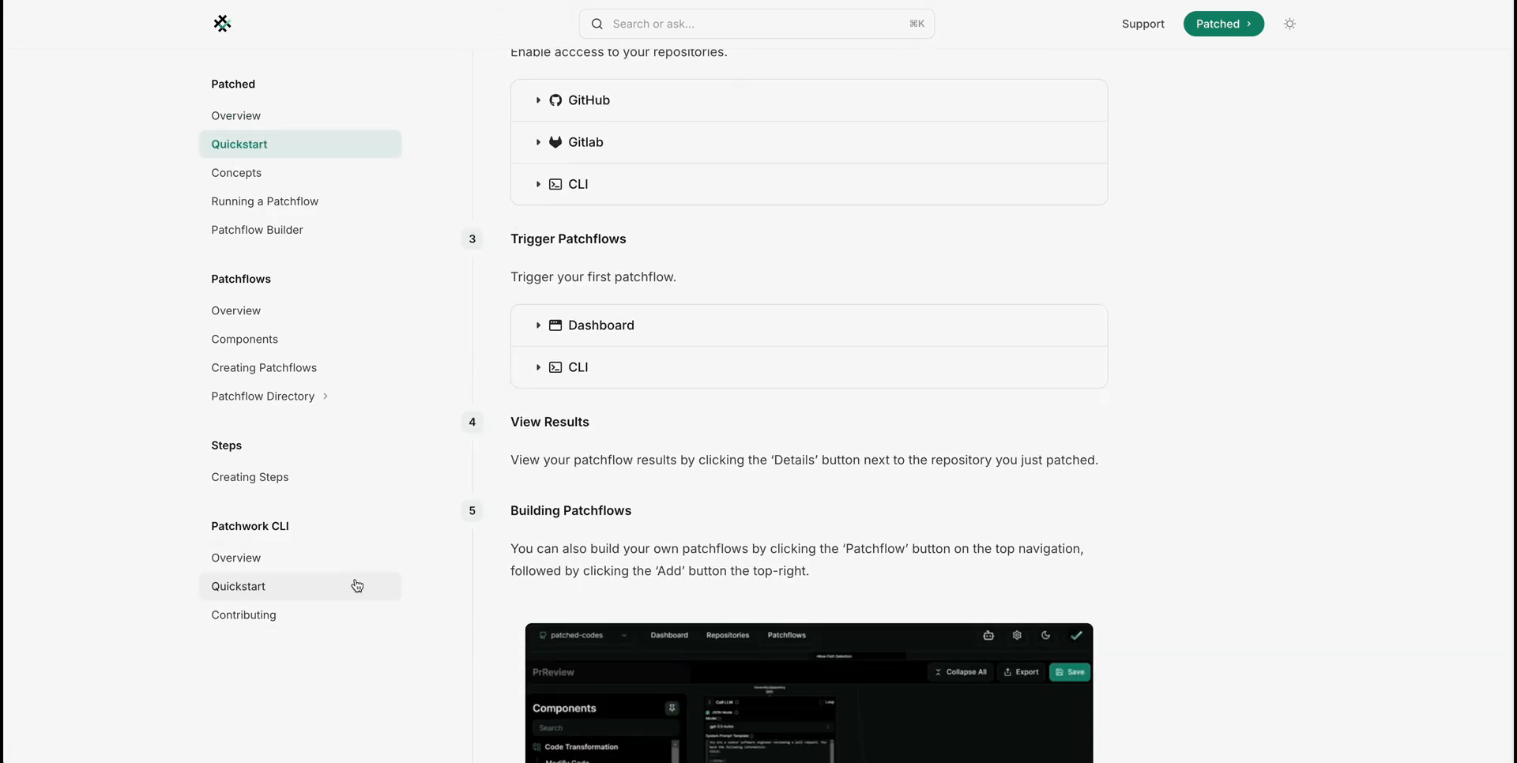
click(239, 587)
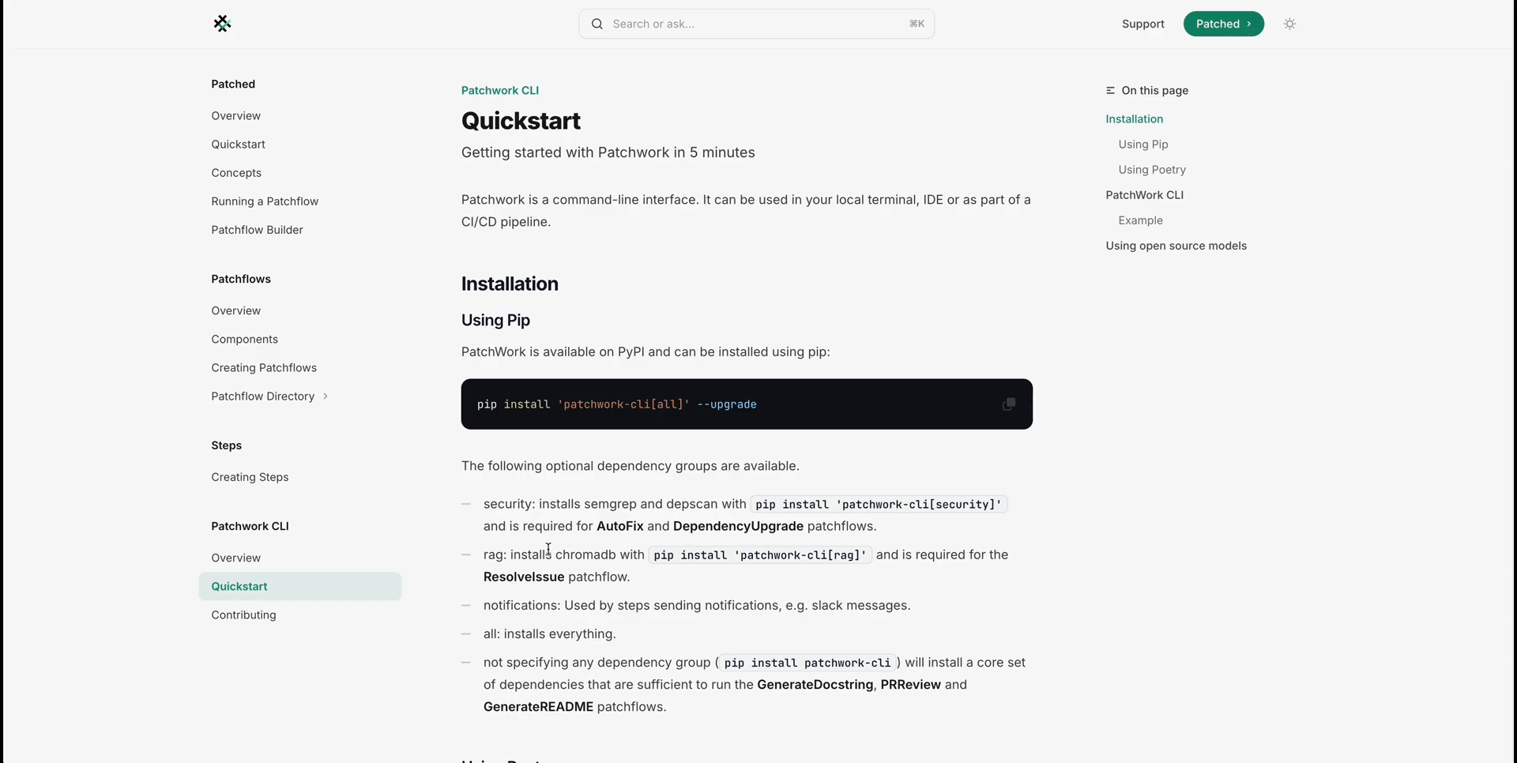
scroll(down, 3)
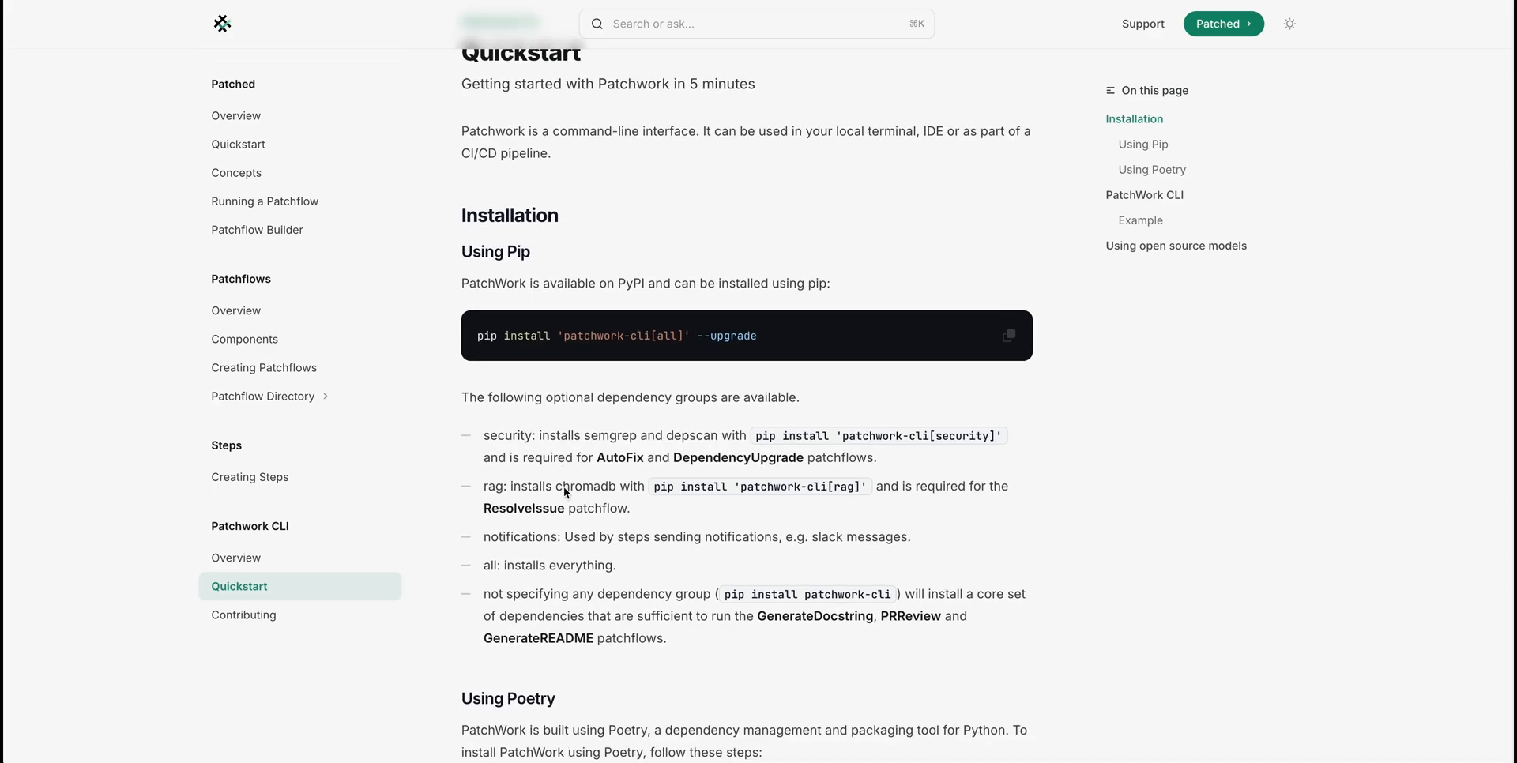
scroll(down, 3)
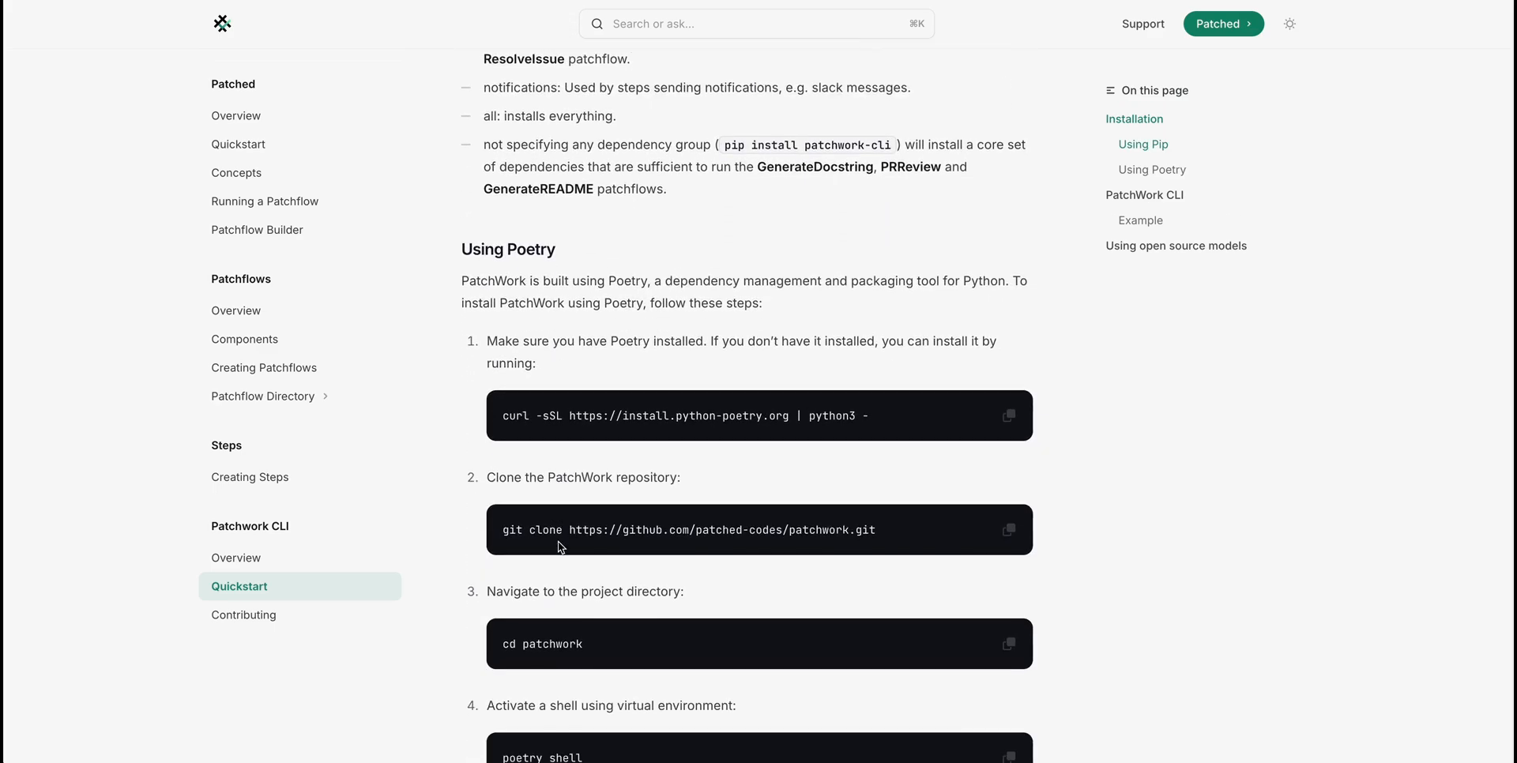
click(221, 23)
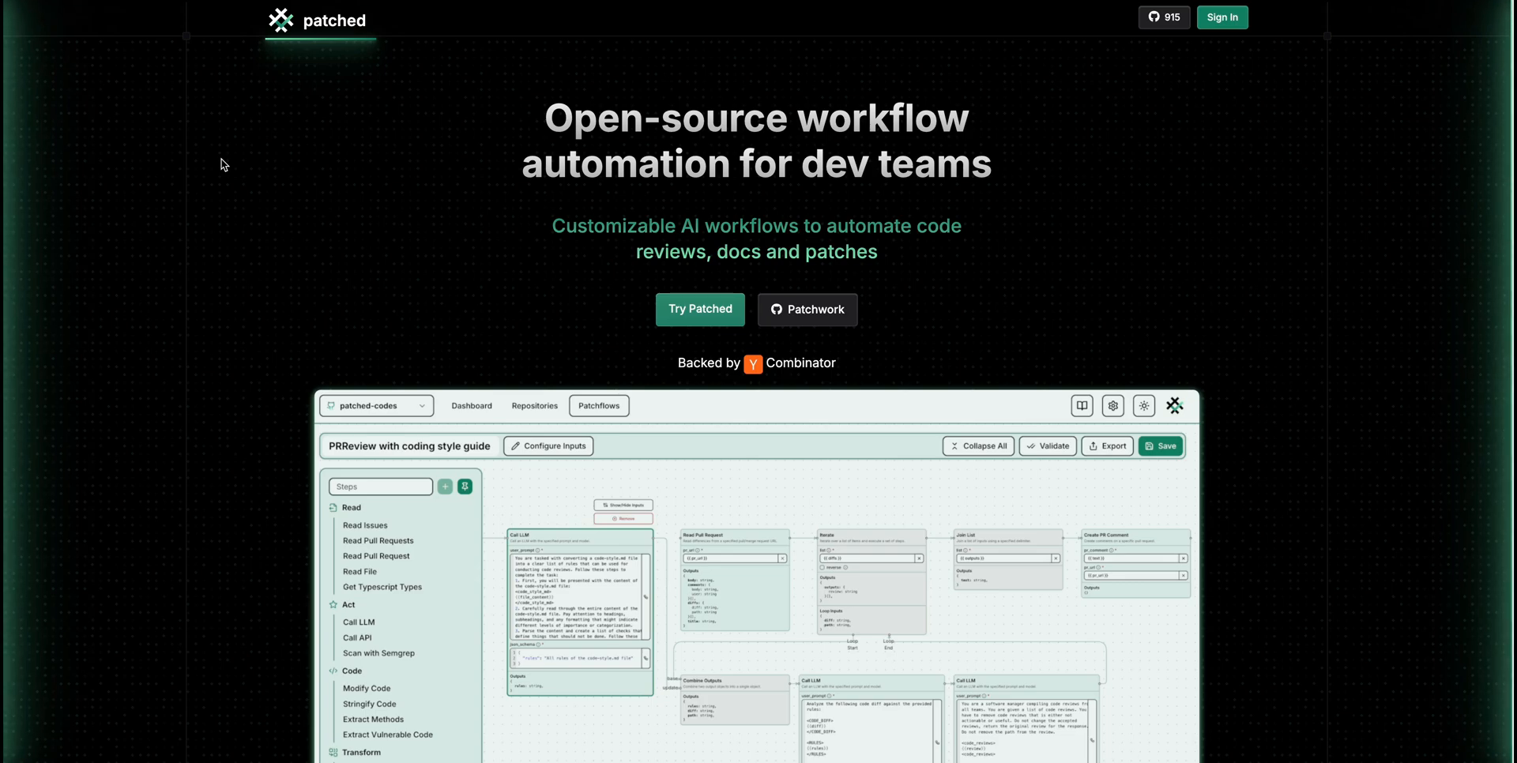